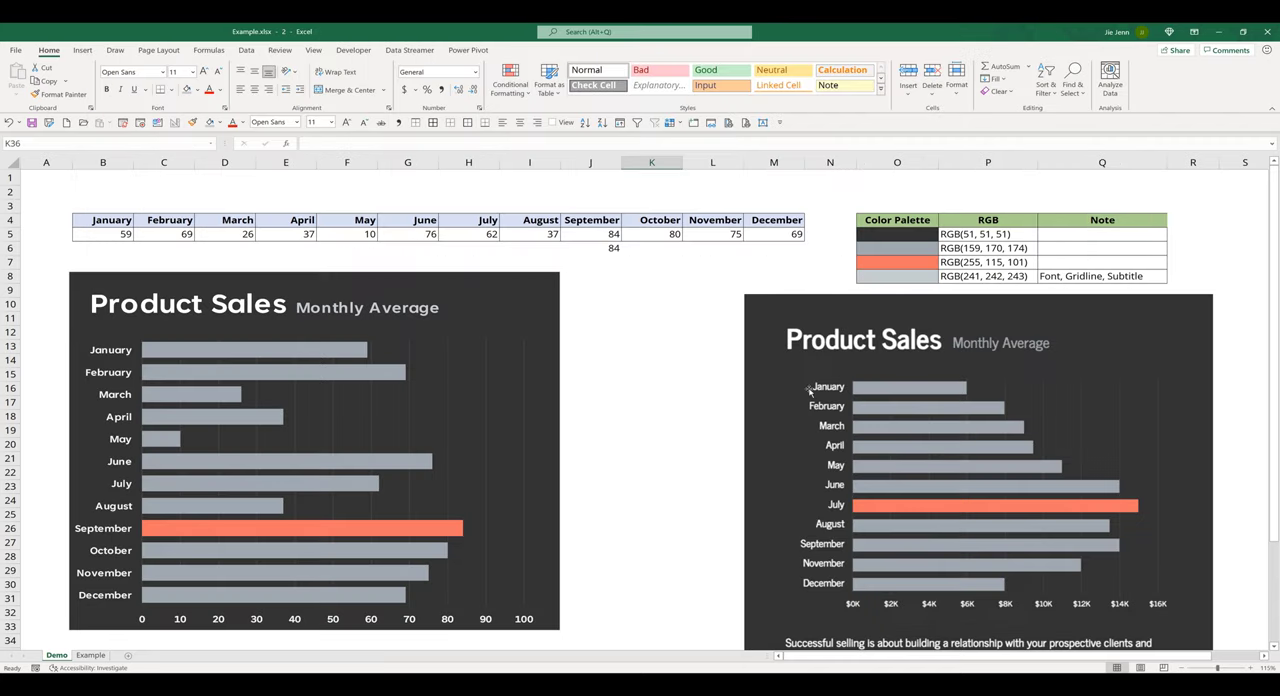
{"action": "mouse_move", "coordinate": [600, 429]}
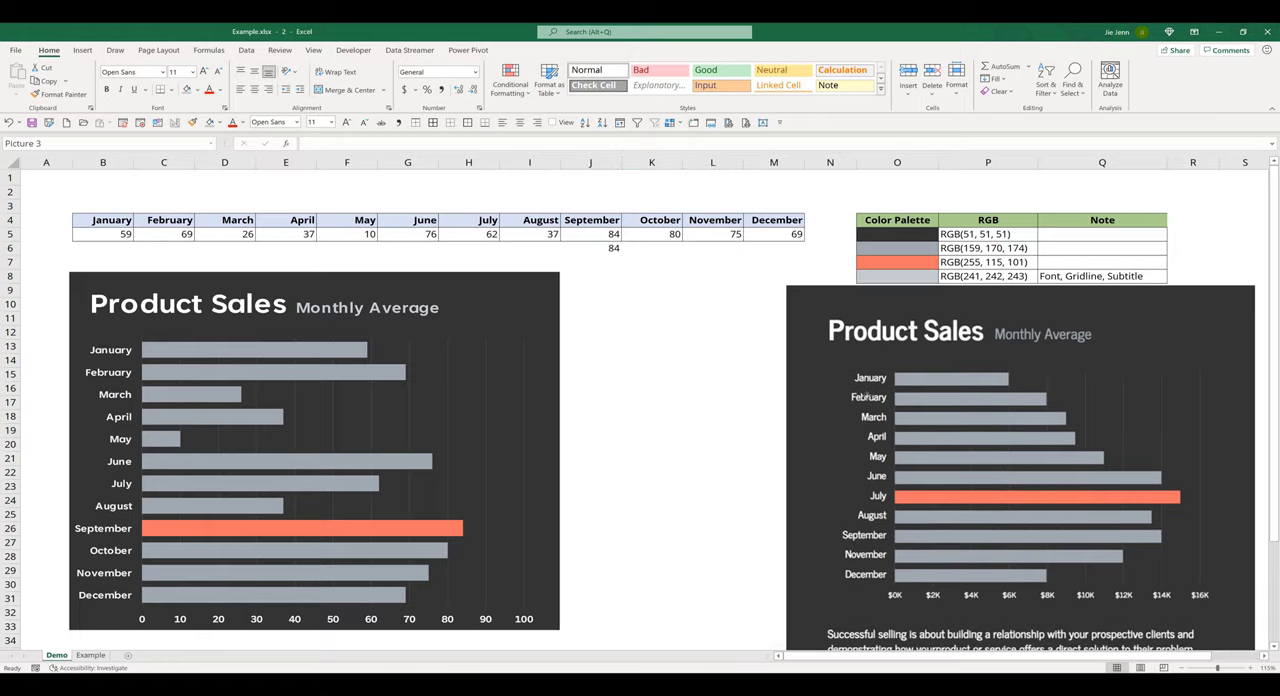
Inspect the finished example chart and its grouped title, then clear the selections on the sheet
{"action": "left_click", "coordinate": [652, 402]}
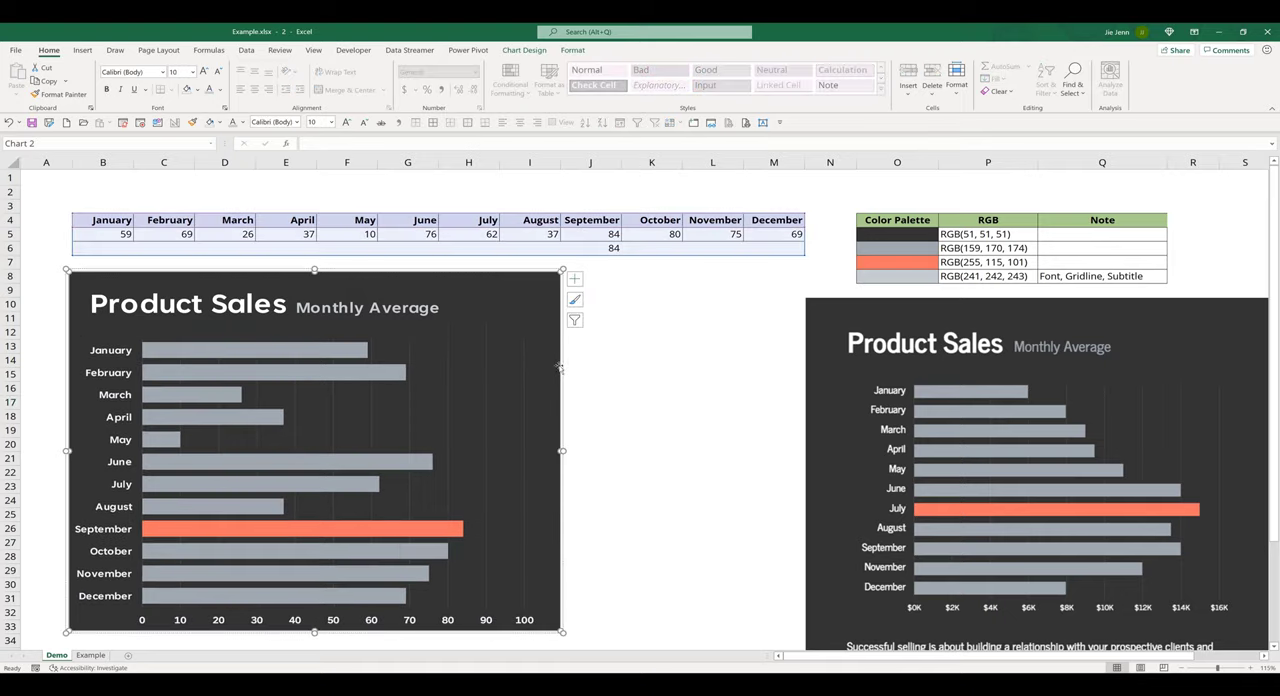
{"action": "left_click", "coordinate": [651, 472]}
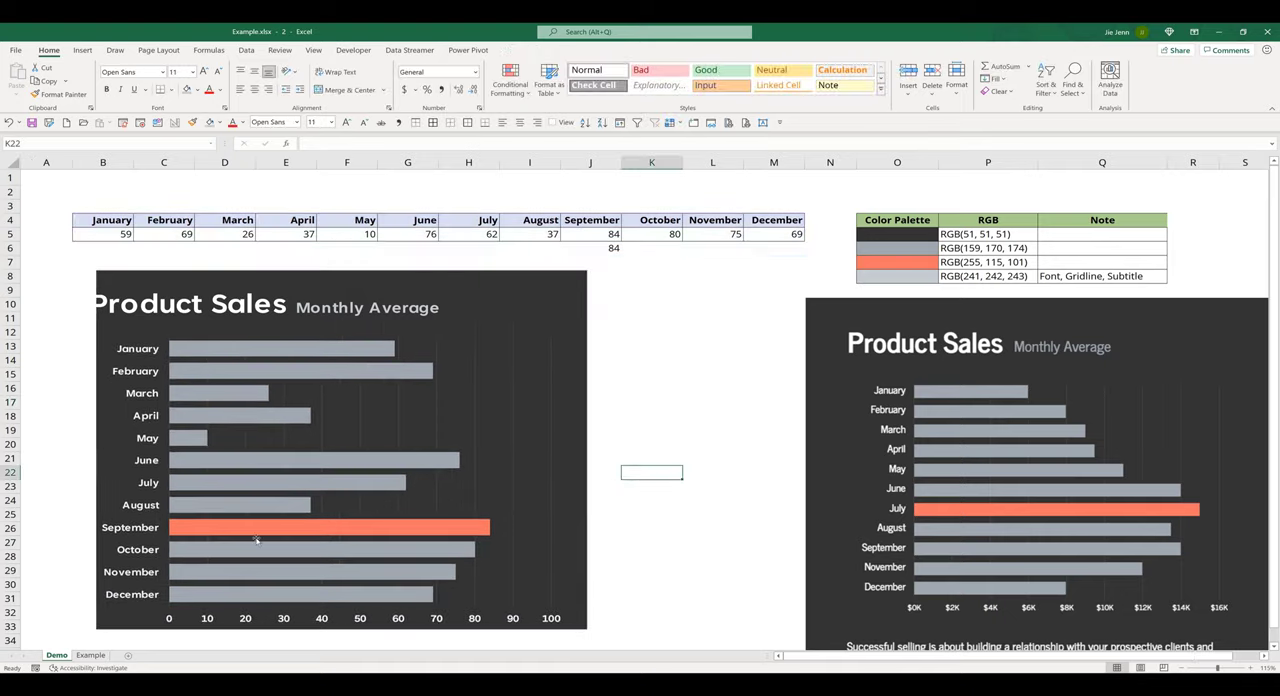
{"action": "left_click", "coordinate": [250, 538]}
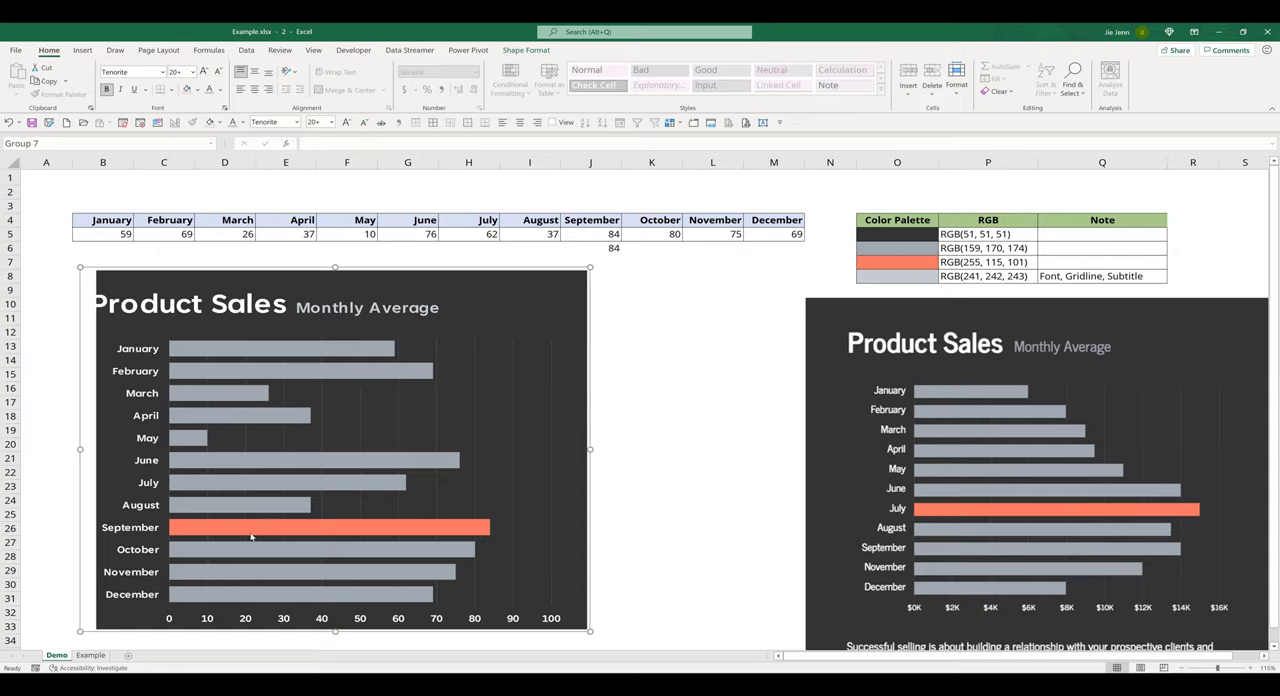
{"action": "left_click", "coordinate": [773, 346]}
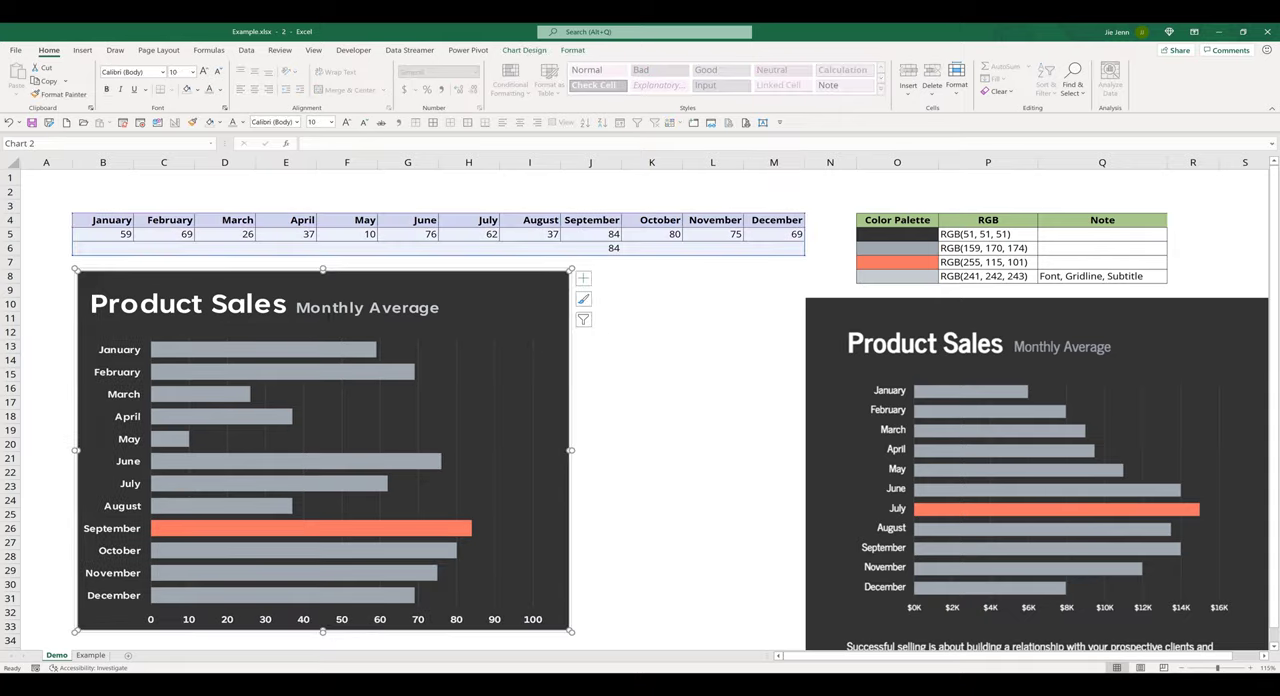
{"action": "left_click", "coordinate": [651, 374]}
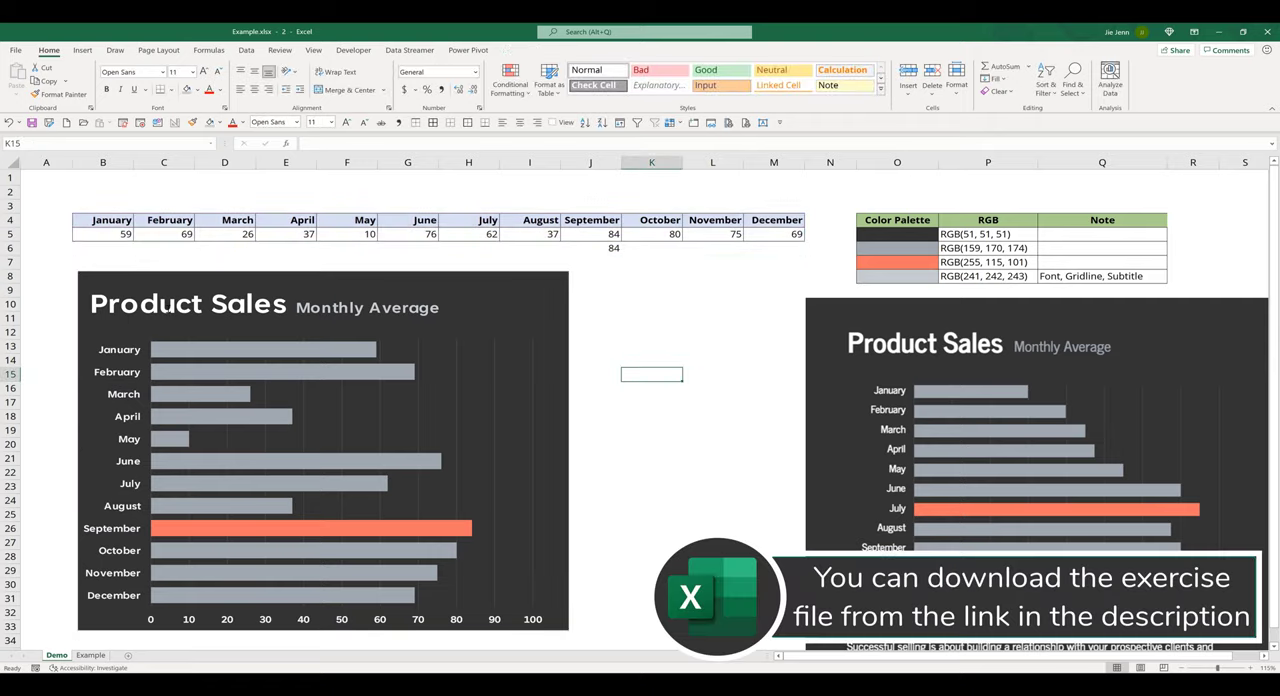
{"action": "mouse_move", "coordinate": [146, 519]}
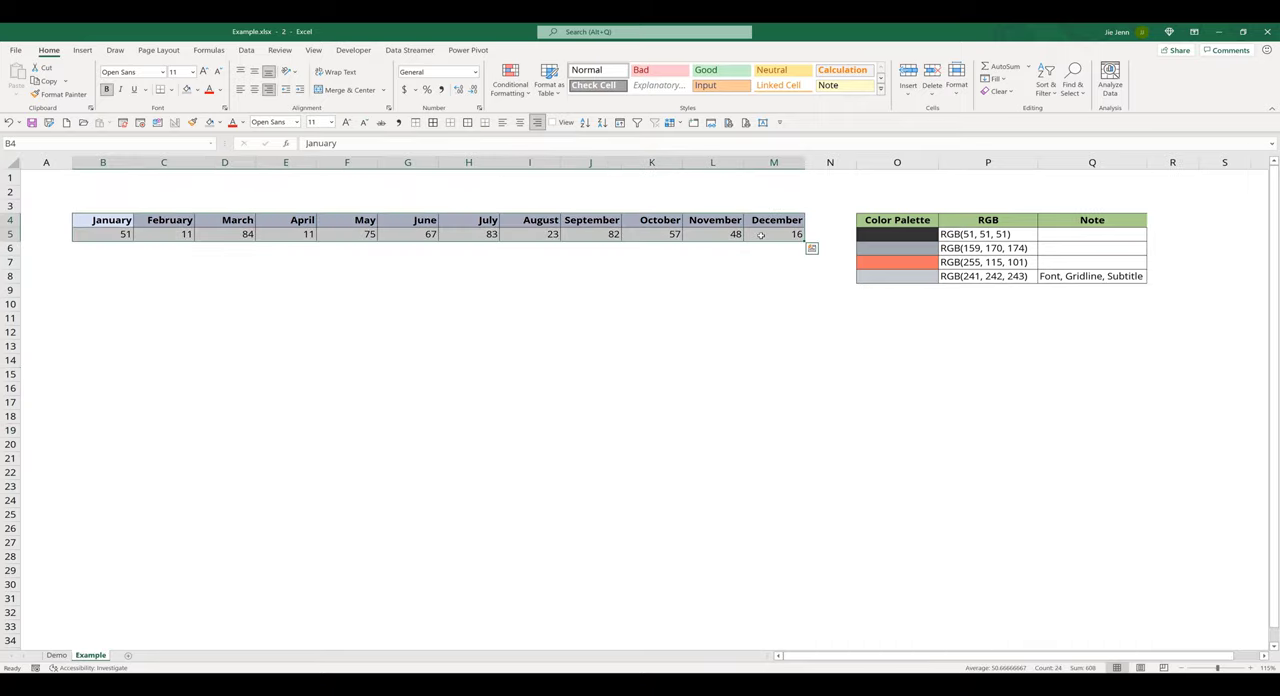
{"action": "left_click", "coordinate": [897, 219]}
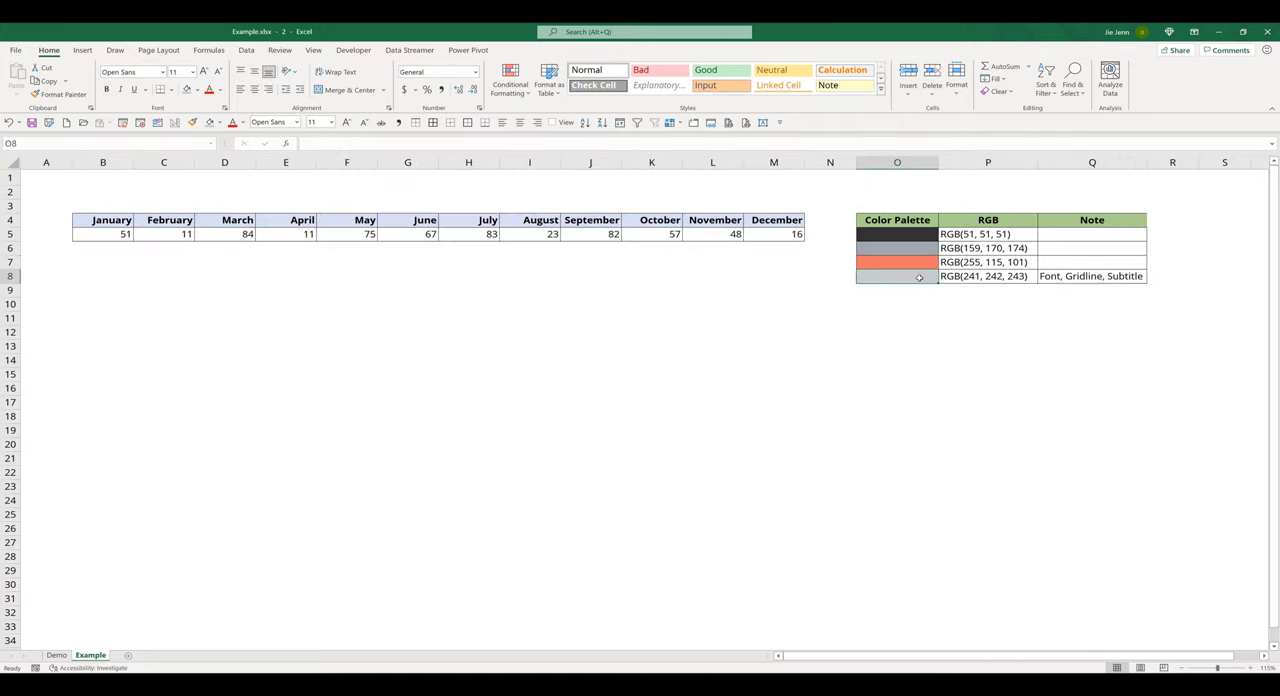
{"action": "left_click", "coordinate": [108, 258]}
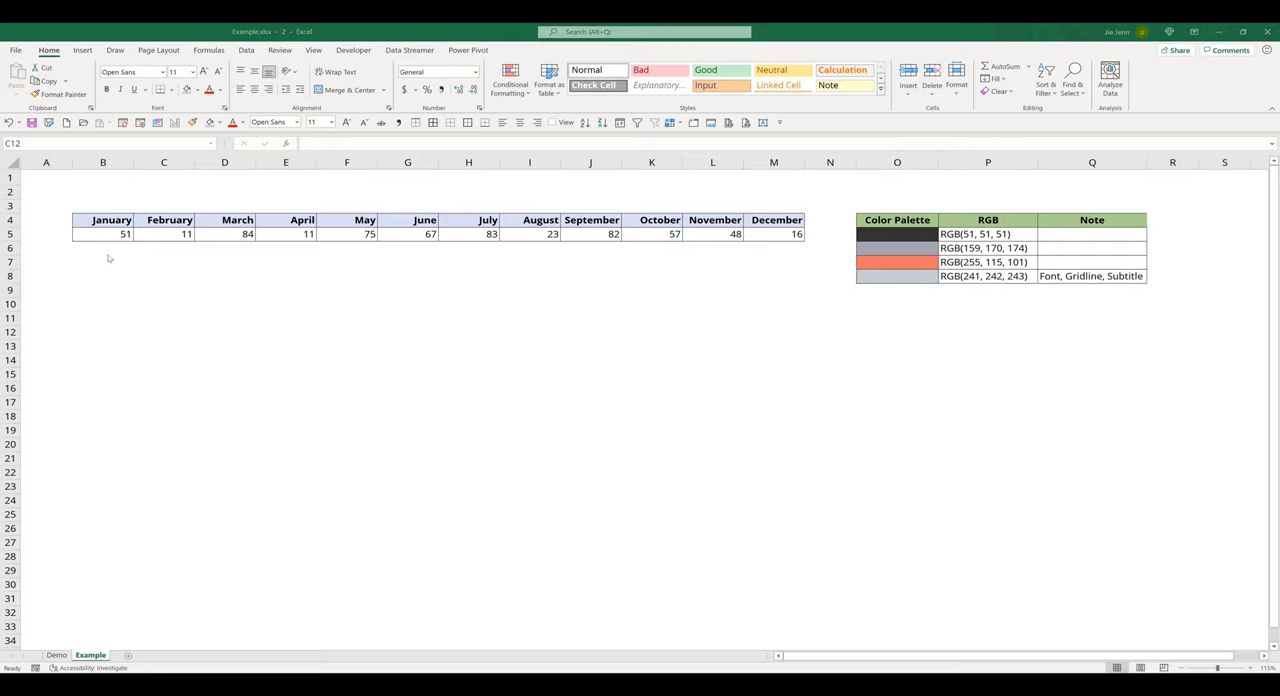
Build =IF(MAX($B$5:$M$5)=B5,B5,"") in B6, using F4 for the absolute range
{"action": "left_click", "coordinate": [103, 248]}
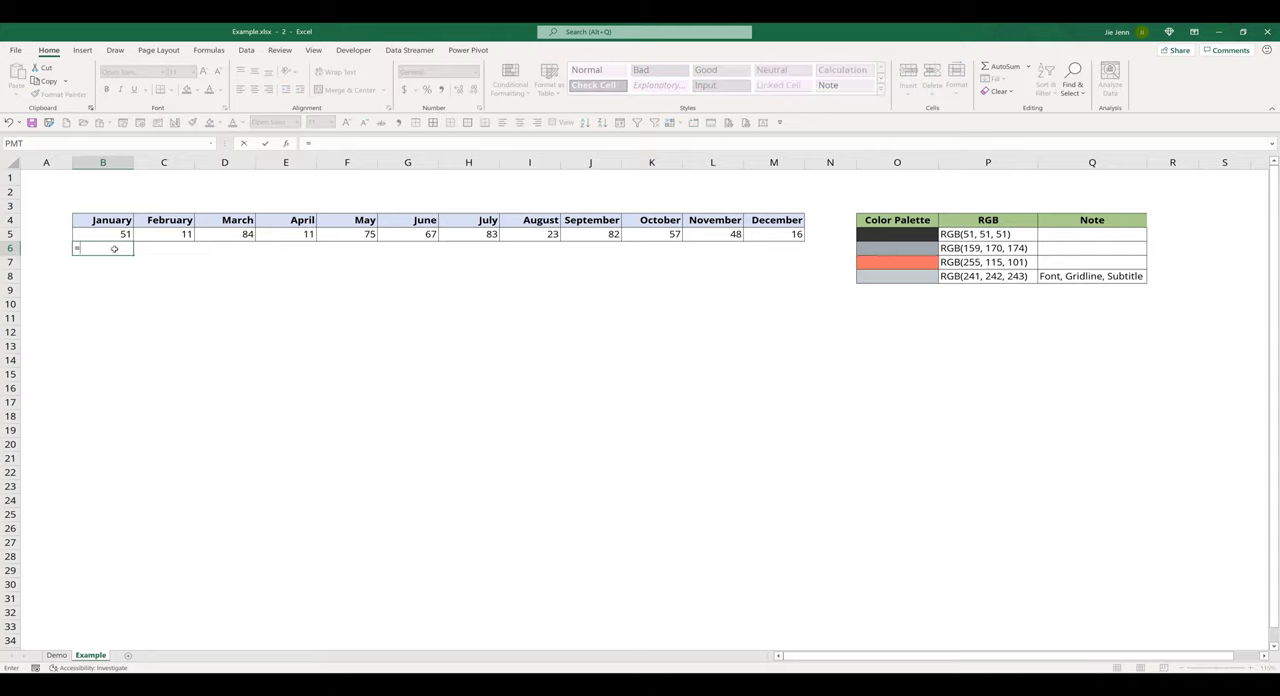
{"action": "type", "text": "=MAX("}
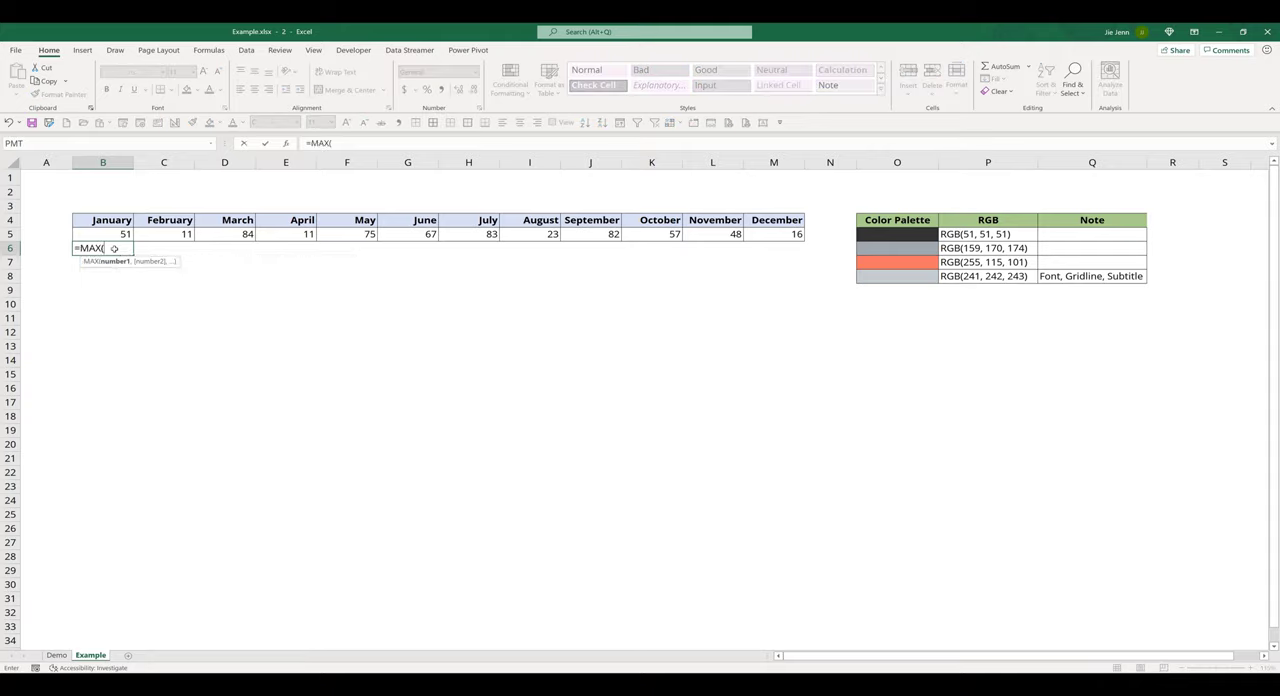
{"action": "left_click", "coordinate": [103, 233]}
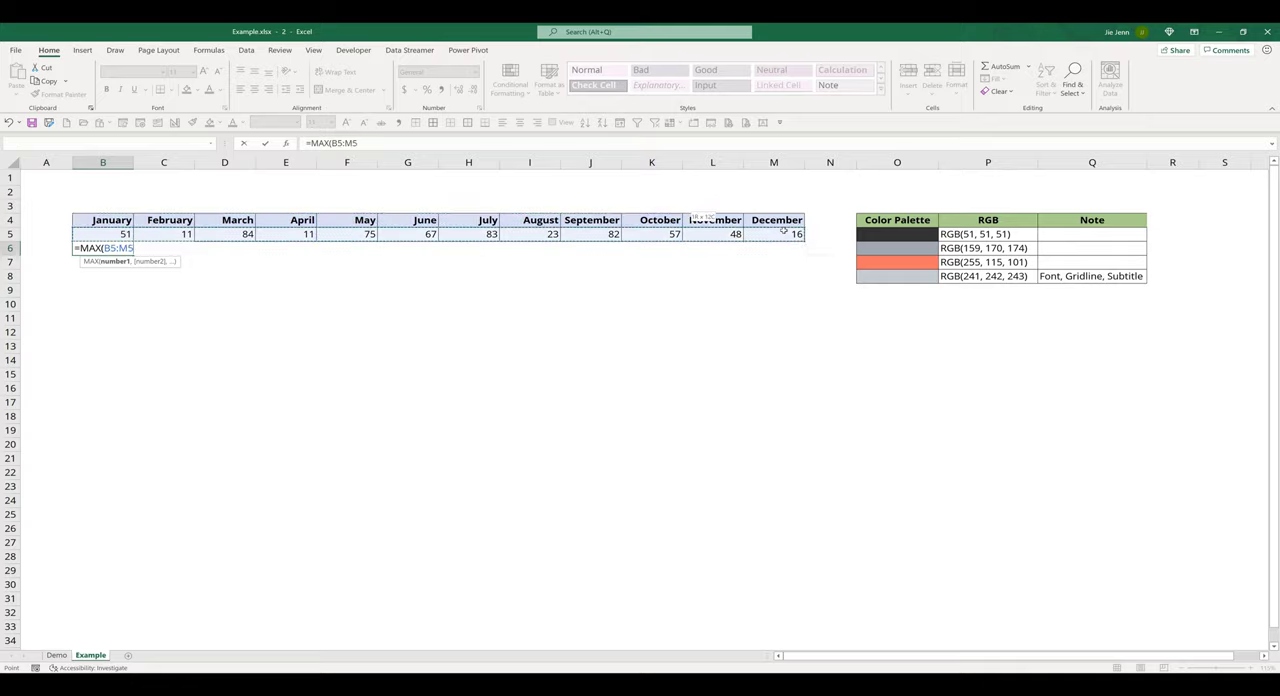
{"action": "key", "text": "f4"}
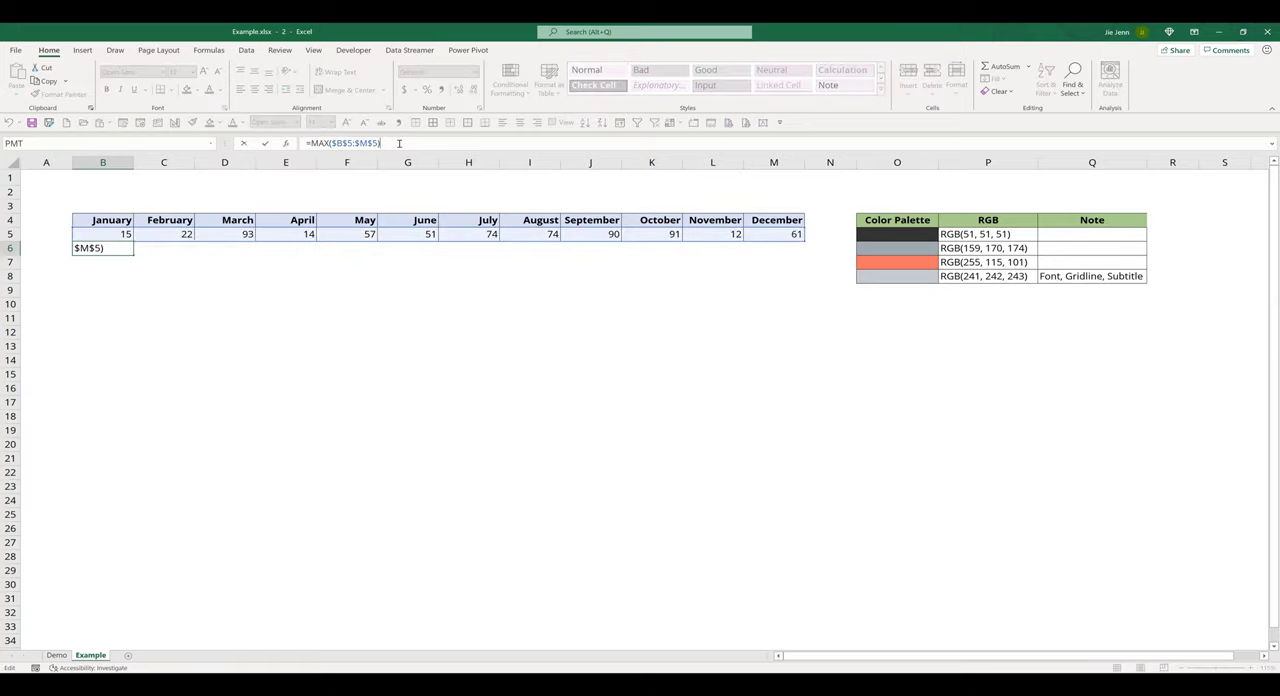
{"action": "type", "text": "="}
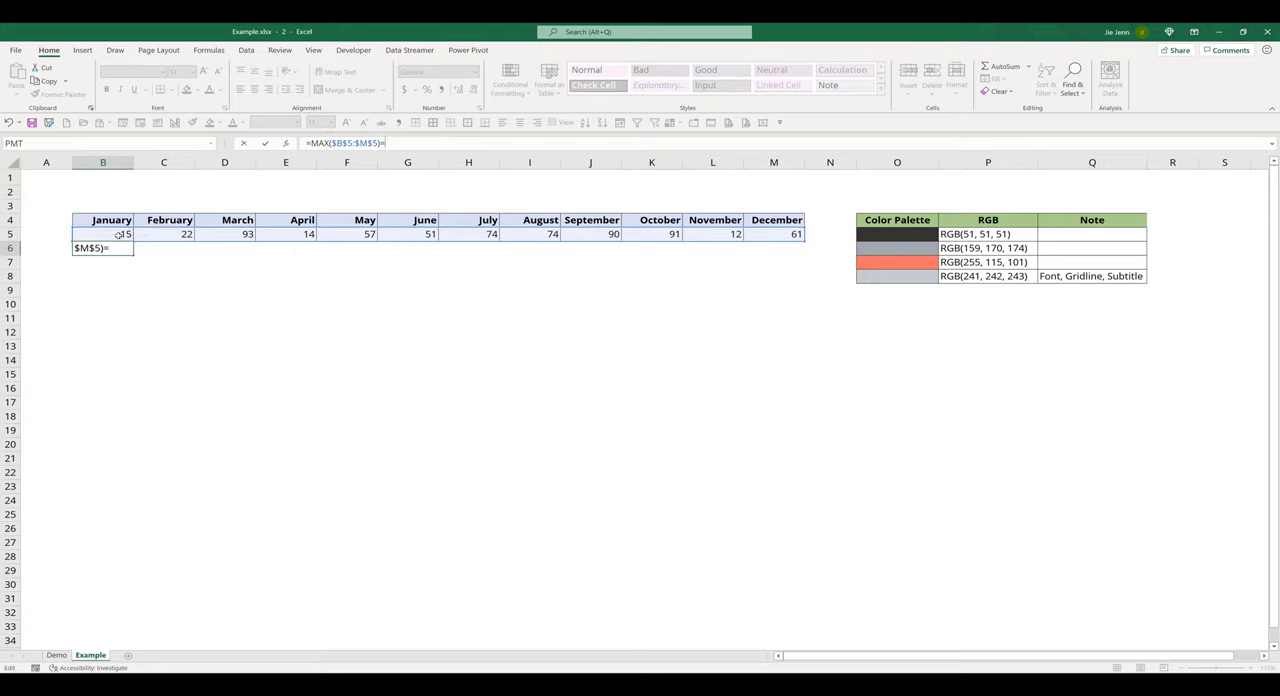
{"action": "left_click", "coordinate": [125, 234]}
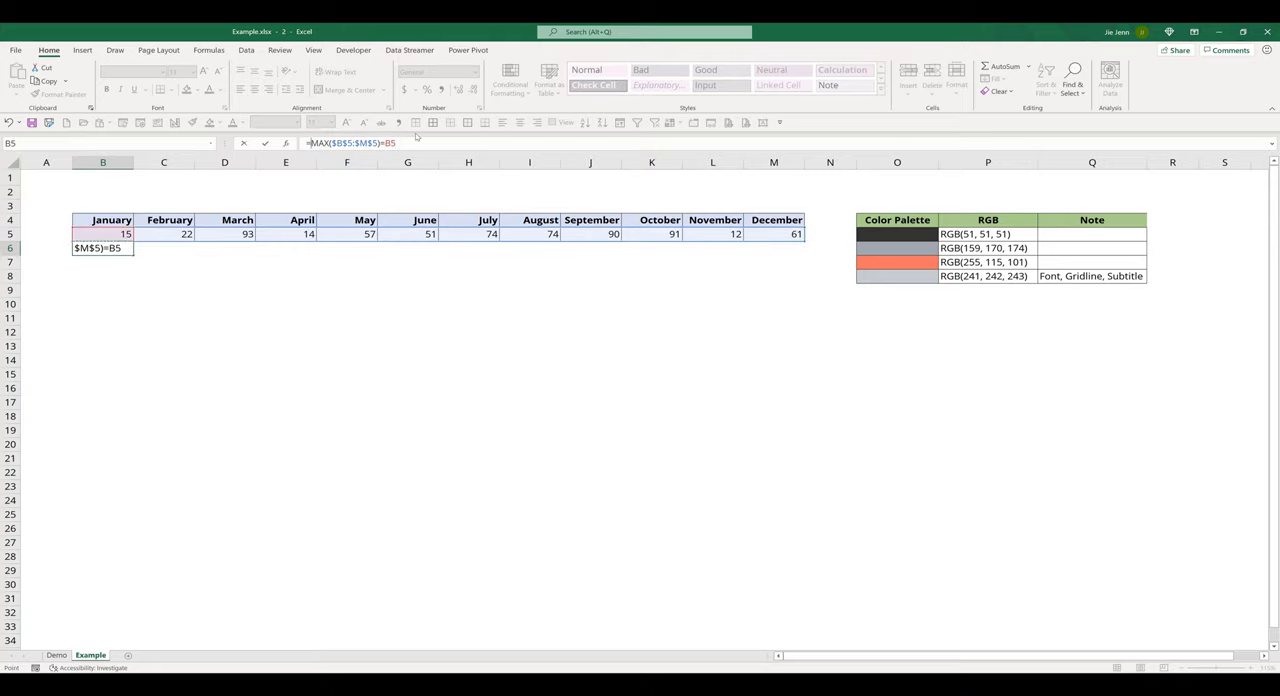
{"action": "type", "text": "=ifMAX("}
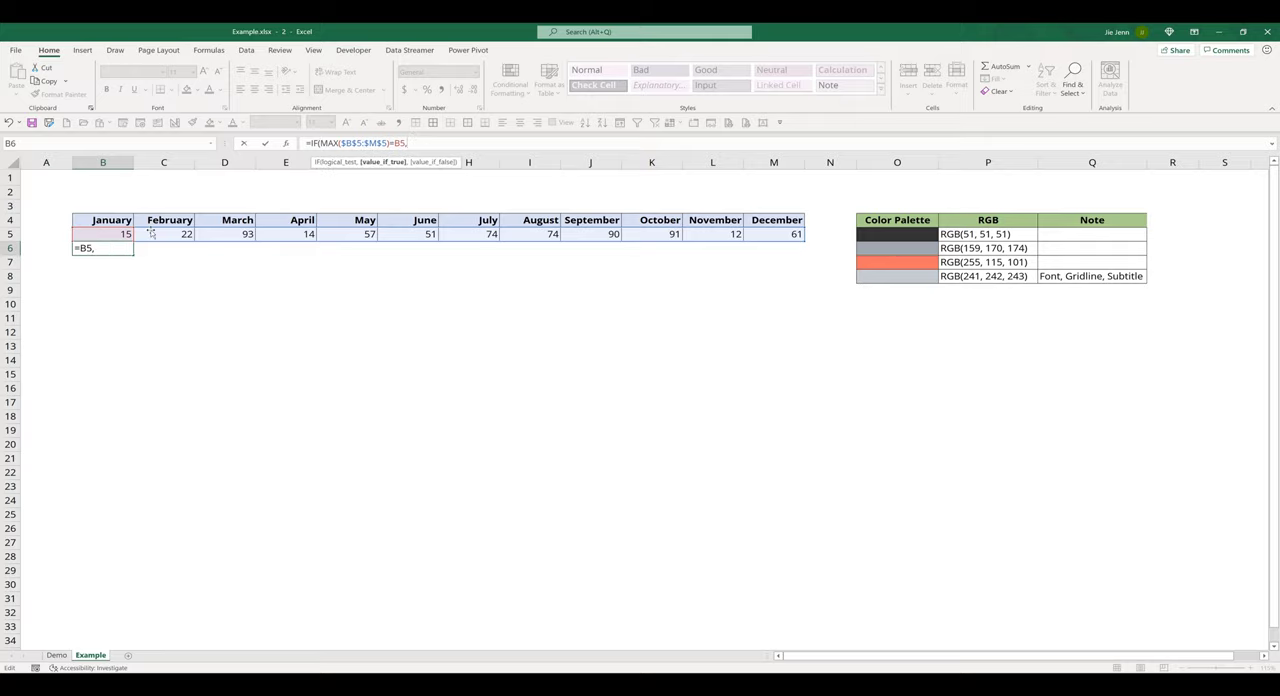
{"action": "left_click", "coordinate": [103, 233]}
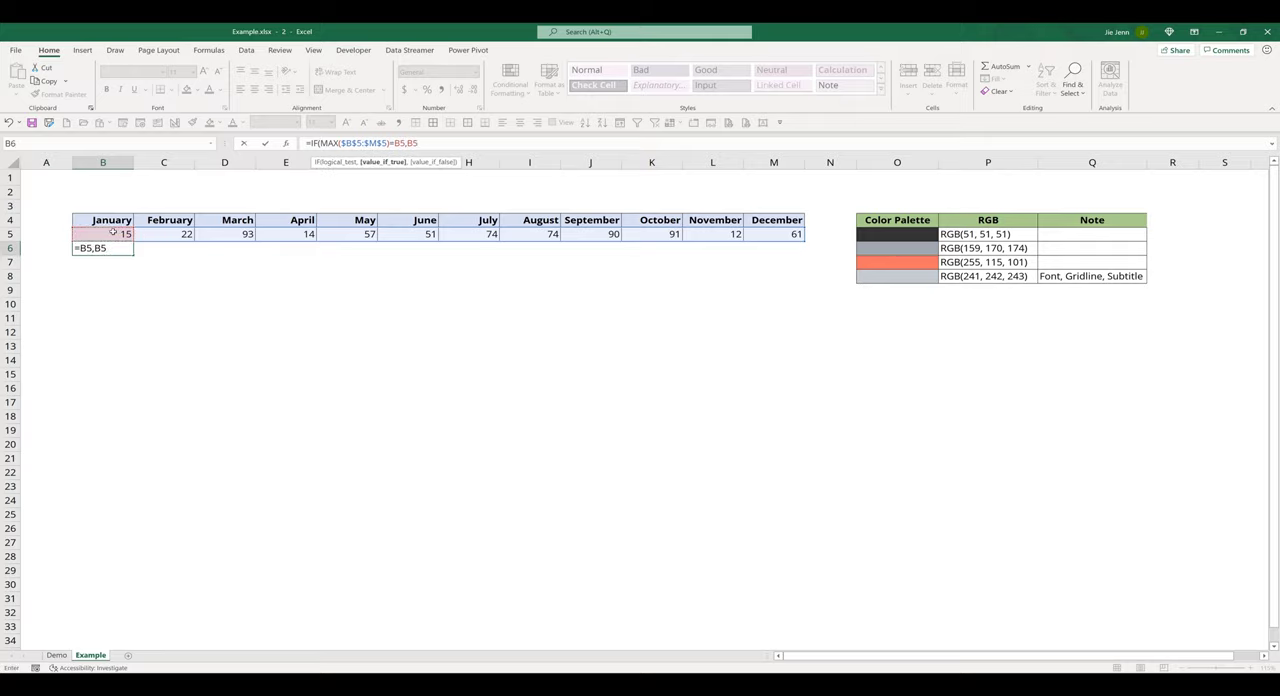
{"action": "type", "text": ","}
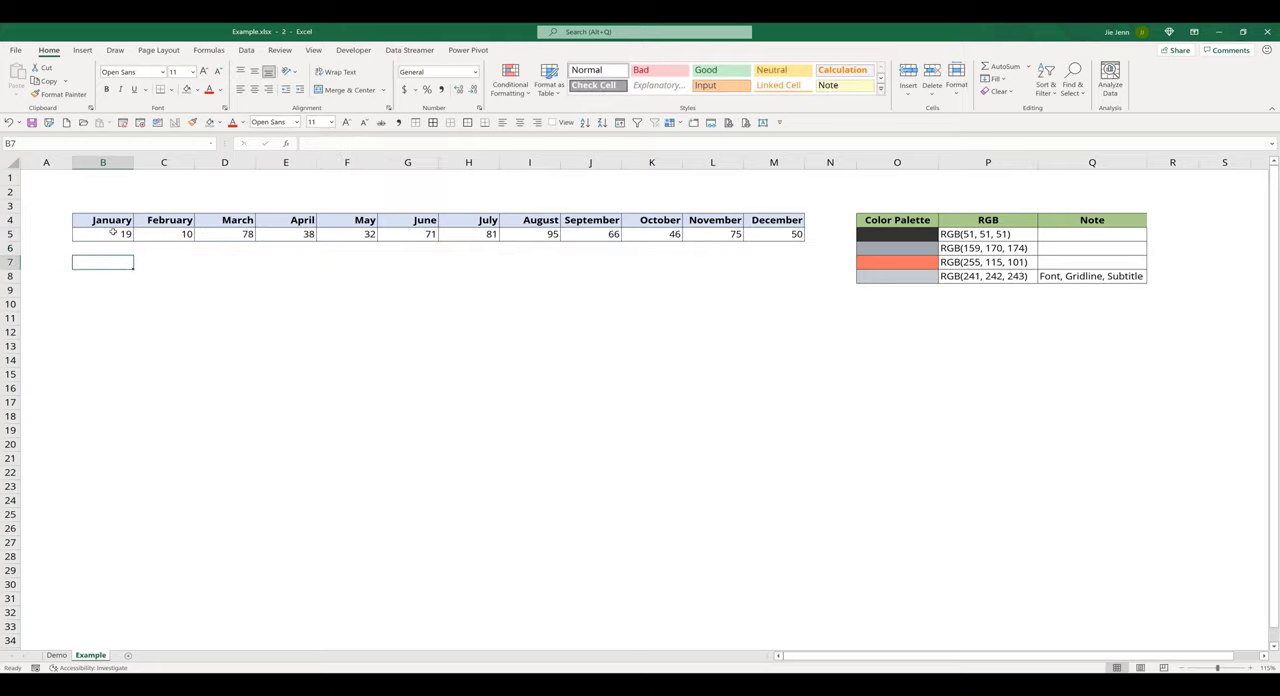
Fill the B6 helper formula across to M6, then select the months and sales in B4:M5
{"action": "left_click", "coordinate": [103, 247]}
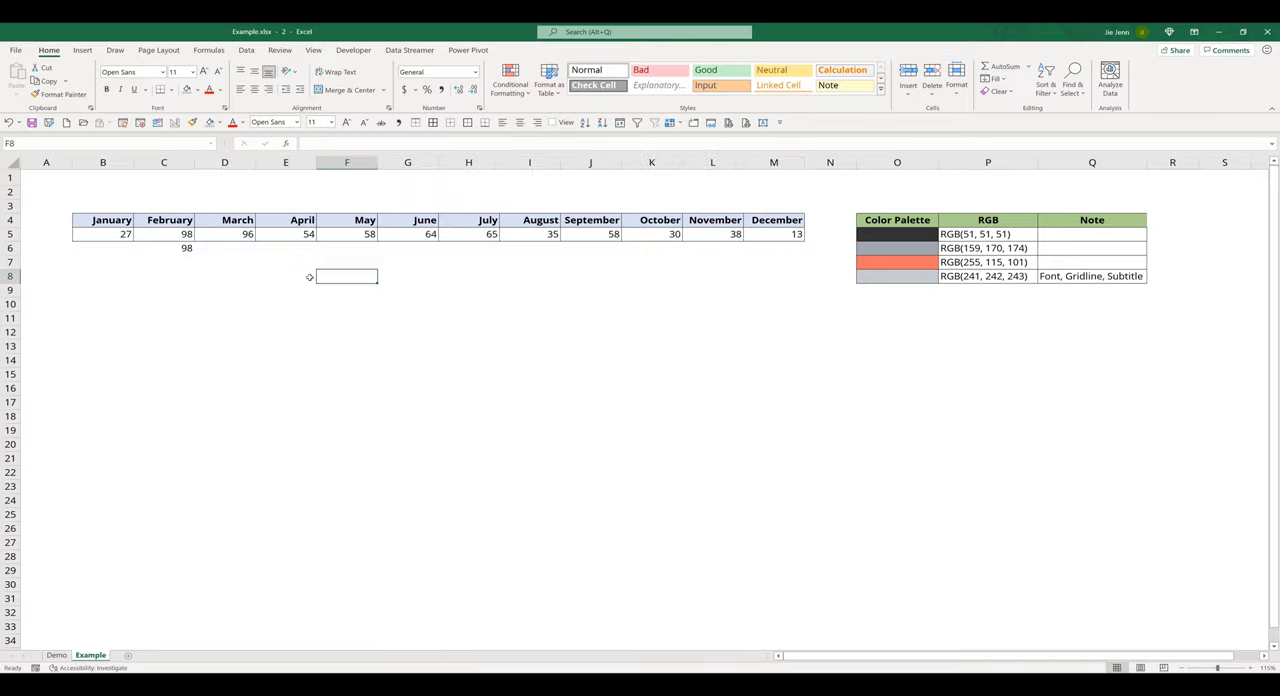
{"action": "left_click", "coordinate": [103, 234]}
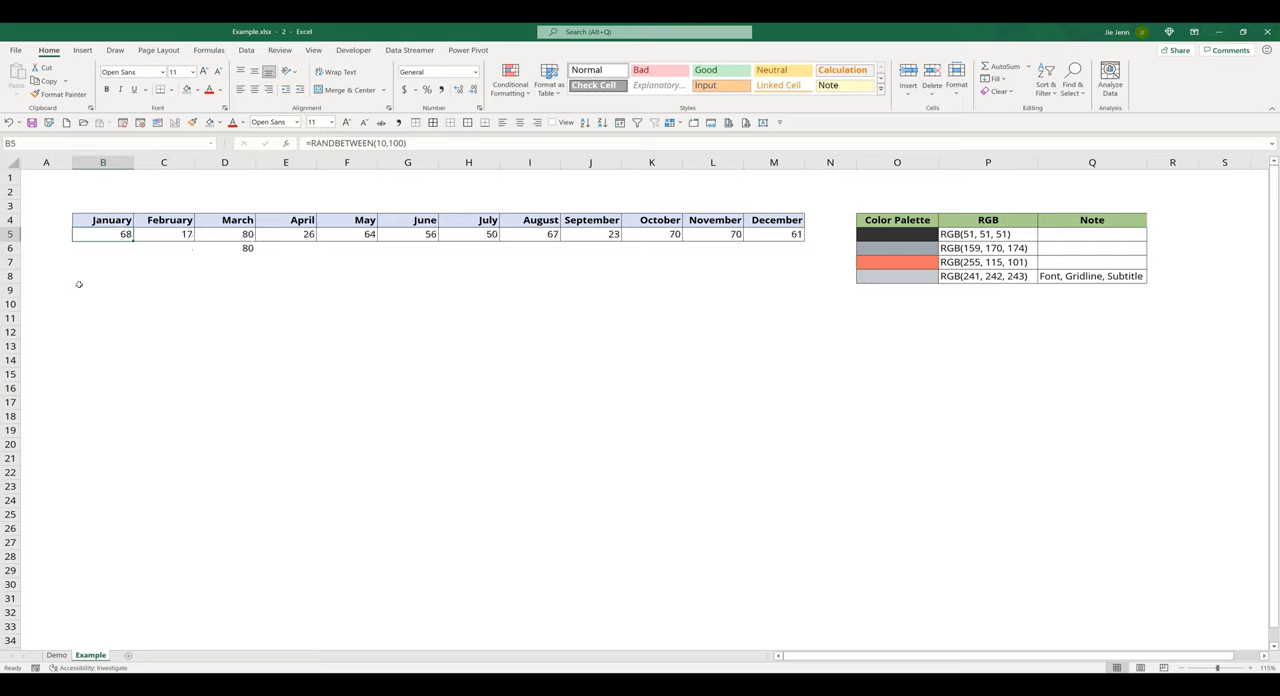
{"action": "left_click", "coordinate": [103, 290]}
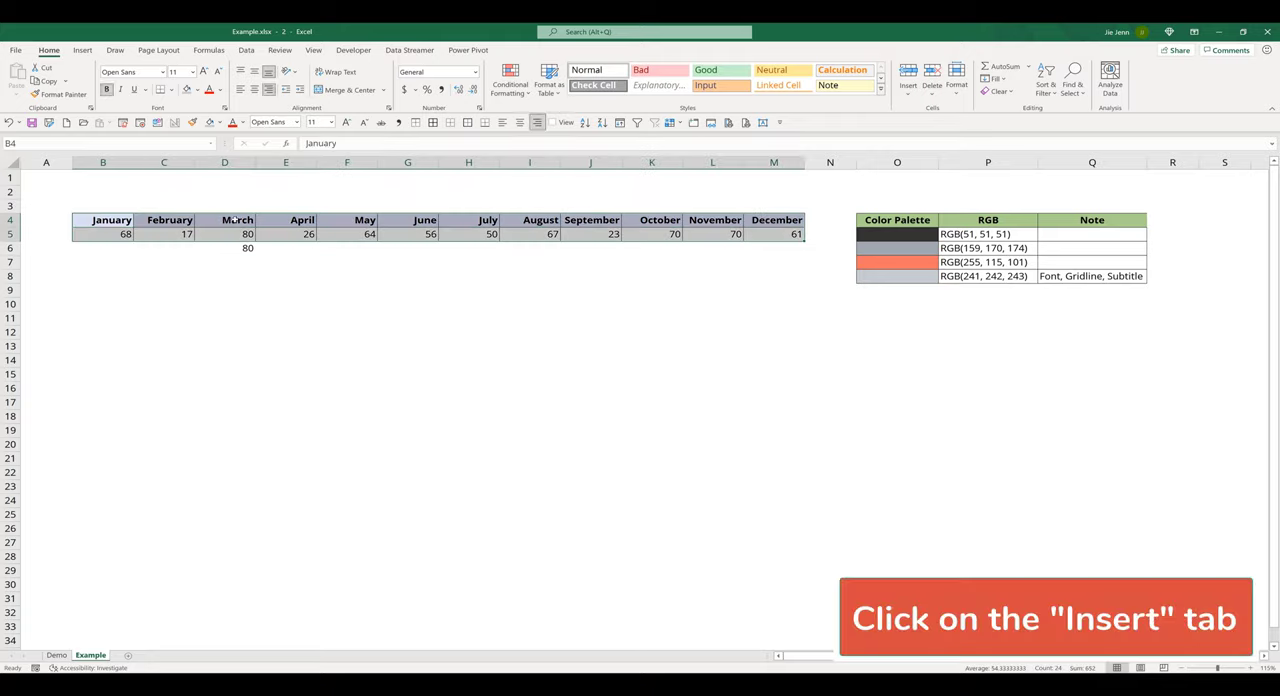
{"action": "left_click", "coordinate": [82, 50]}
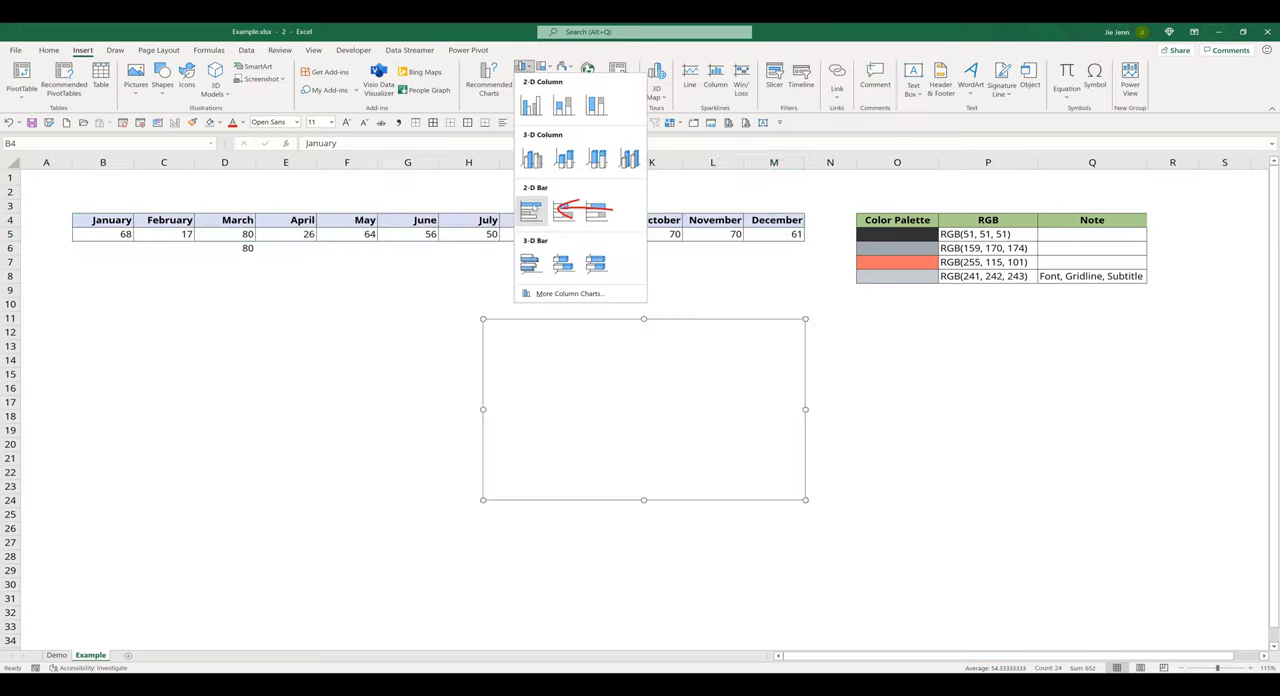
{"action": "mouse_move", "coordinate": [531, 210]}
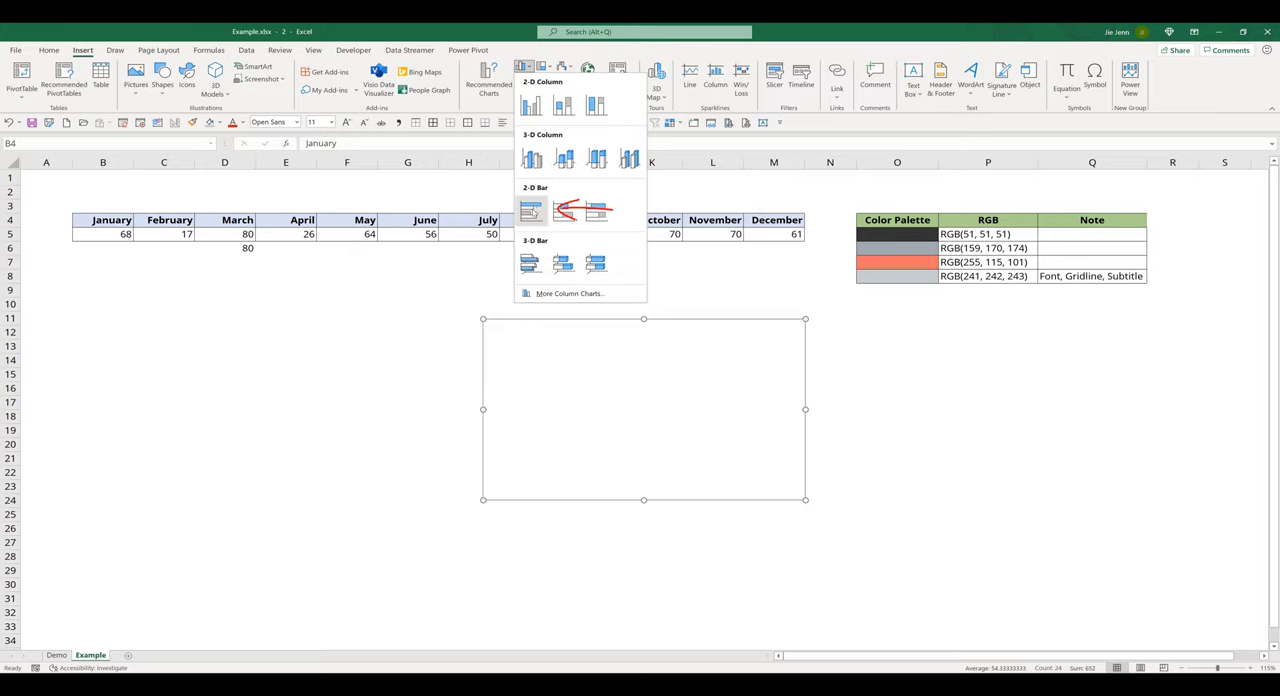
{"action": "left_click", "coordinate": [530, 207]}
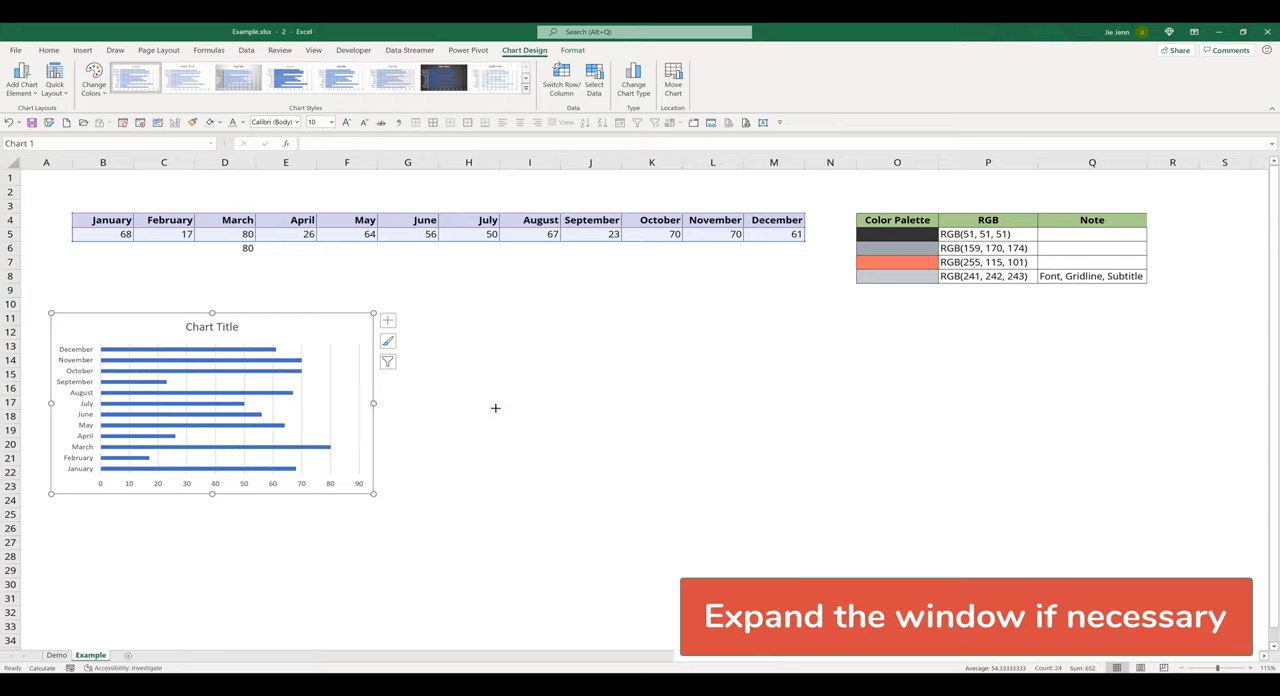
{"action": "left_click_drag", "start_coordinate": [373, 403], "coordinate": [717, 403]}
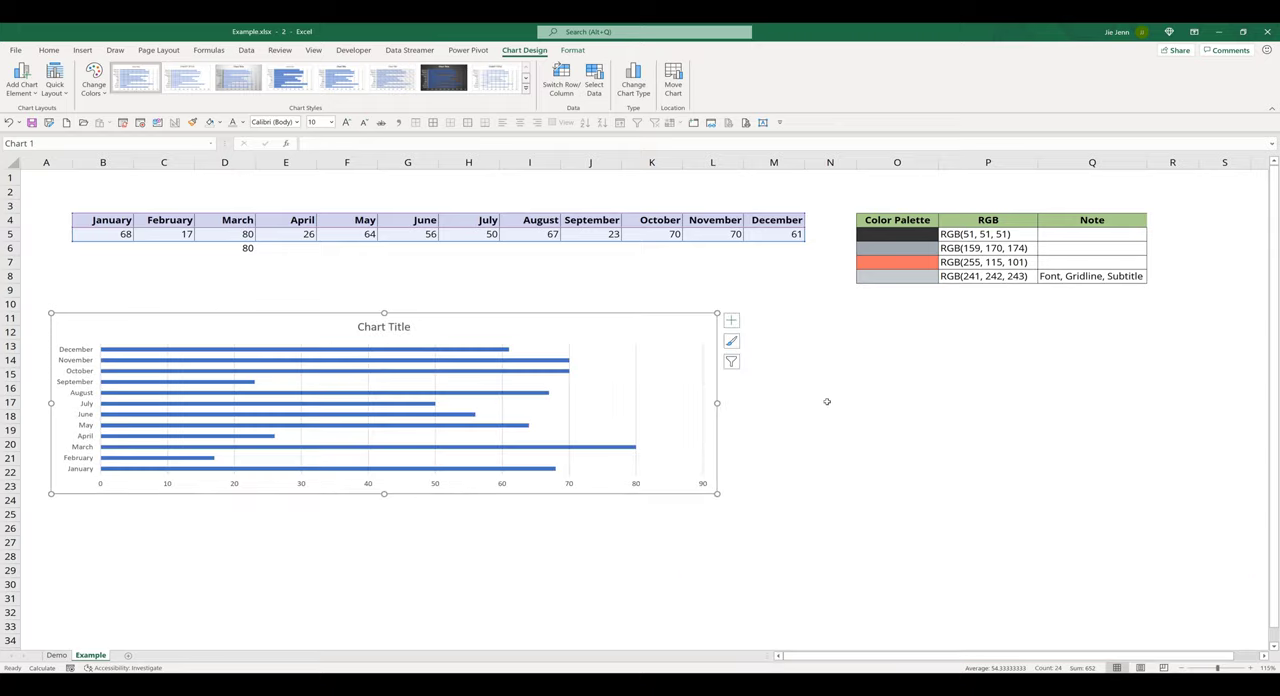
{"action": "mouse_move", "coordinate": [715, 496]}
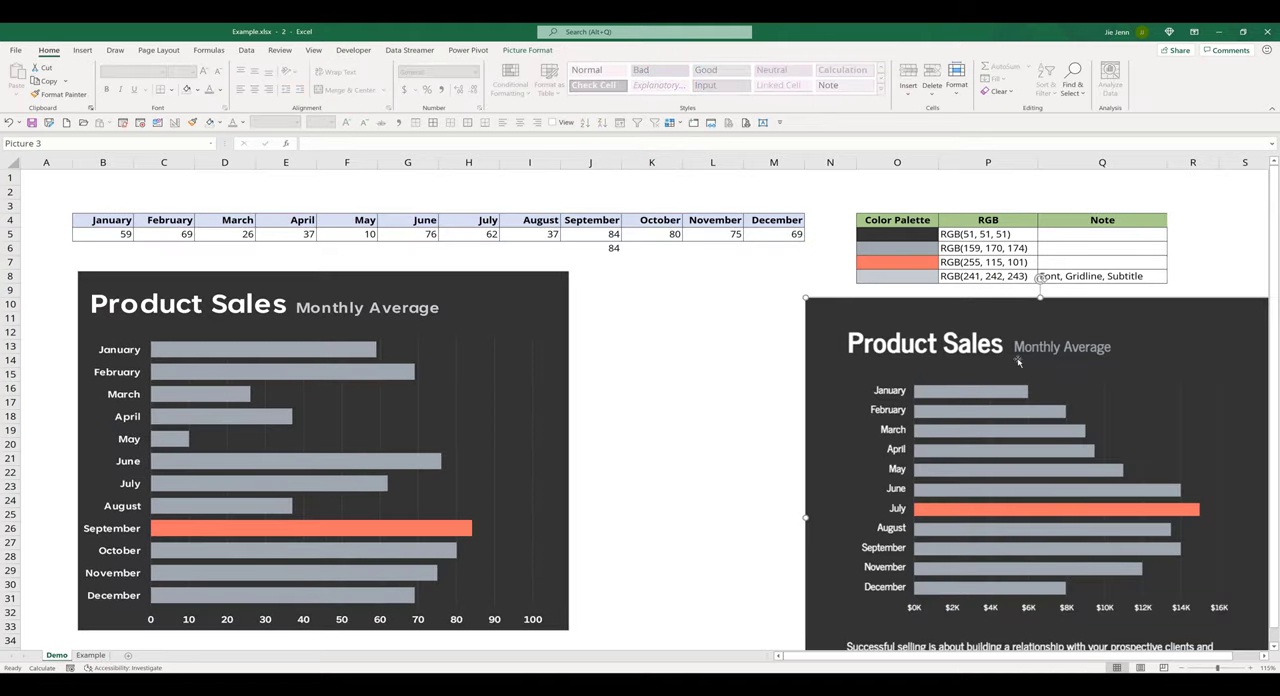
On the Example sheet, select the bar chart's default title and delete it
{"action": "left_click", "coordinate": [90, 655]}
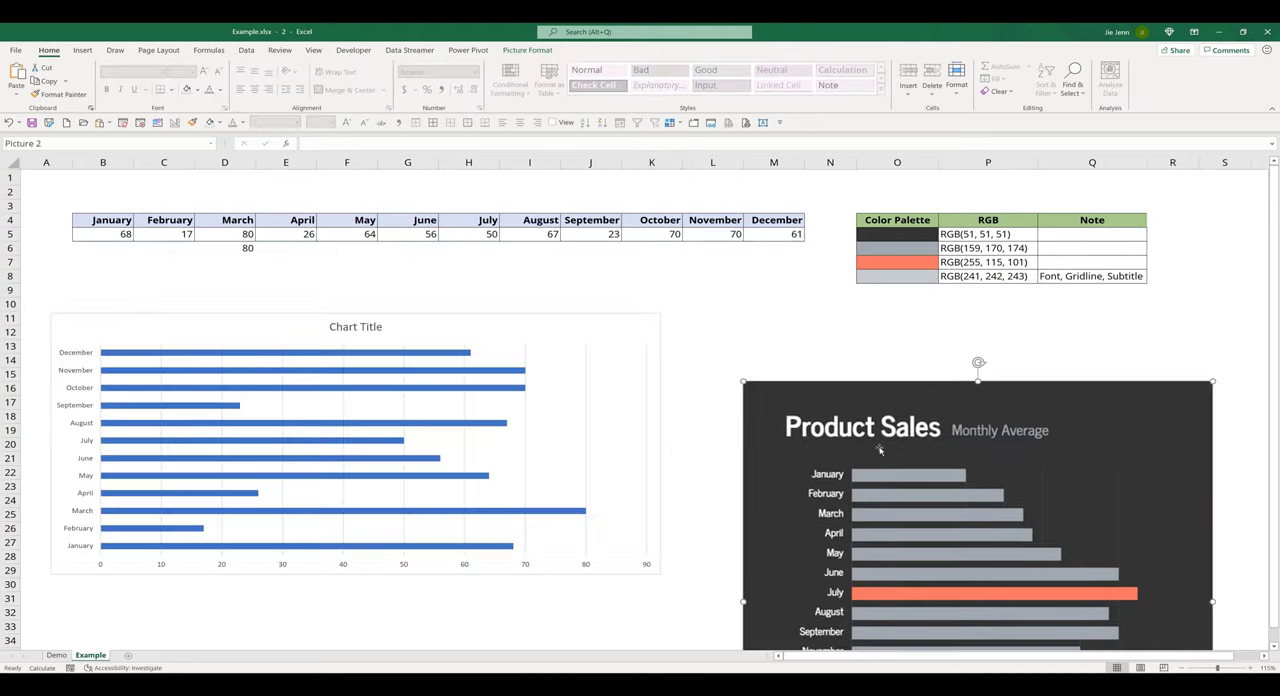
{"action": "left_click", "coordinate": [355, 445]}
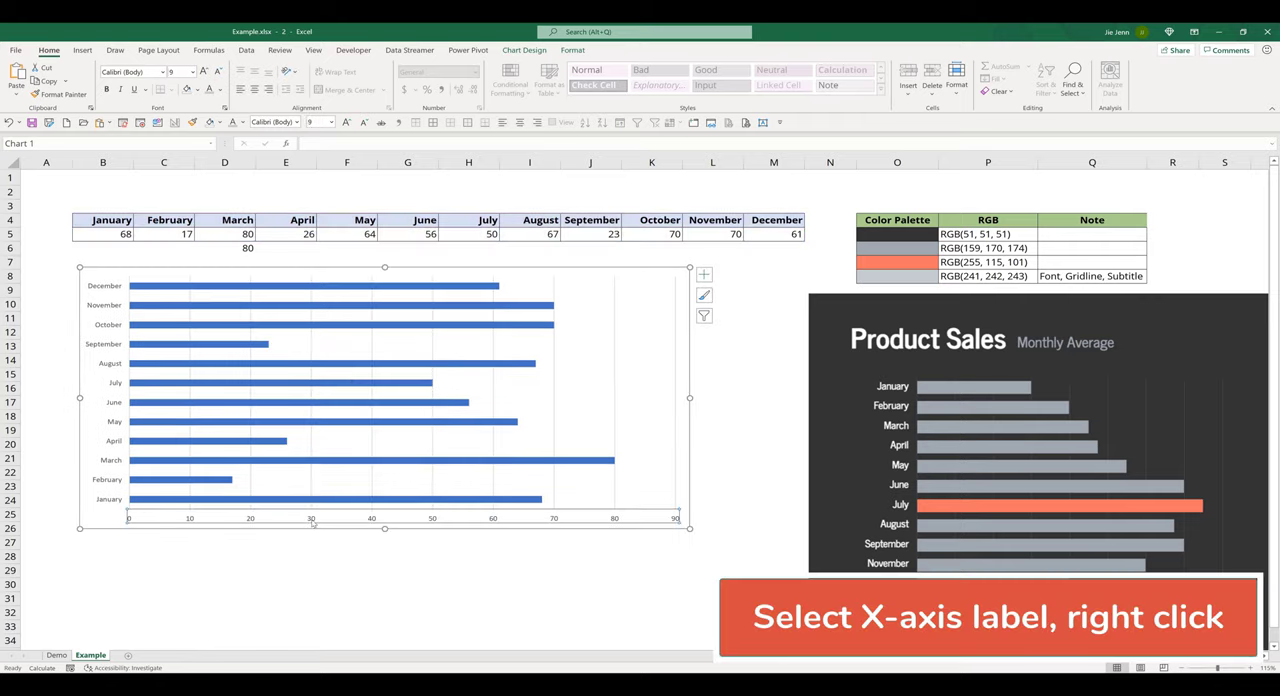
In Format Axis for the value axis, set the Bounds Maximum to 100
{"action": "right_click", "coordinate": [311, 518]}
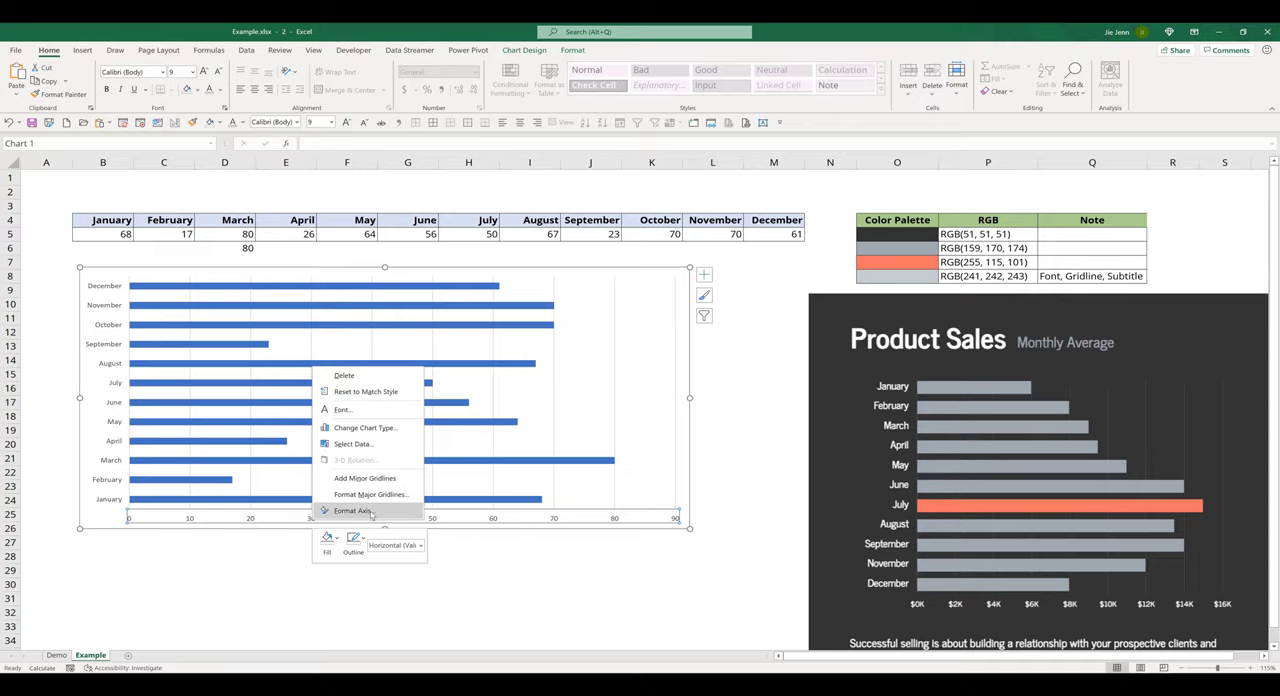
{"action": "left_click", "coordinate": [353, 510]}
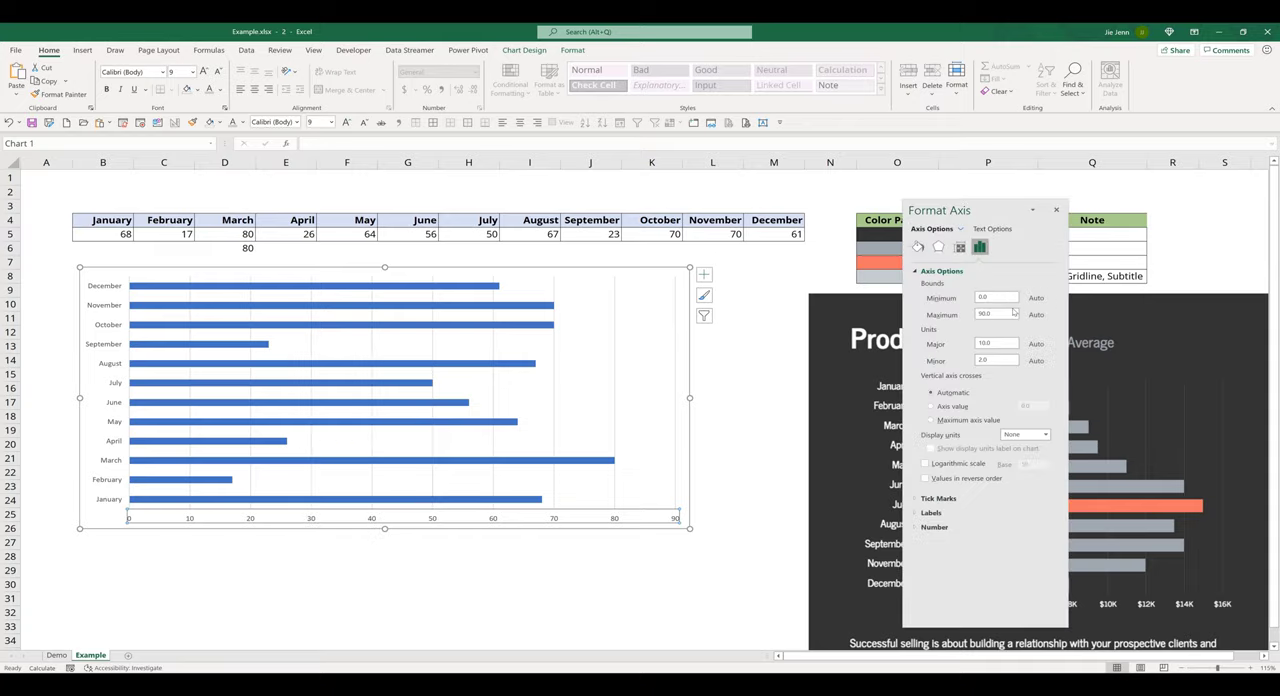
{"action": "left_click", "coordinate": [996, 297]}
{"action": "type", "text": "100"}
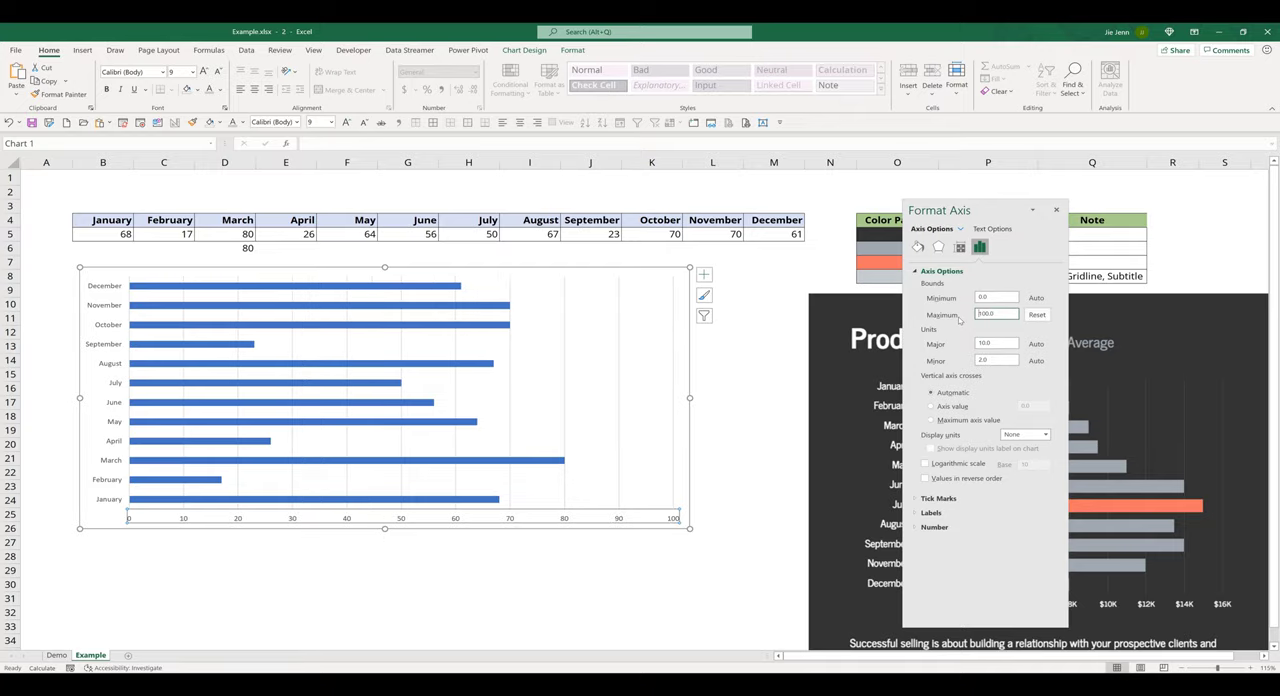
{"action": "mouse_move", "coordinate": [345, 293]}
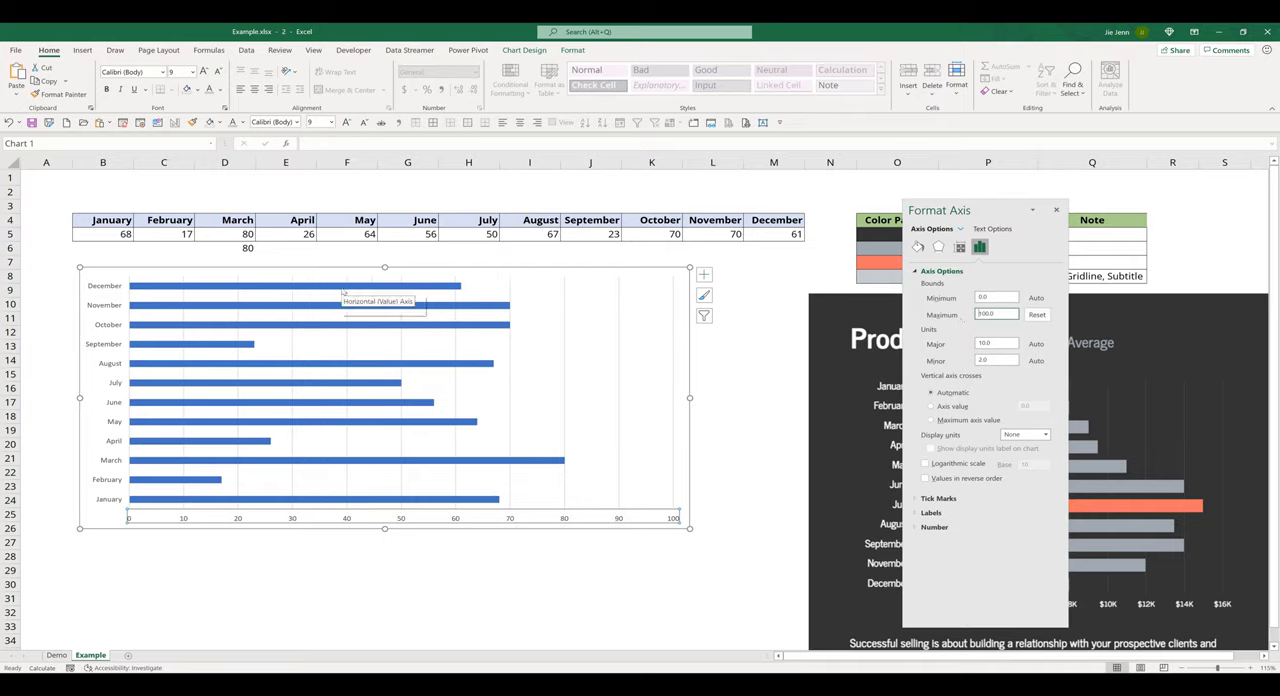
{"action": "mouse_move", "coordinate": [100, 236]}
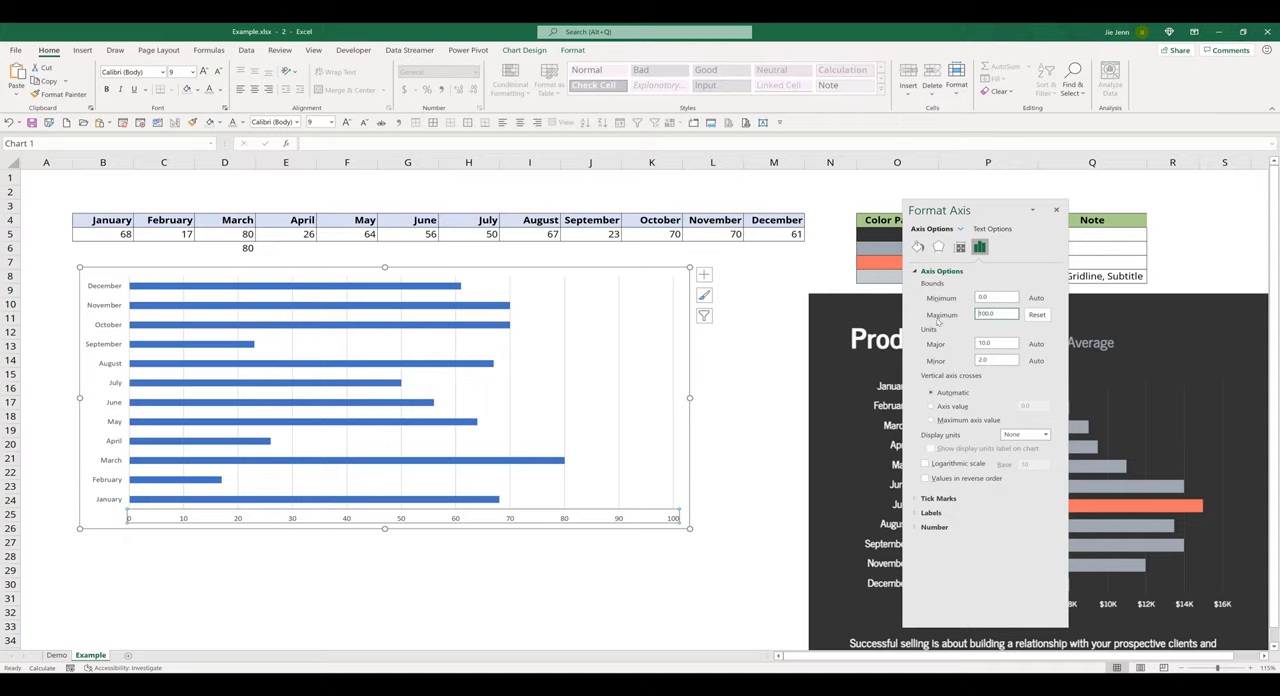
{"action": "mouse_move", "coordinate": [438, 325]}
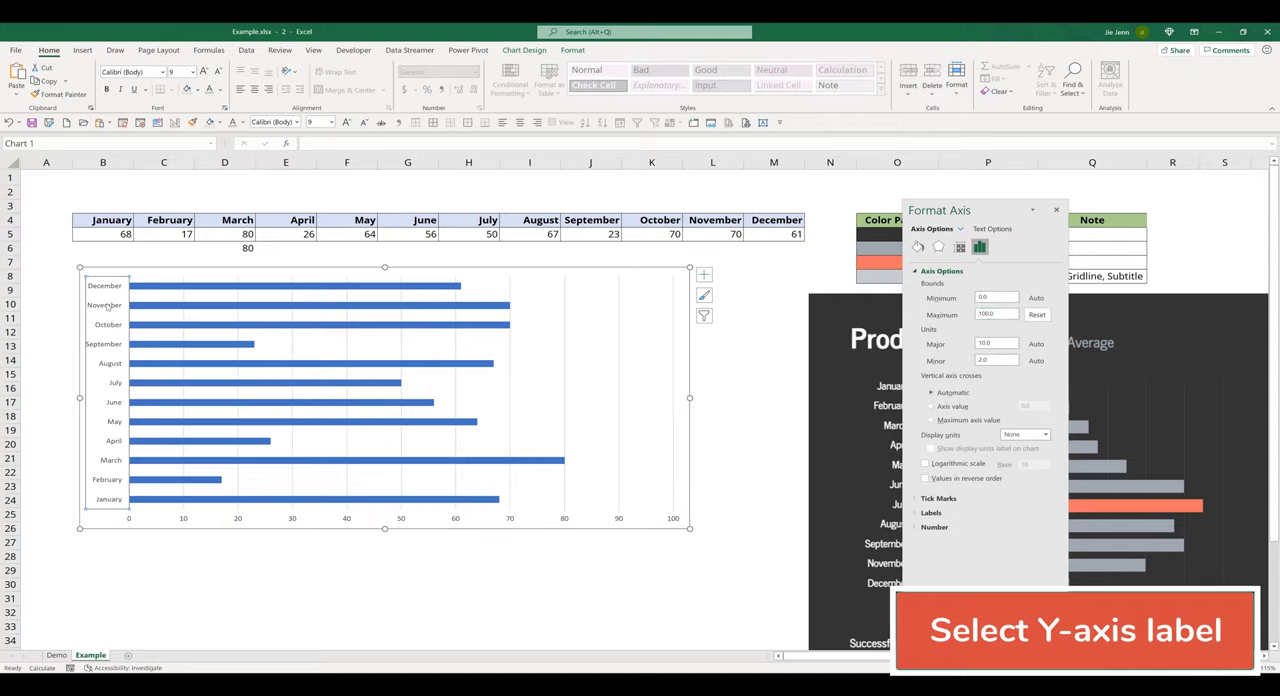
Tick Categories in reverse order on the month axis so January is listed first
{"action": "left_click", "coordinate": [107, 324]}
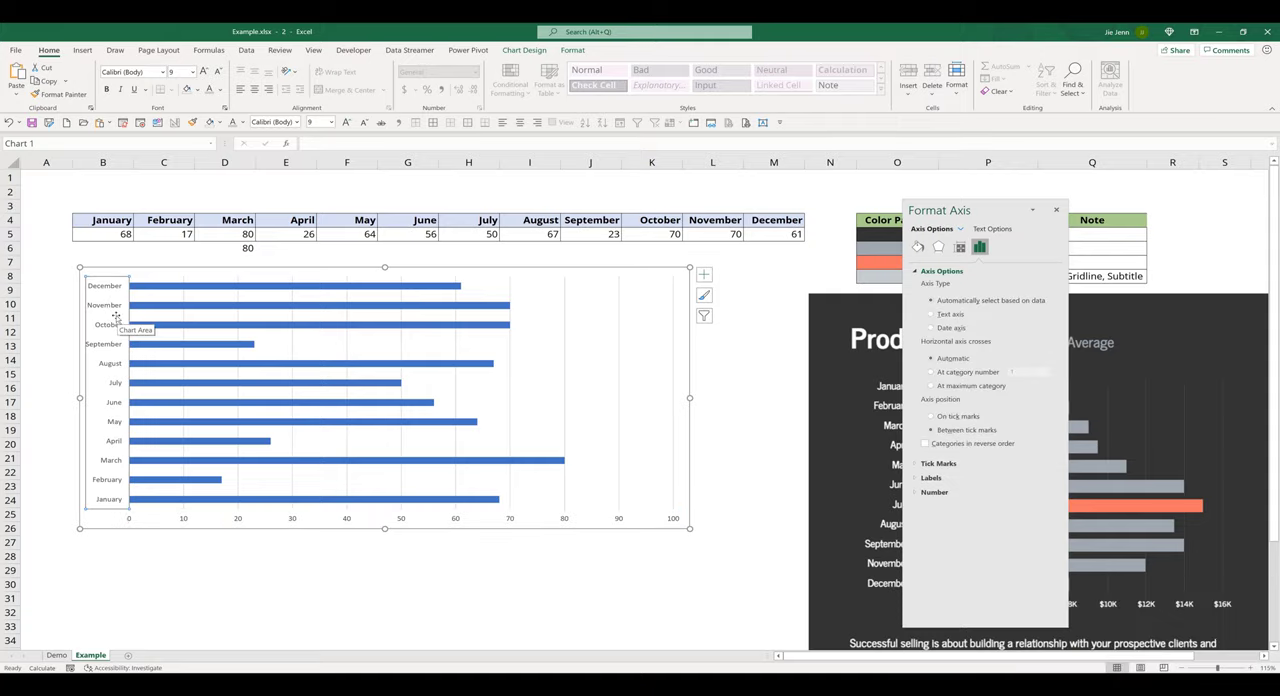
{"action": "mouse_move", "coordinate": [125, 343]}
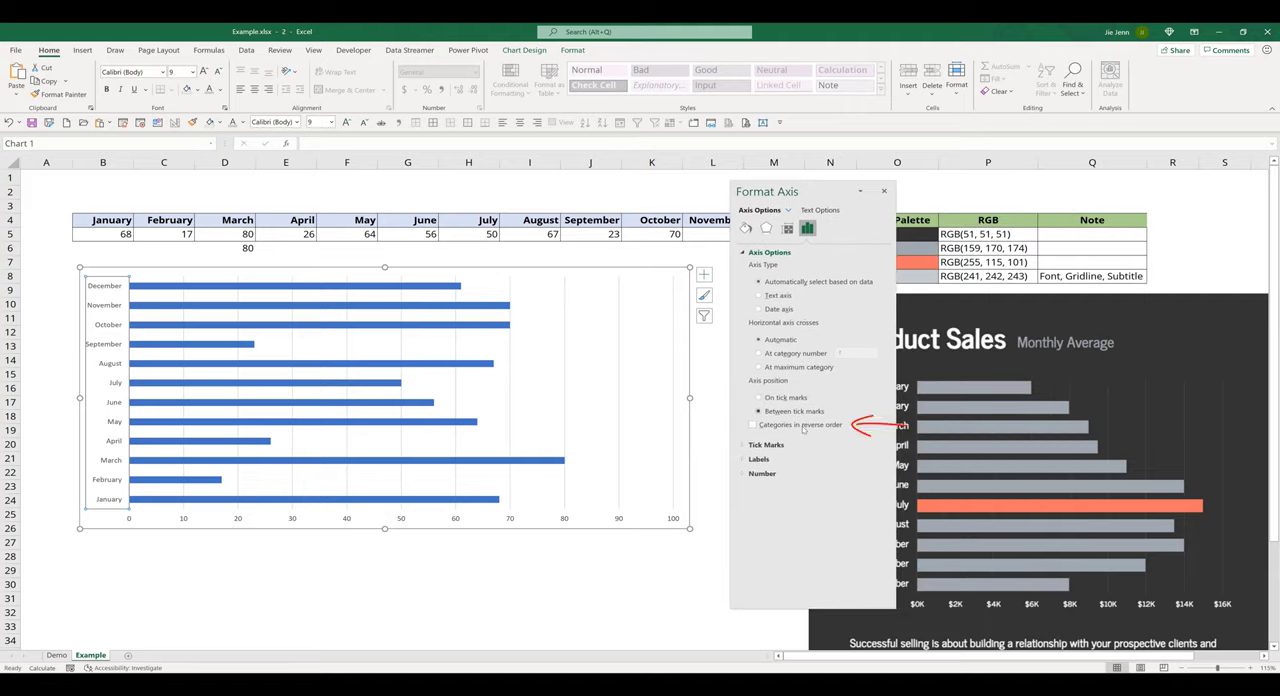
{"action": "left_click", "coordinate": [753, 425]}
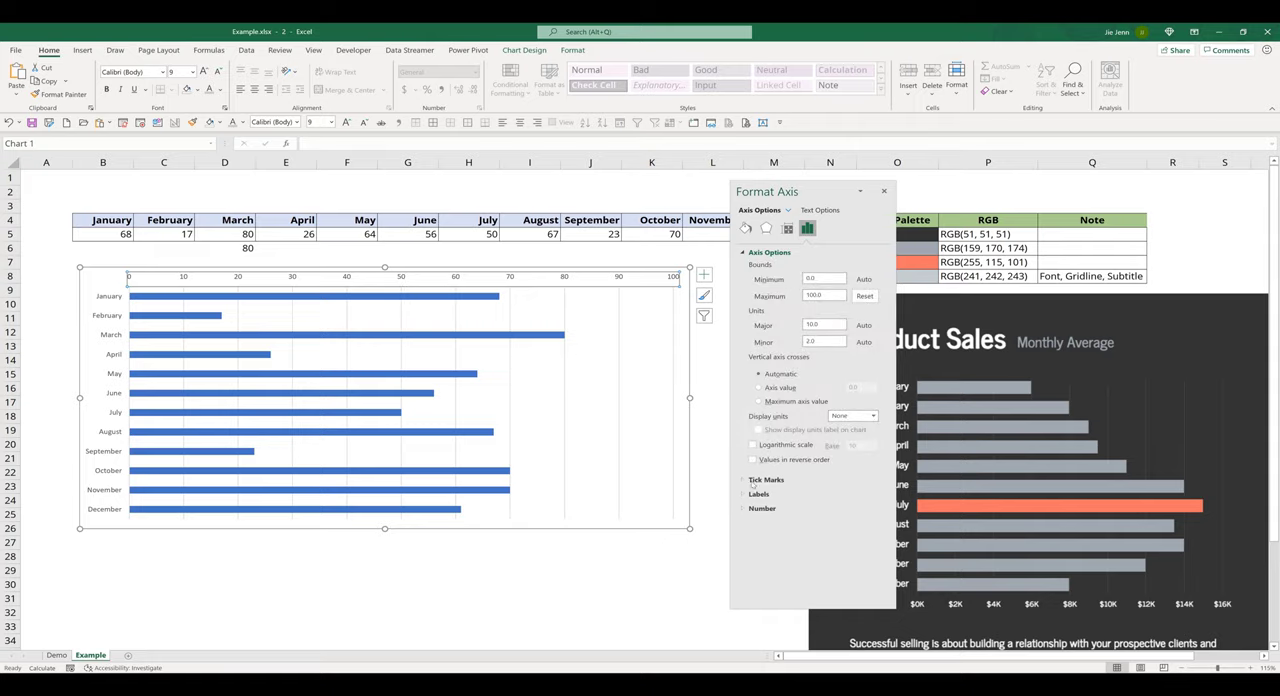
Set the value axis Label Position to High so its numbers sit beneath the bars
{"action": "left_click", "coordinate": [759, 493]}
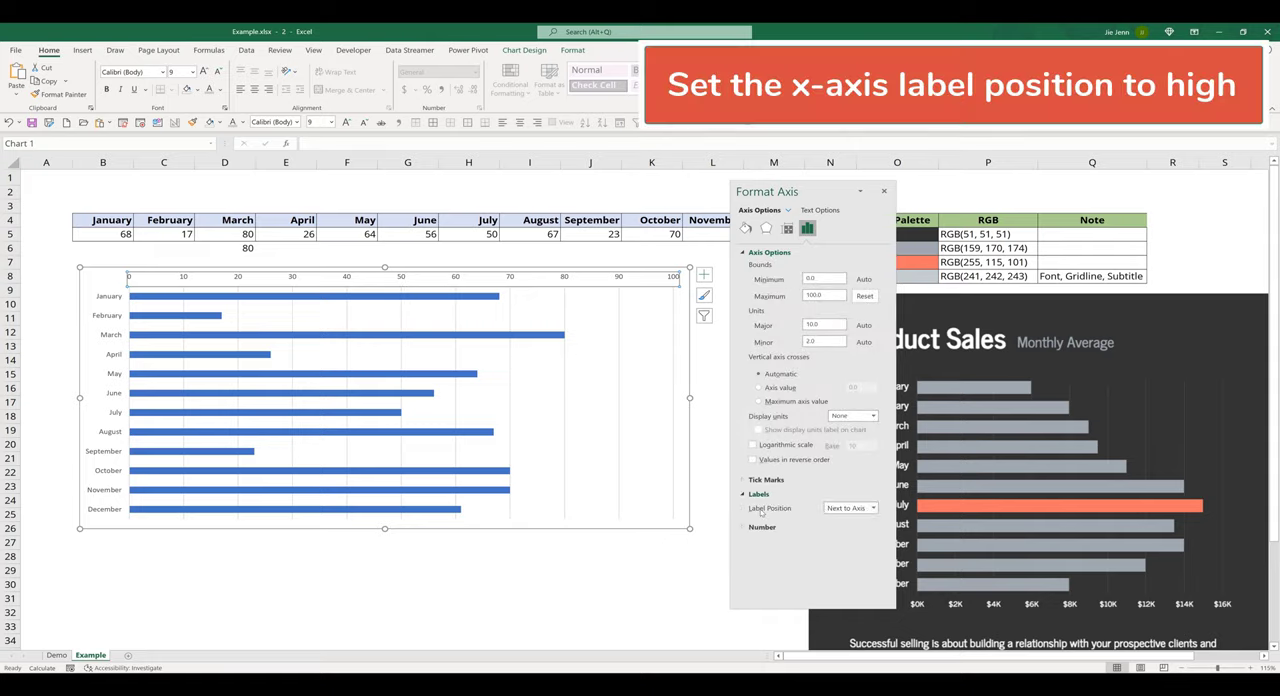
{"action": "left_click", "coordinate": [848, 508]}
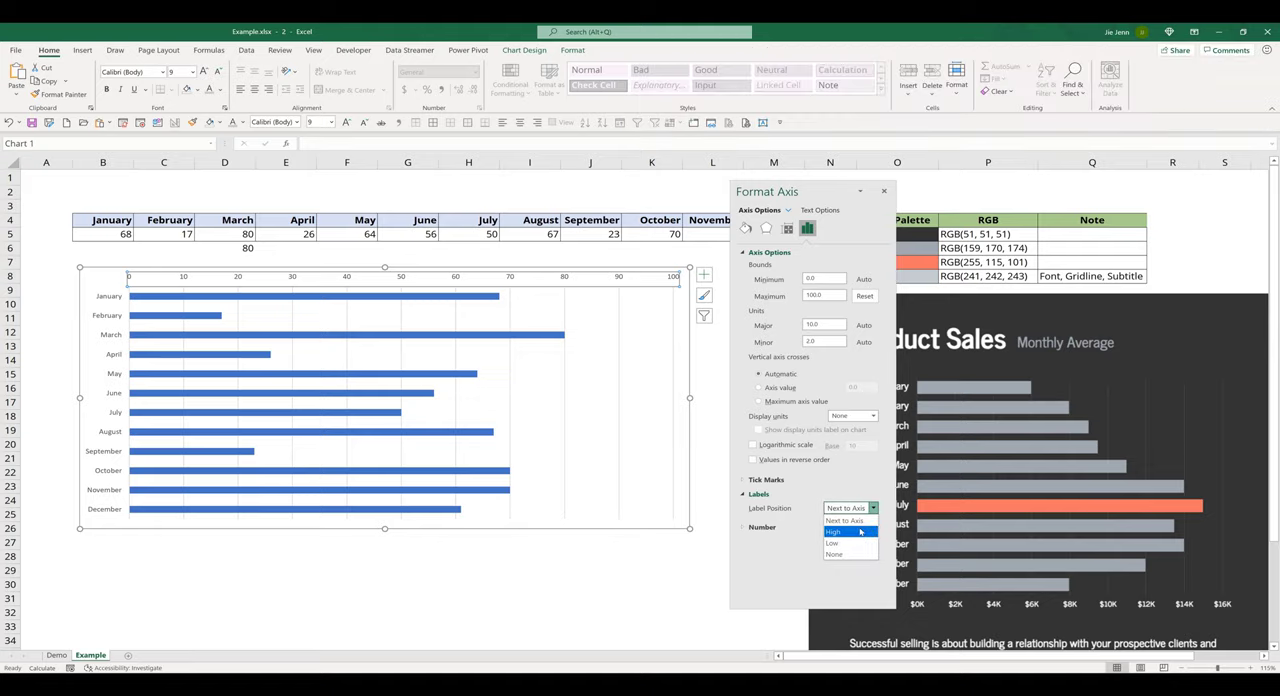
{"action": "left_click", "coordinate": [845, 531]}
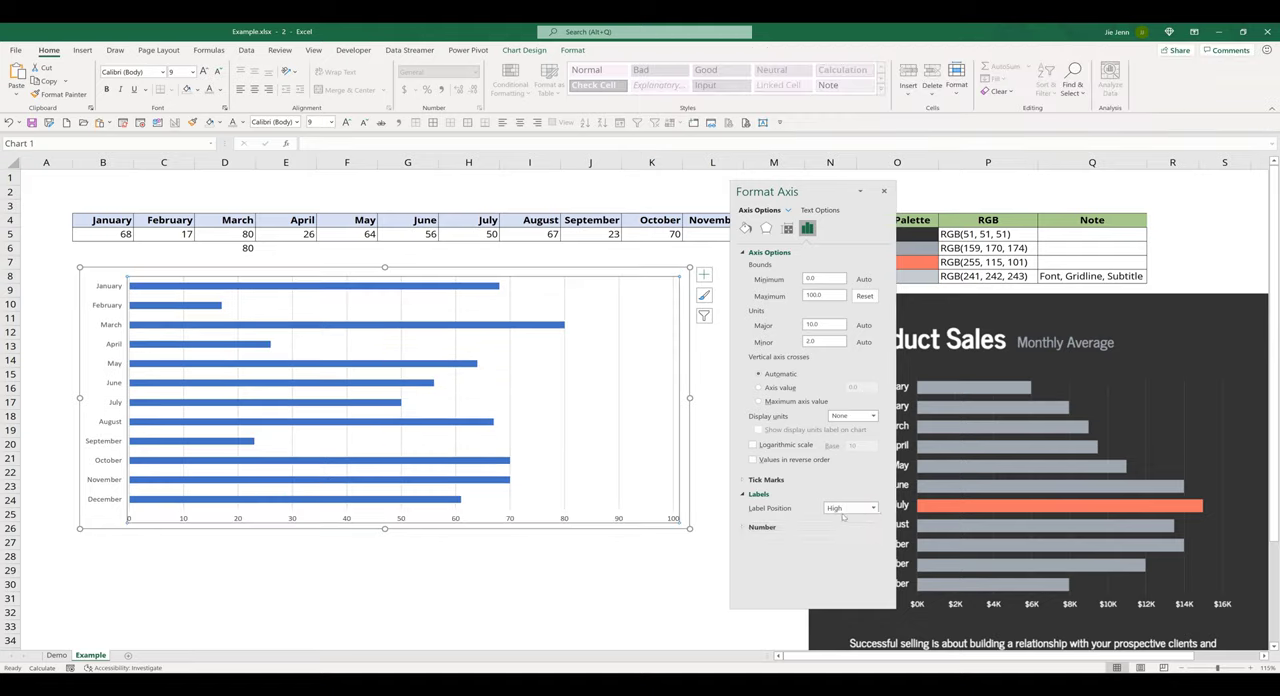
{"action": "left_click", "coordinate": [420, 287]}
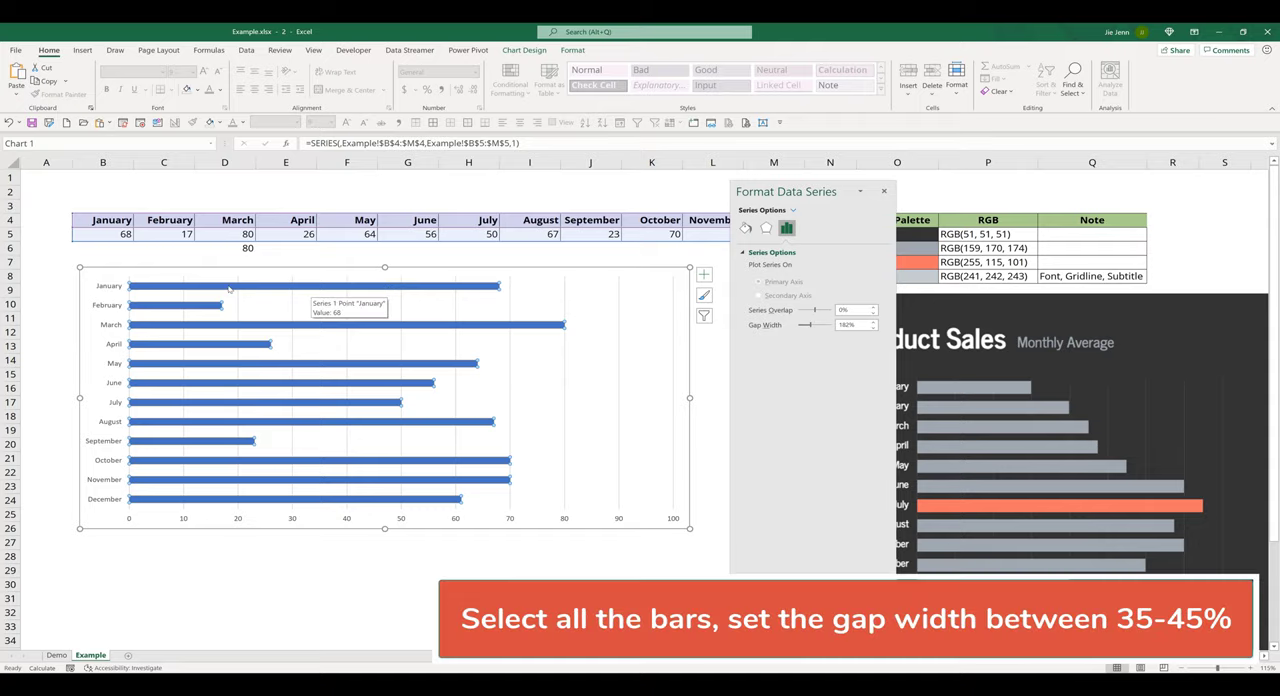
{"action": "mouse_move", "coordinate": [684, 308]}
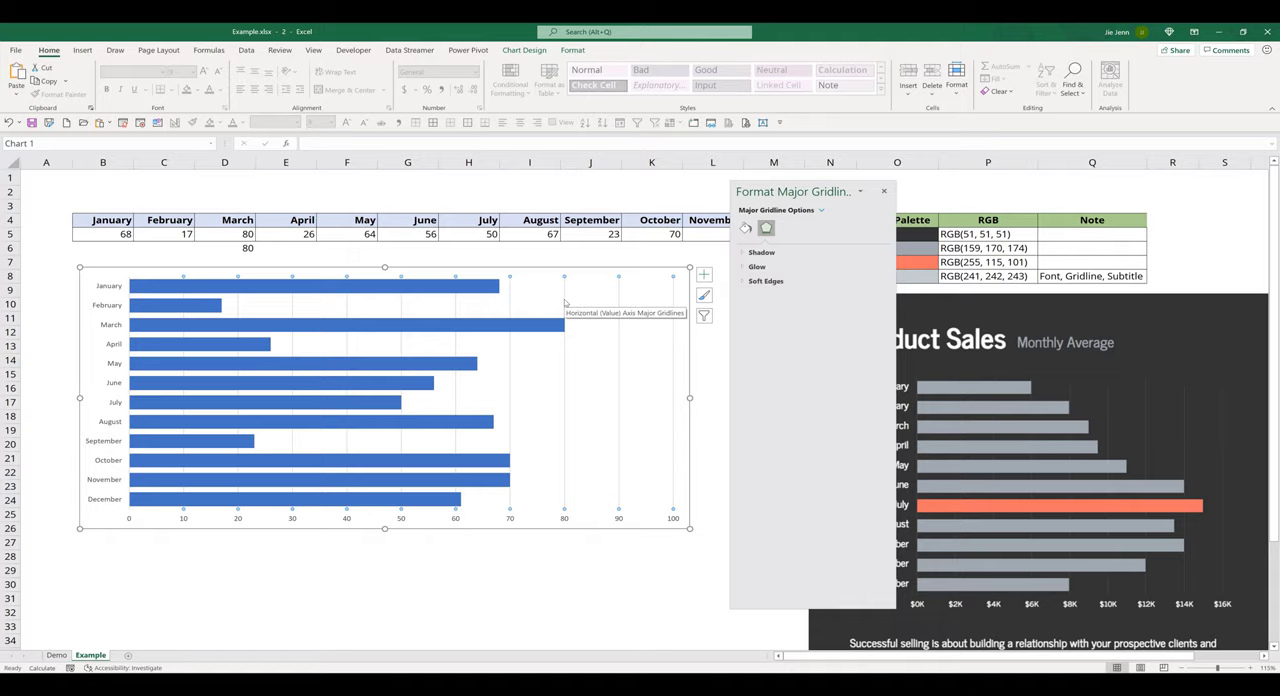
{"action": "mouse_move", "coordinate": [618, 291]}
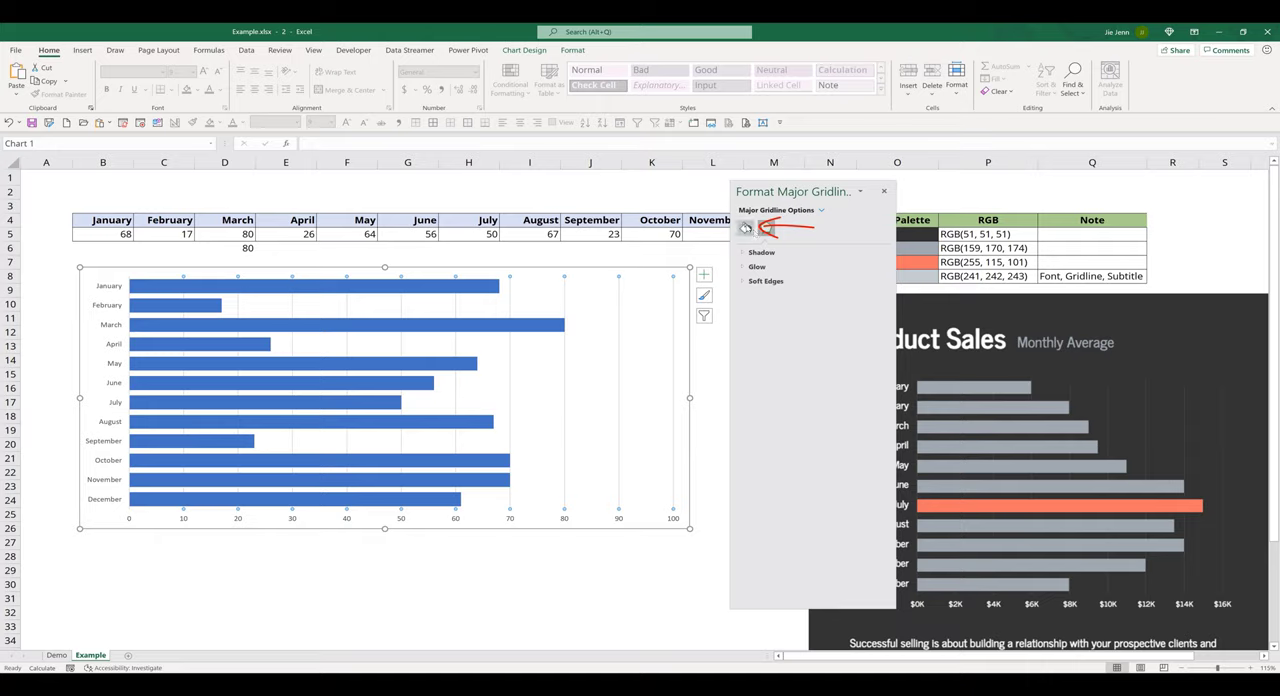
Color the major gridlines RGB 241, 242, 243 at 80% transparency
{"action": "left_click", "coordinate": [745, 228]}
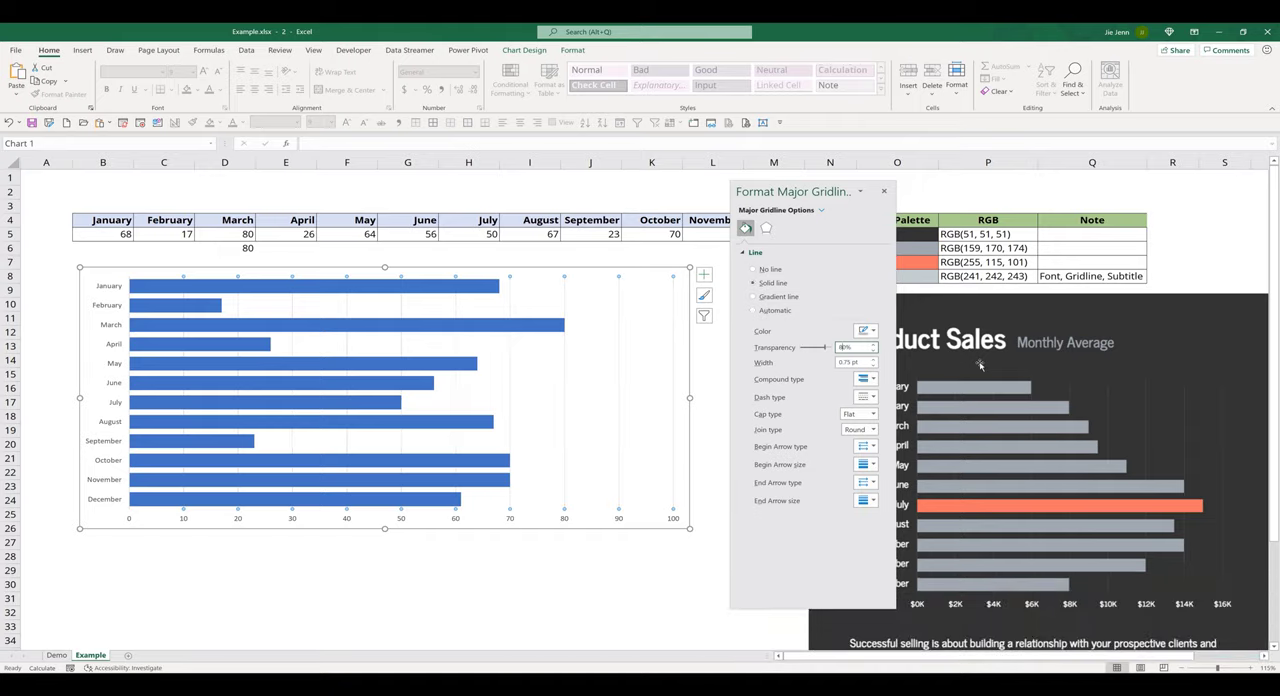
{"action": "mouse_move", "coordinate": [820, 375]}
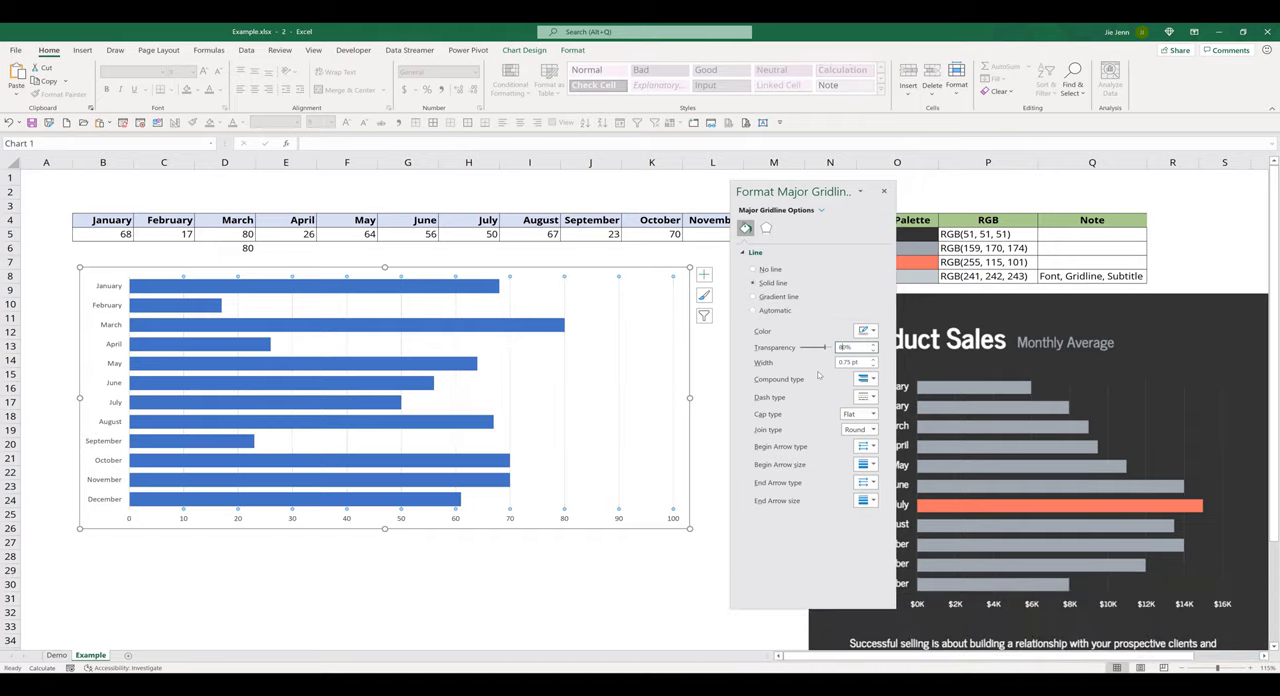
{"action": "left_click", "coordinate": [864, 330]}
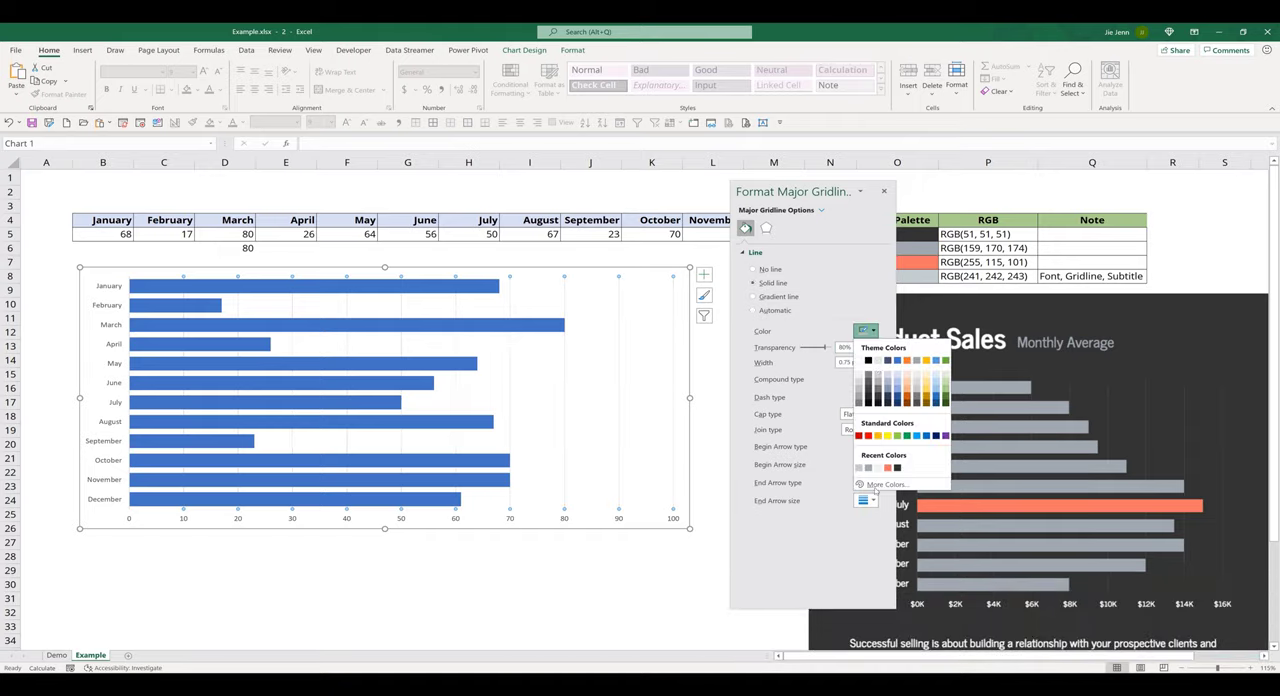
{"action": "left_click", "coordinate": [884, 484]}
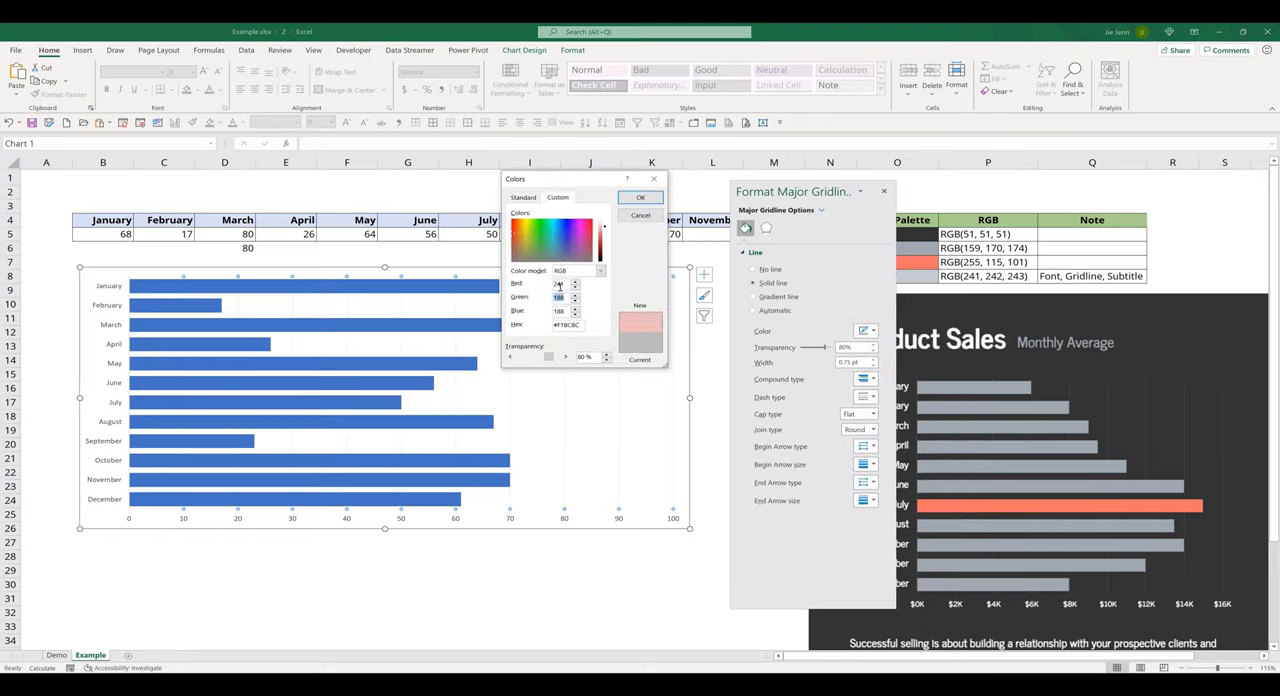
{"action": "left_click", "coordinate": [600, 230]}
{"action": "type", "text": "243"}
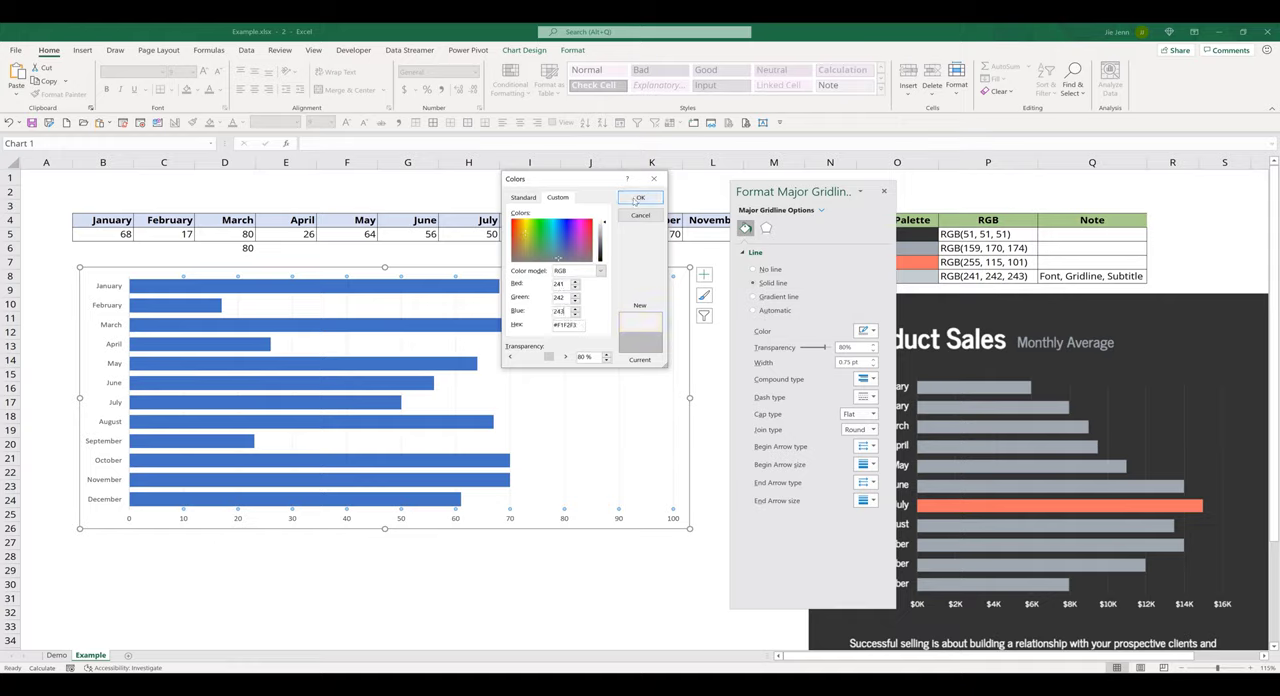
{"action": "left_click", "coordinate": [640, 197]}
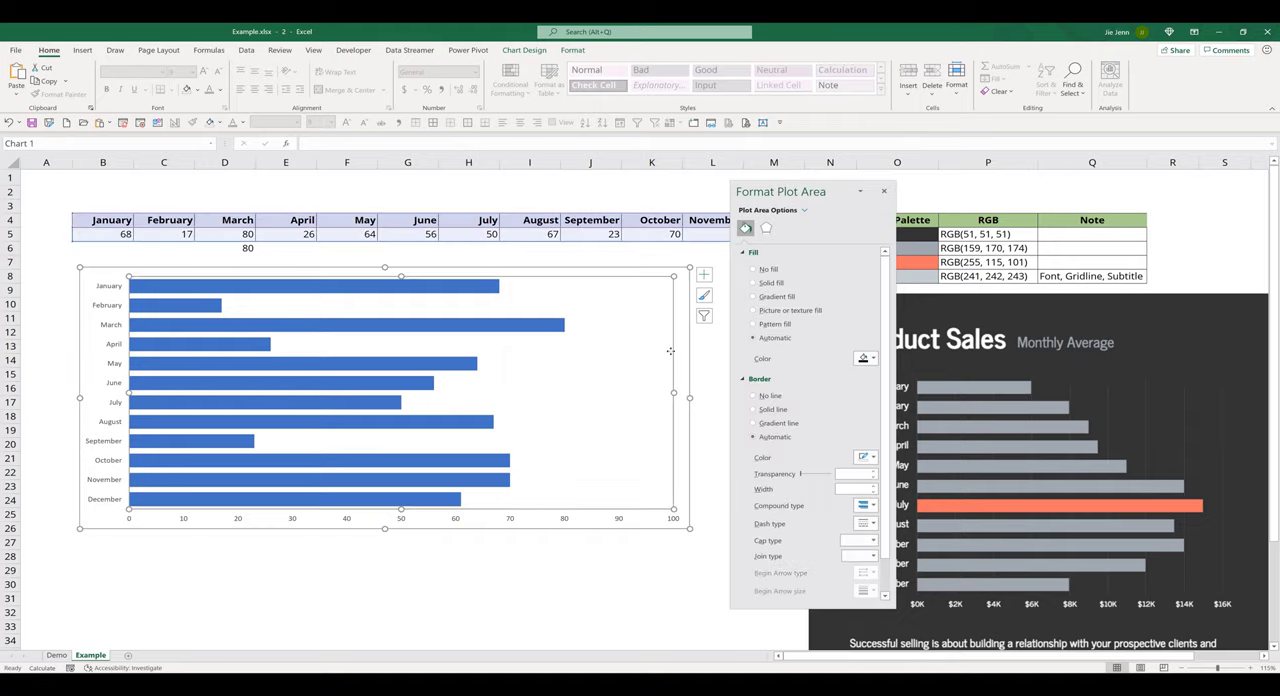
{"action": "mouse_move", "coordinate": [682, 337]}
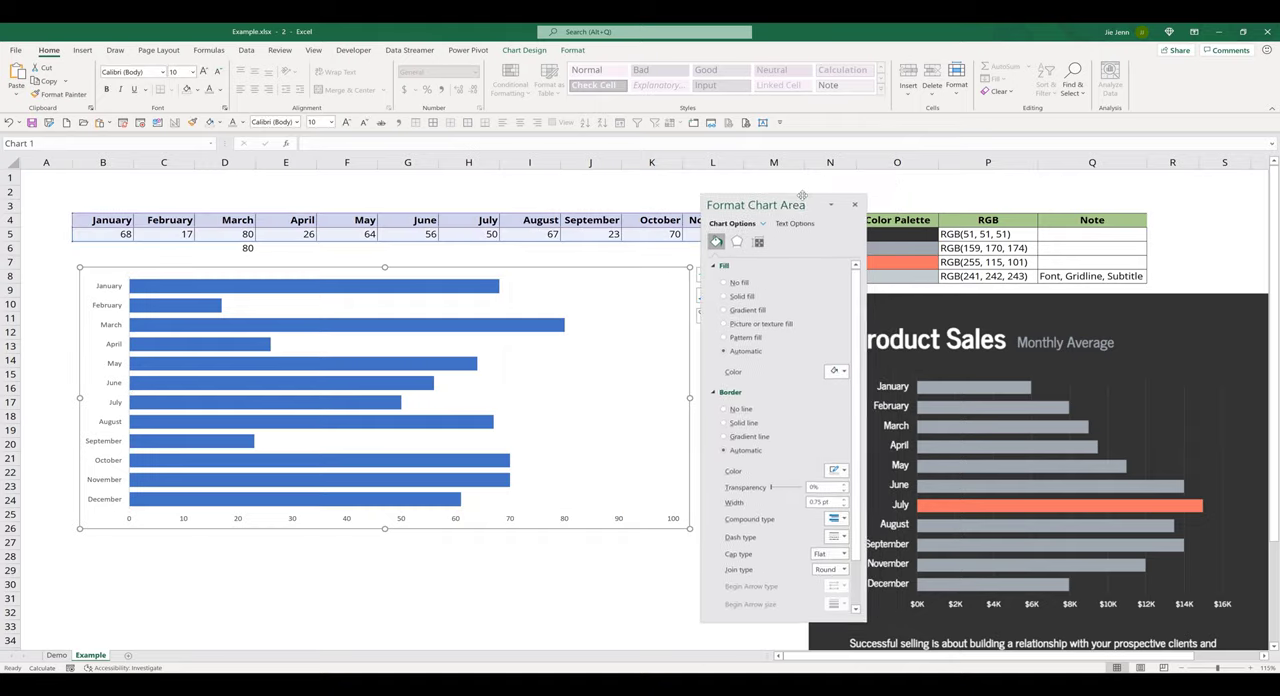
Give the plot area a solid RGB 51, 51, 51 fill and the bars RGB 159, 170, 174
{"action": "left_click", "coordinate": [600, 295]}
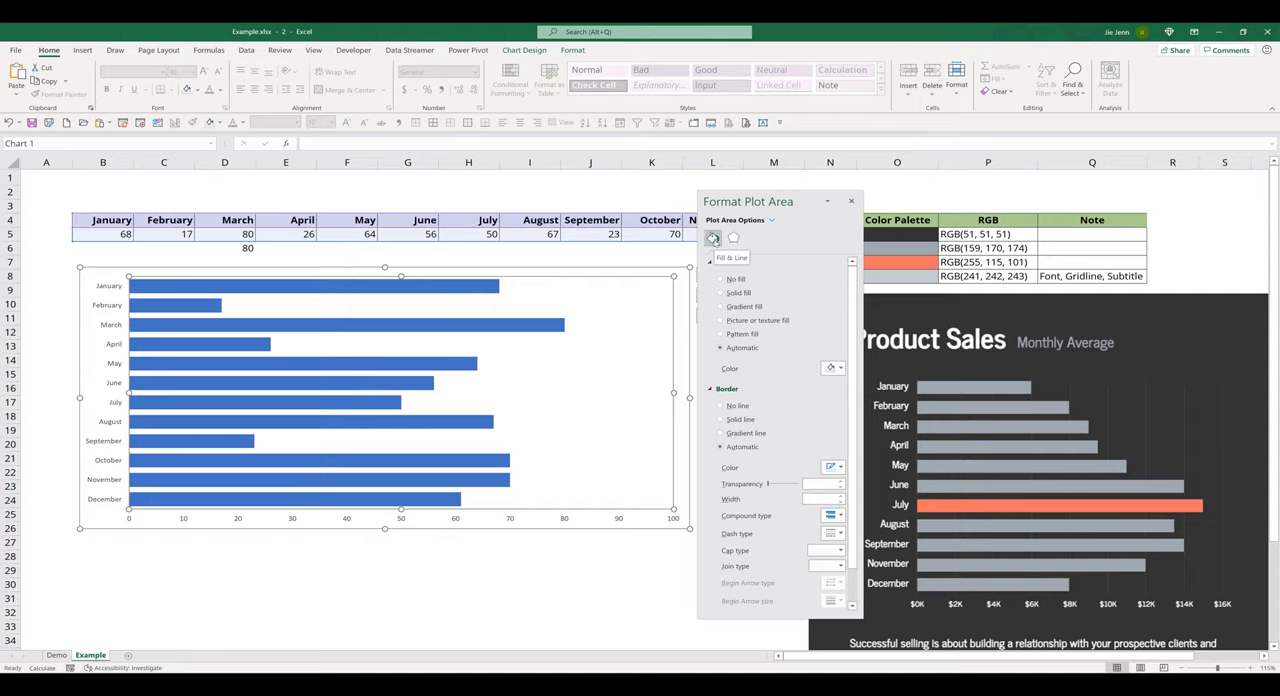
{"action": "left_click", "coordinate": [720, 292]}
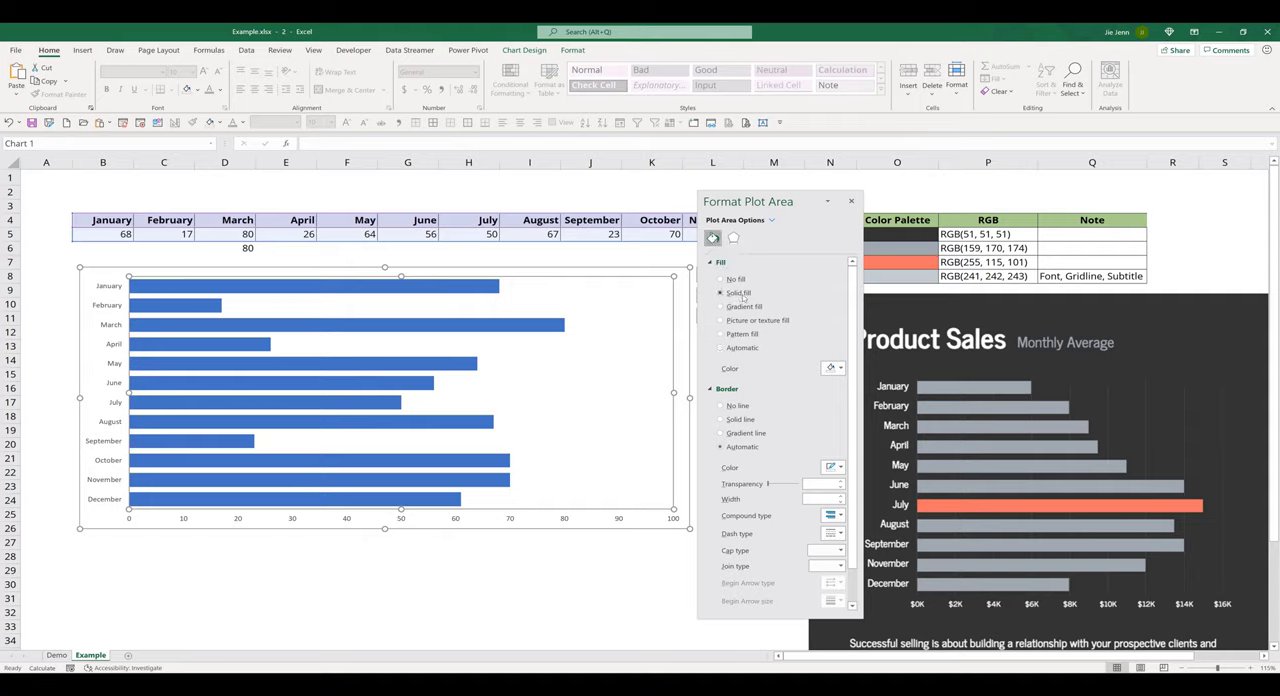
{"action": "left_click", "coordinate": [832, 368]}
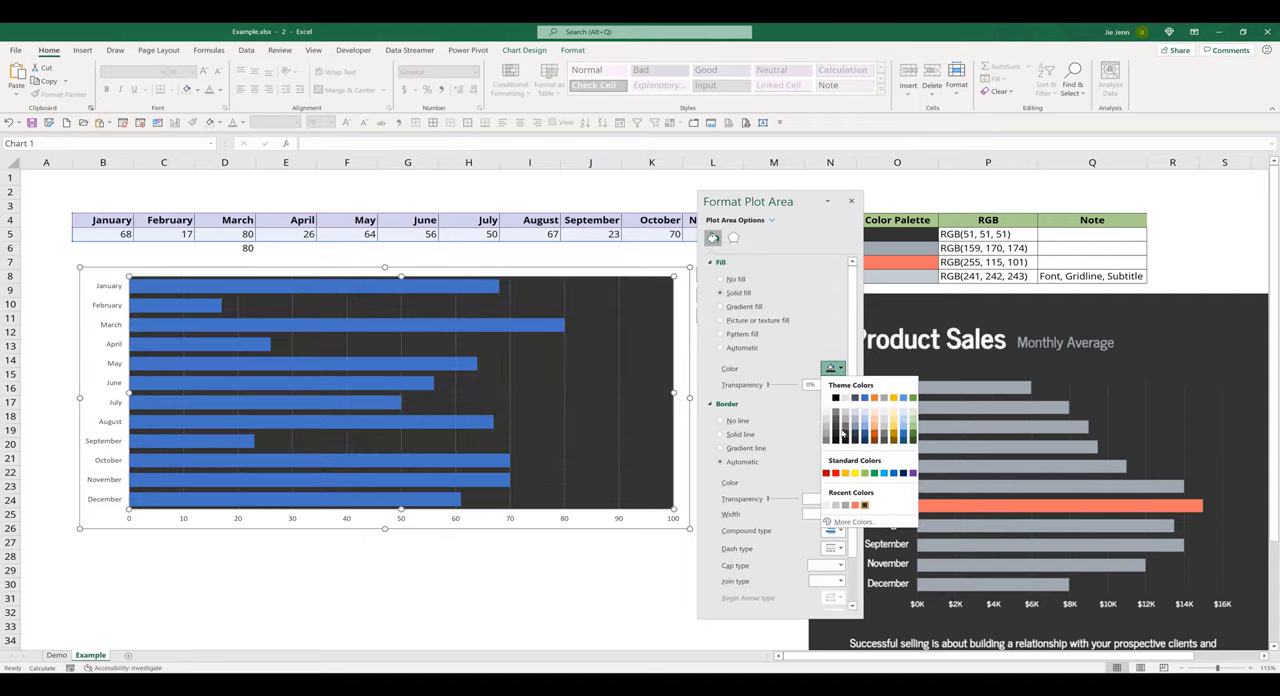
{"action": "left_click", "coordinate": [851, 521]}
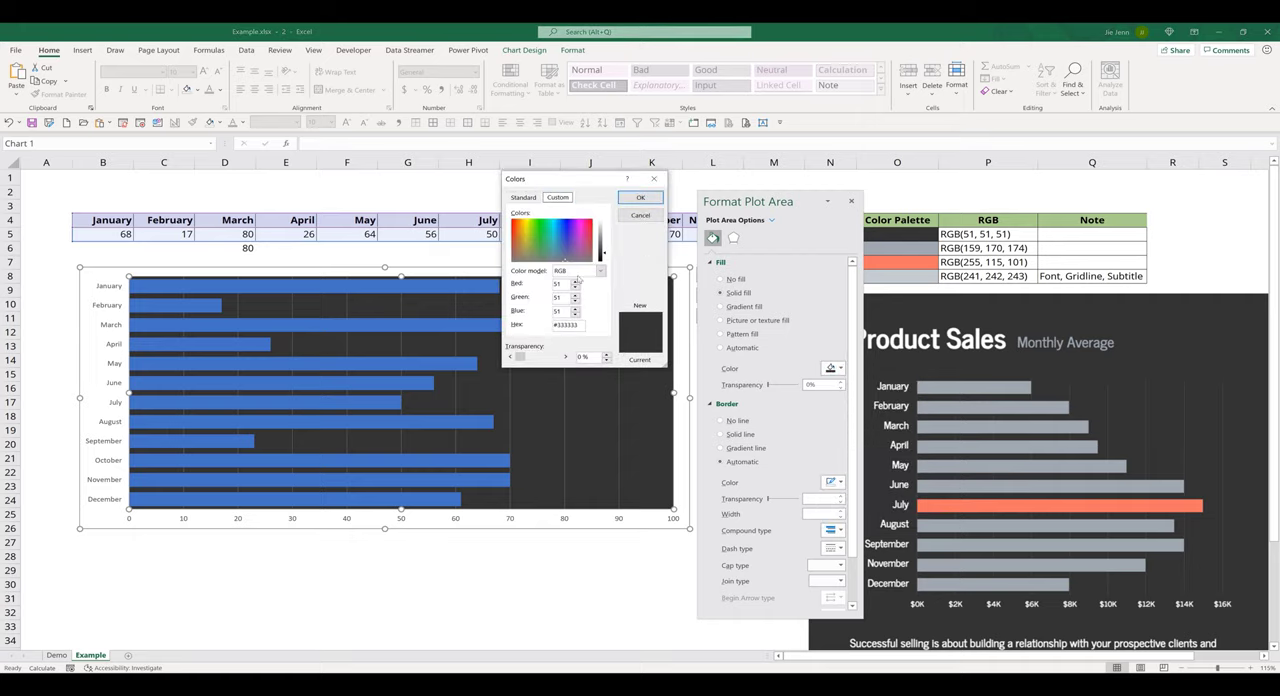
{"action": "left_click", "coordinate": [560, 240]}
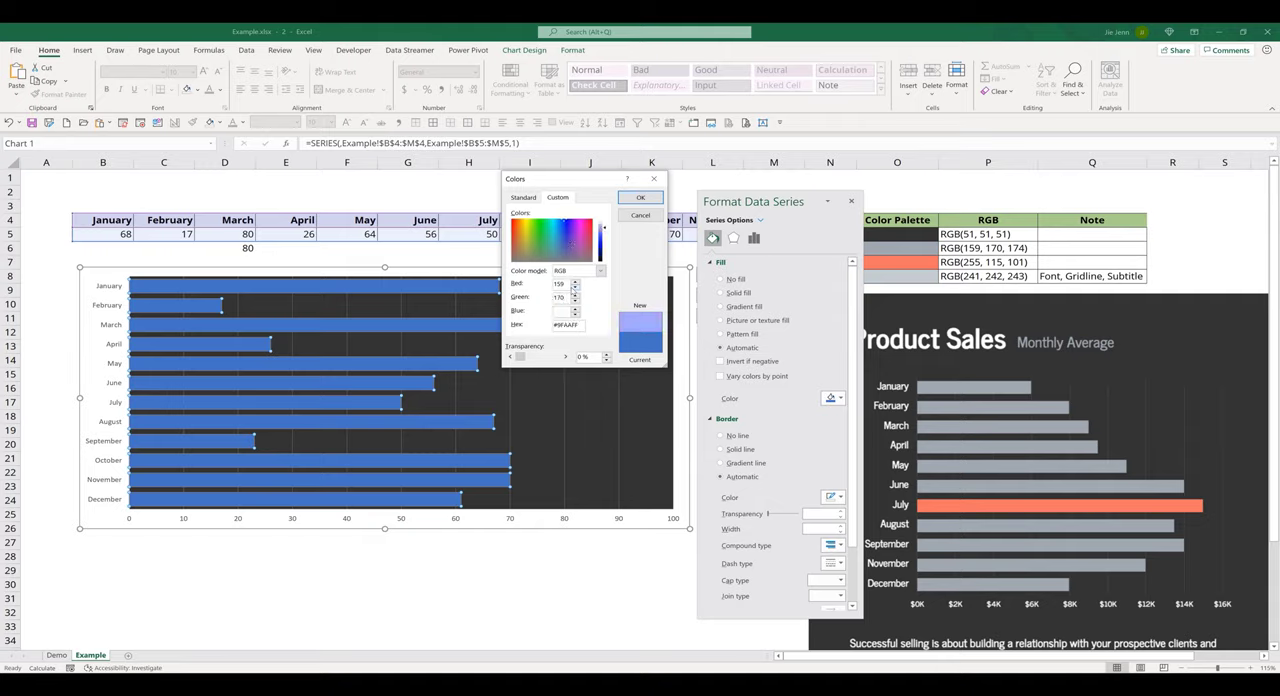
{"action": "left_click", "coordinate": [640, 197]}
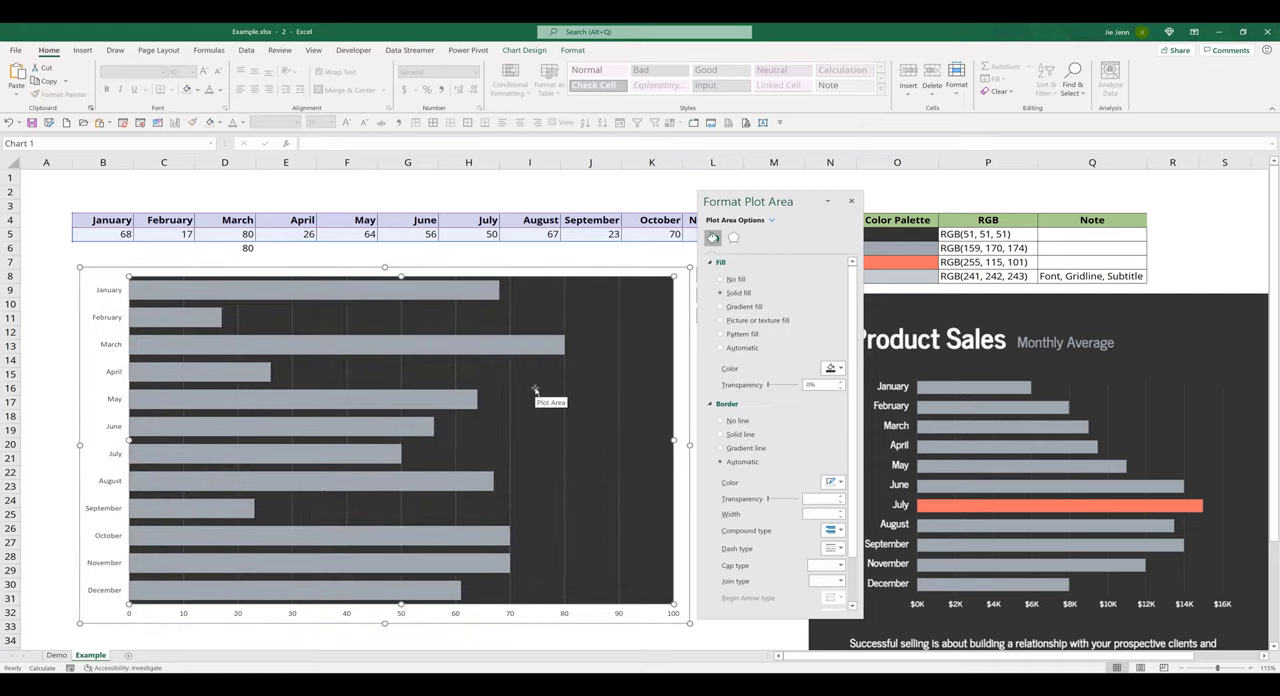
{"action": "mouse_move", "coordinate": [90, 303]}
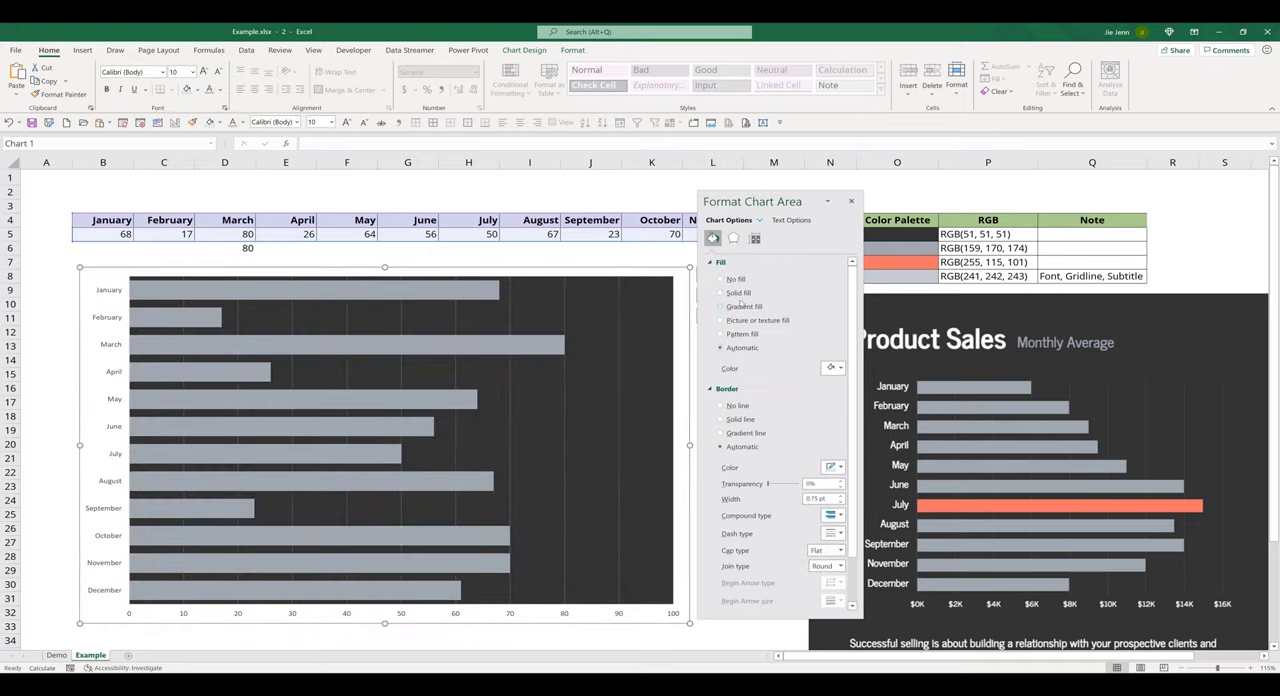
Apply a solid fill to the chart area in the plot area's dark gray
{"action": "left_click", "coordinate": [722, 292]}
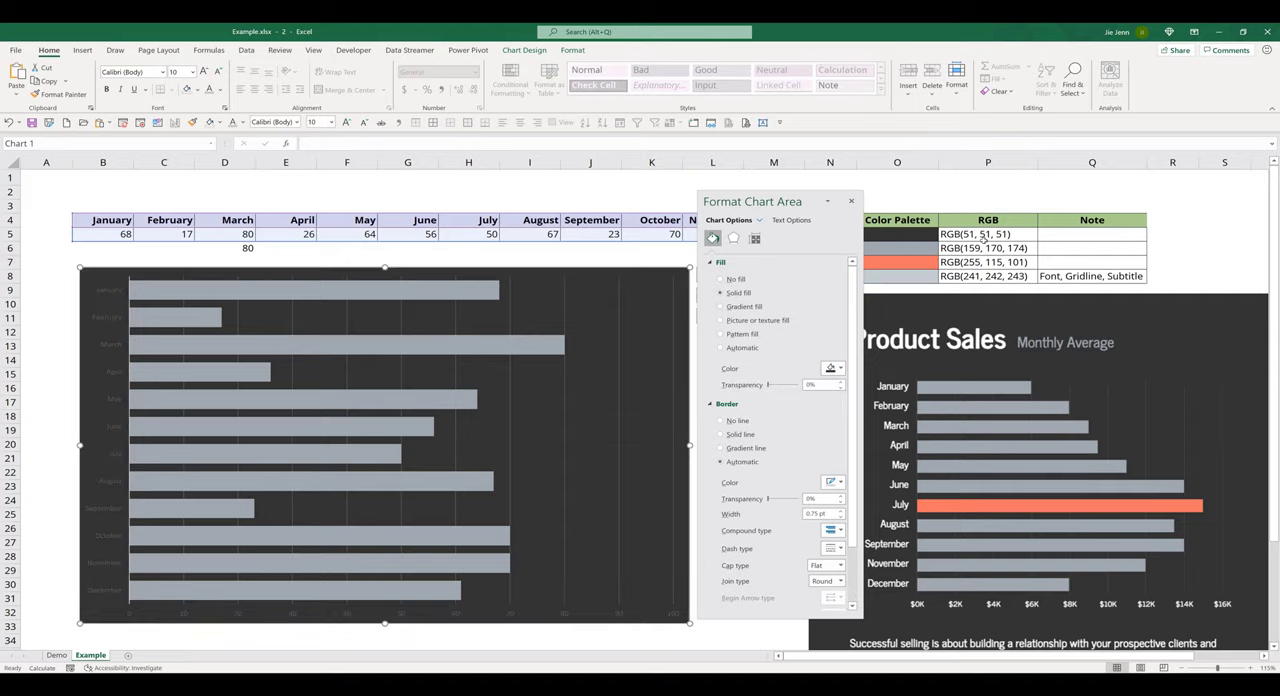
{"action": "mouse_move", "coordinate": [515, 372]}
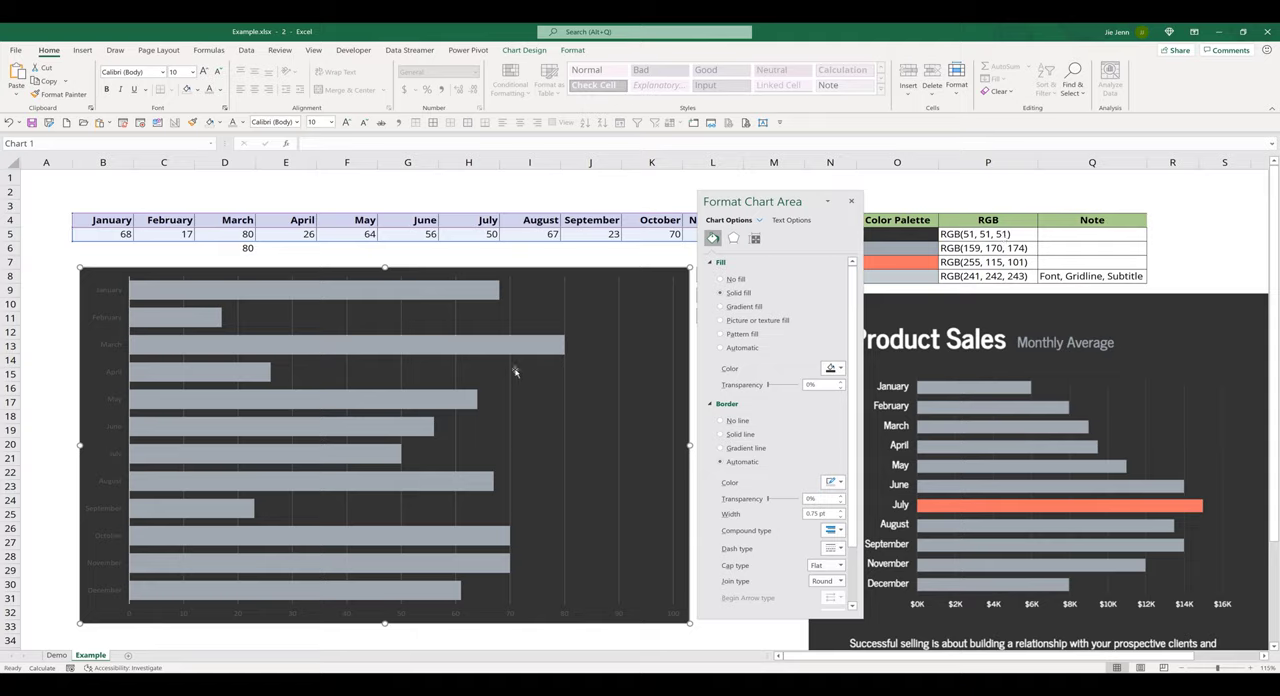
{"action": "mouse_move", "coordinate": [210, 318]}
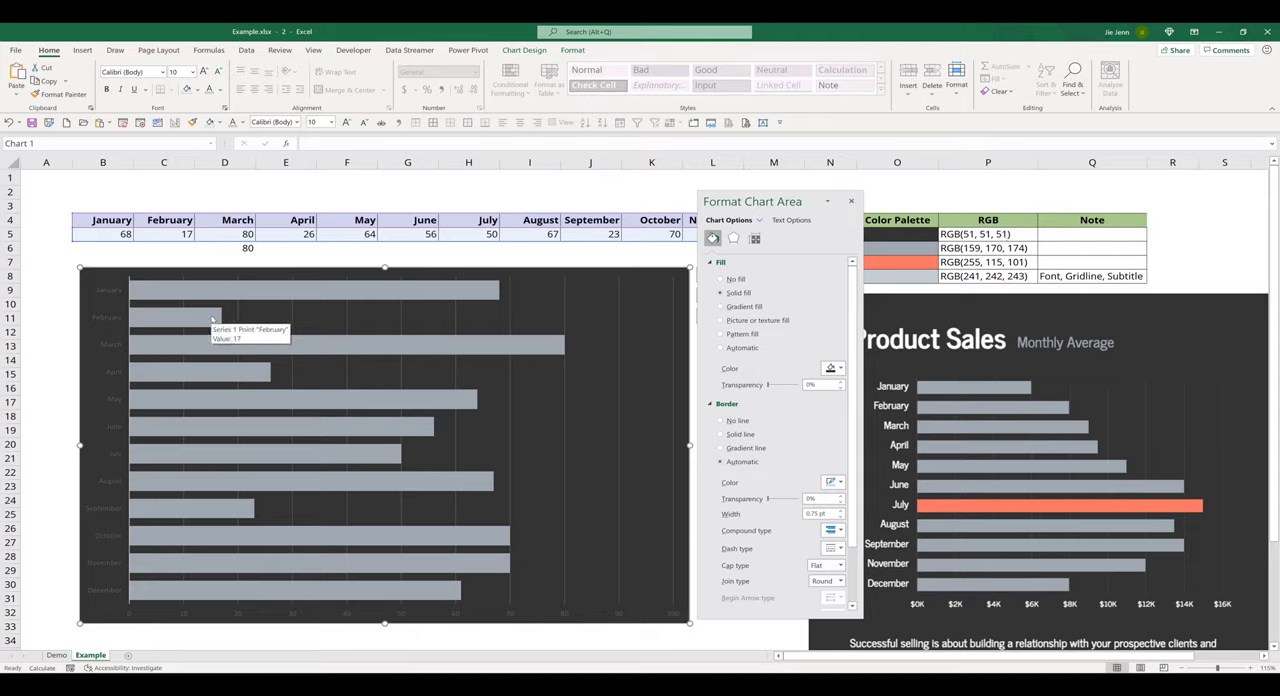
{"action": "mouse_move", "coordinate": [112, 300]}
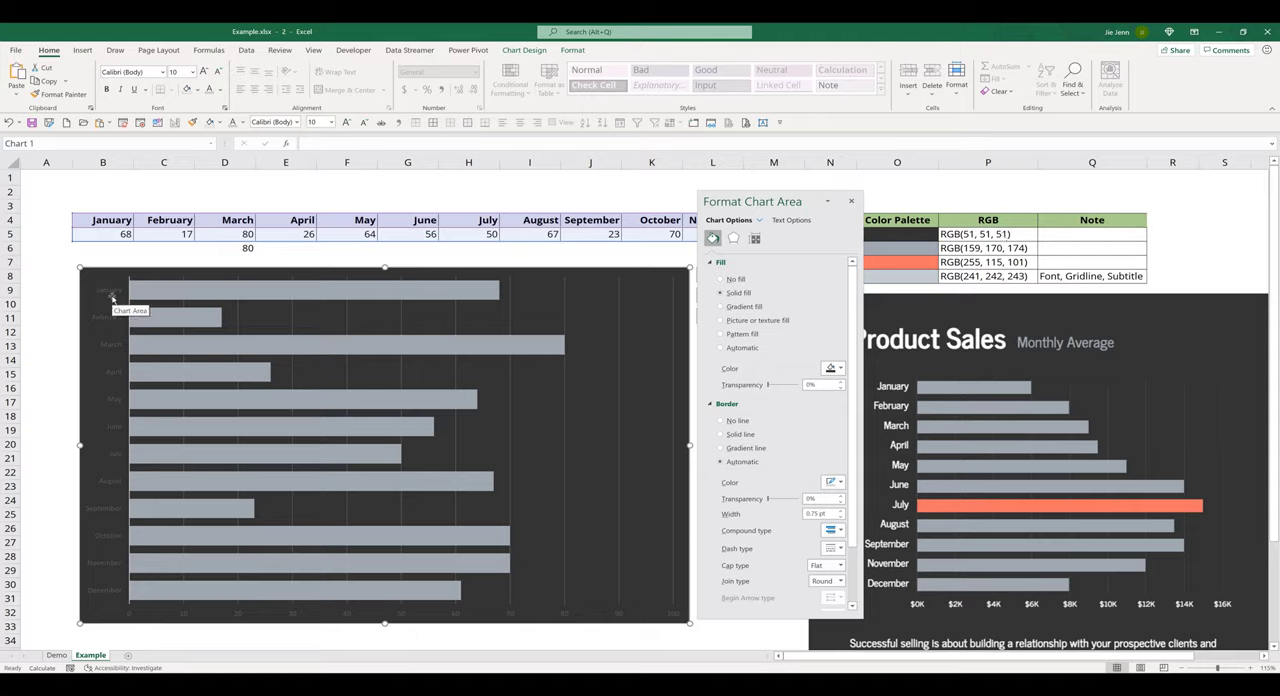
Set the month and value axis labels to Tenorite 13 in RGB 241, 242, 243
{"action": "left_click", "coordinate": [110, 310]}
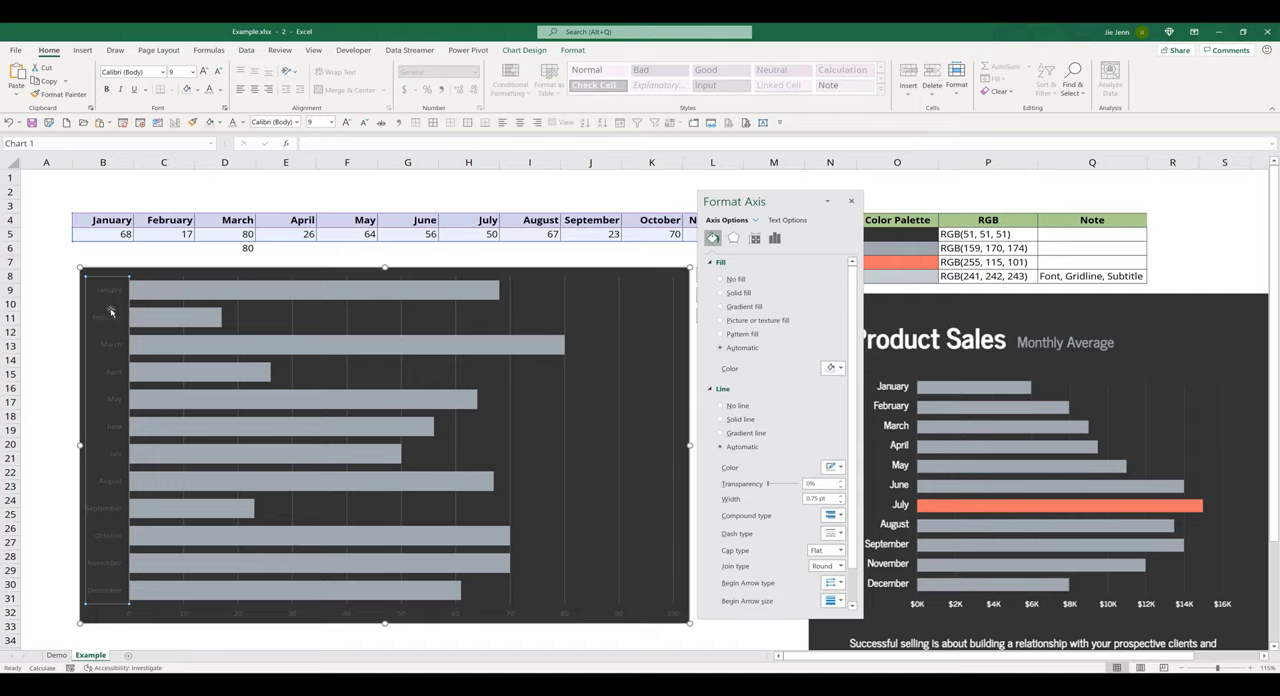
{"action": "mouse_move", "coordinate": [112, 318]}
{"action": "type", "text": "2"}
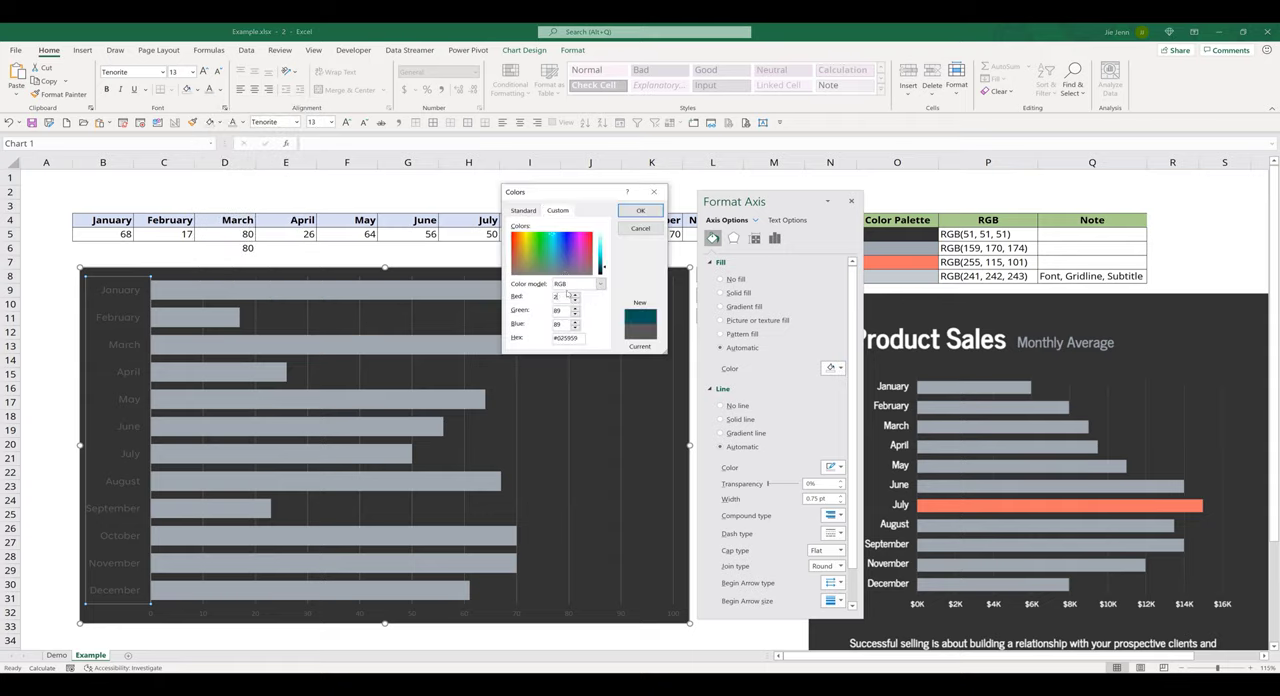
{"action": "left_click", "coordinate": [600, 240]}
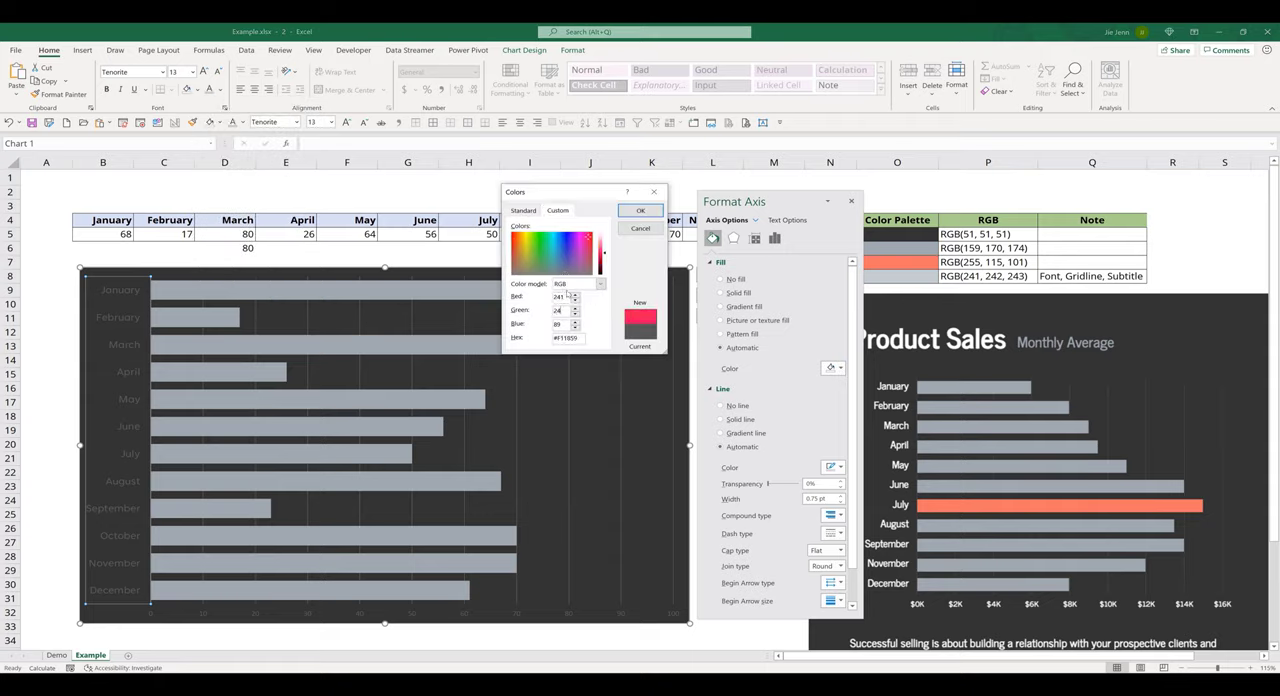
{"action": "left_click", "coordinate": [639, 210]}
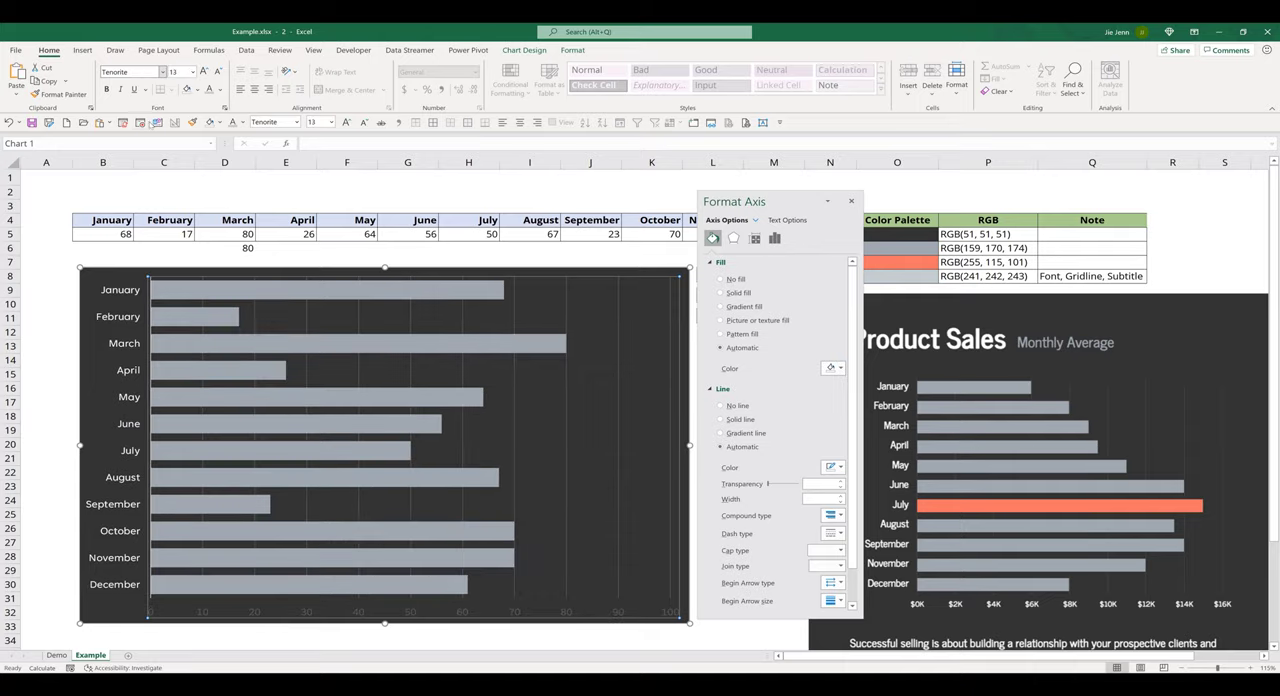
{"action": "left_click", "coordinate": [224, 89]}
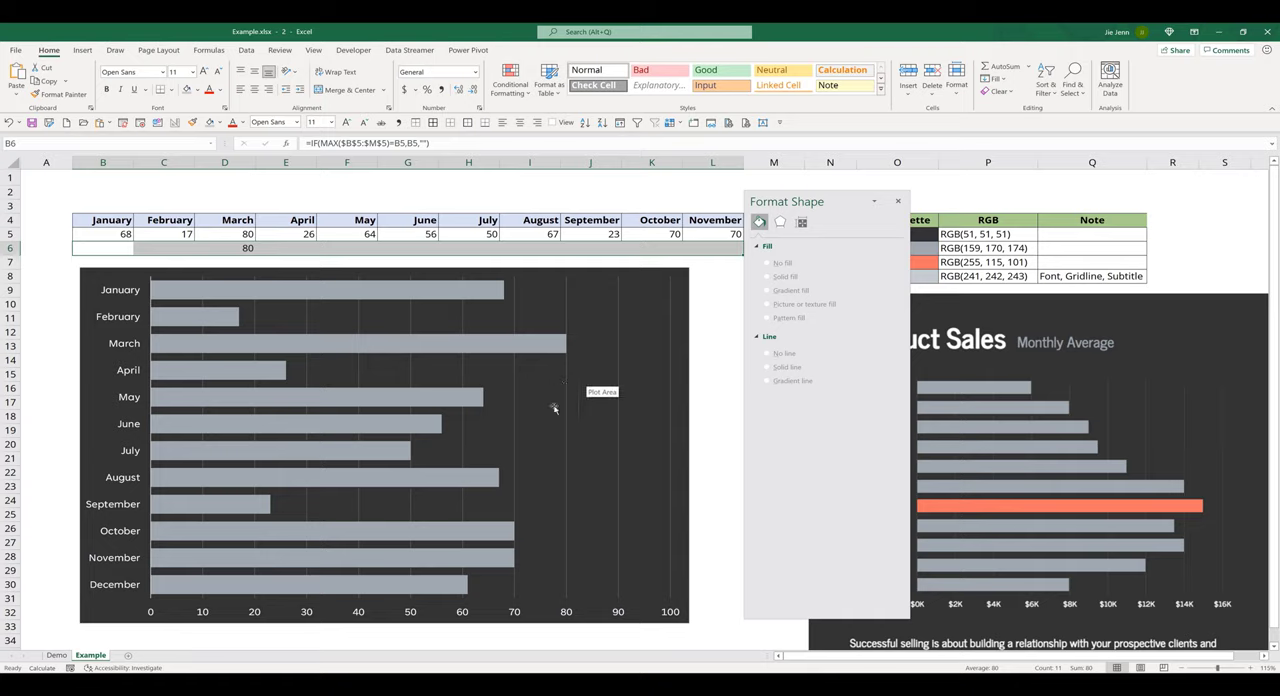
Add a series with values =Example!$B$6:$M$6 via Select Data
{"action": "right_click", "coordinate": [545, 400]}
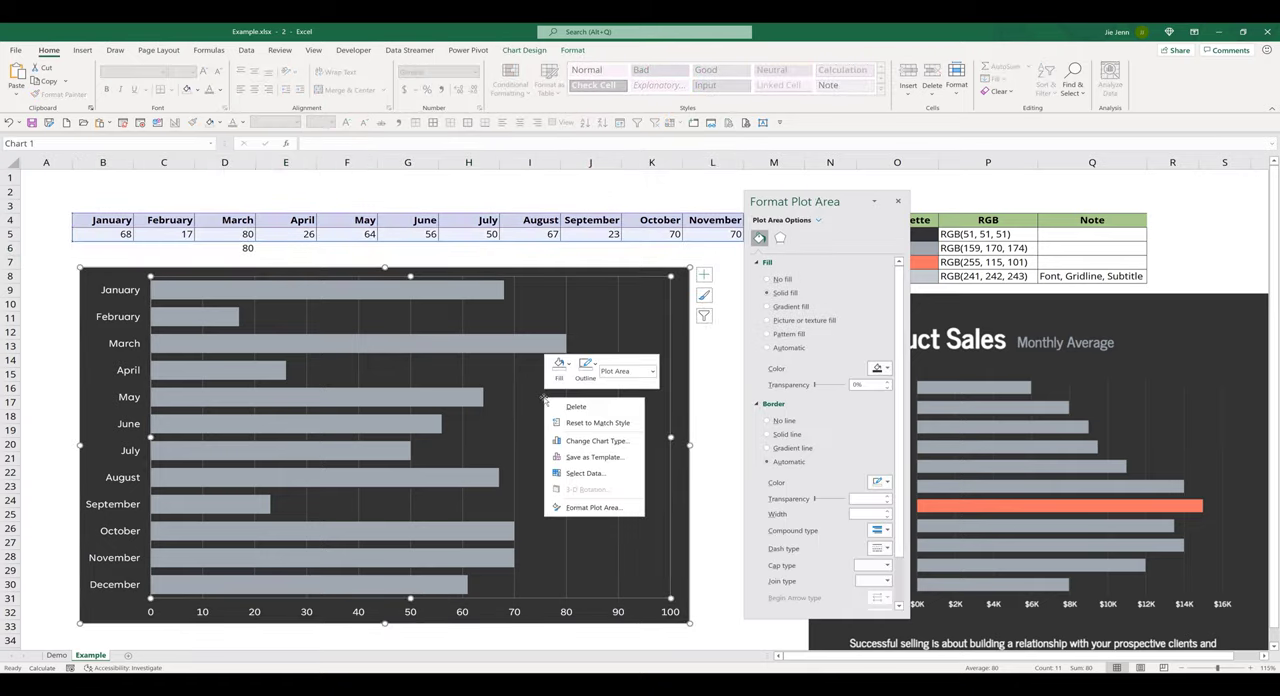
{"action": "left_click", "coordinate": [547, 469]}
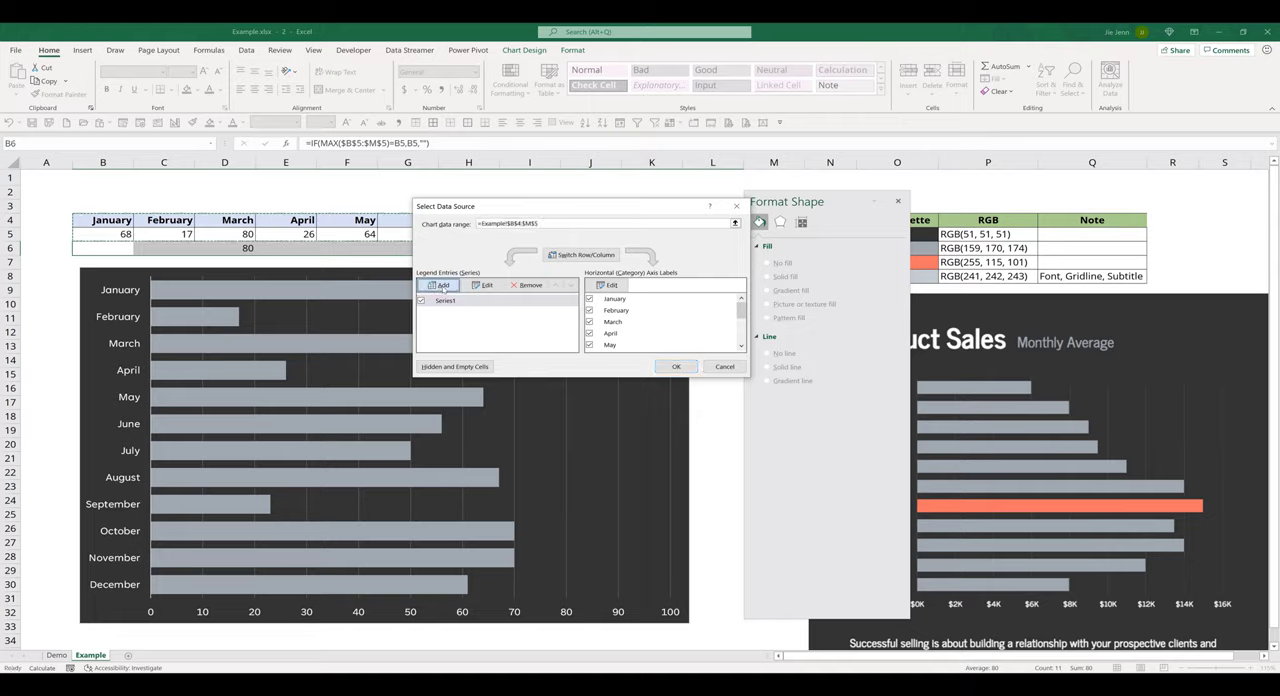
{"action": "left_click", "coordinate": [484, 285]}
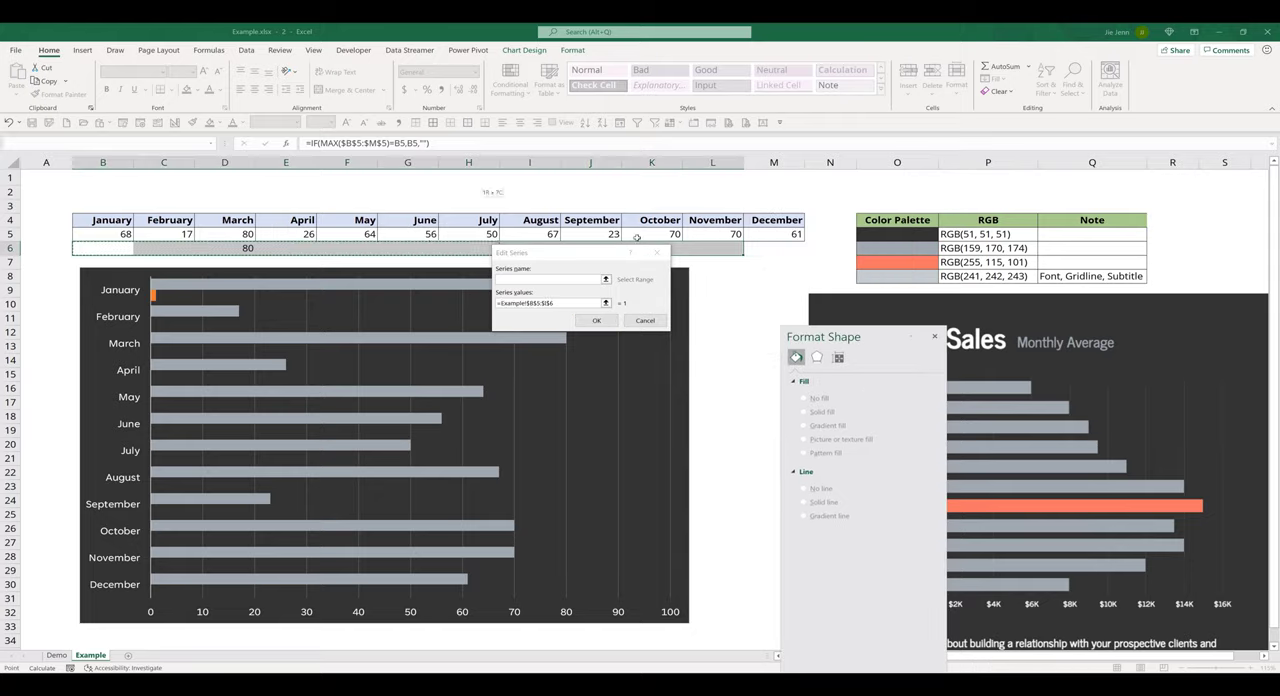
{"action": "left_click", "coordinate": [596, 320]}
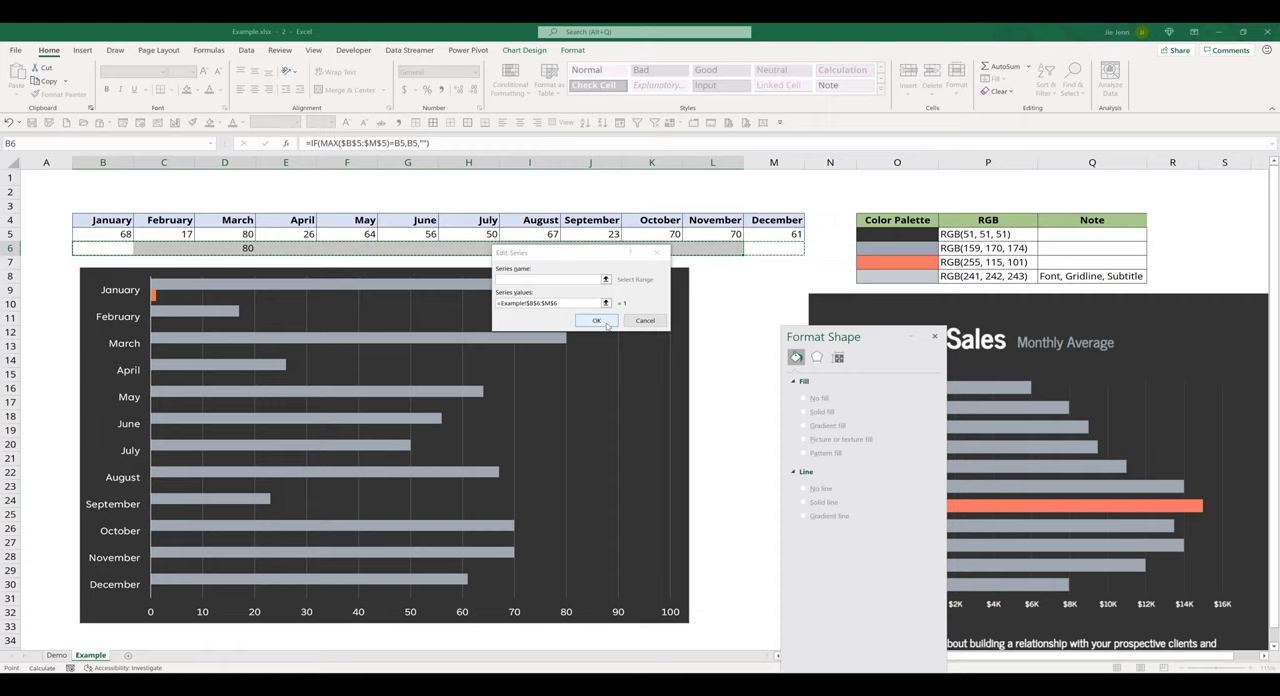
{"action": "left_click", "coordinate": [596, 320]}
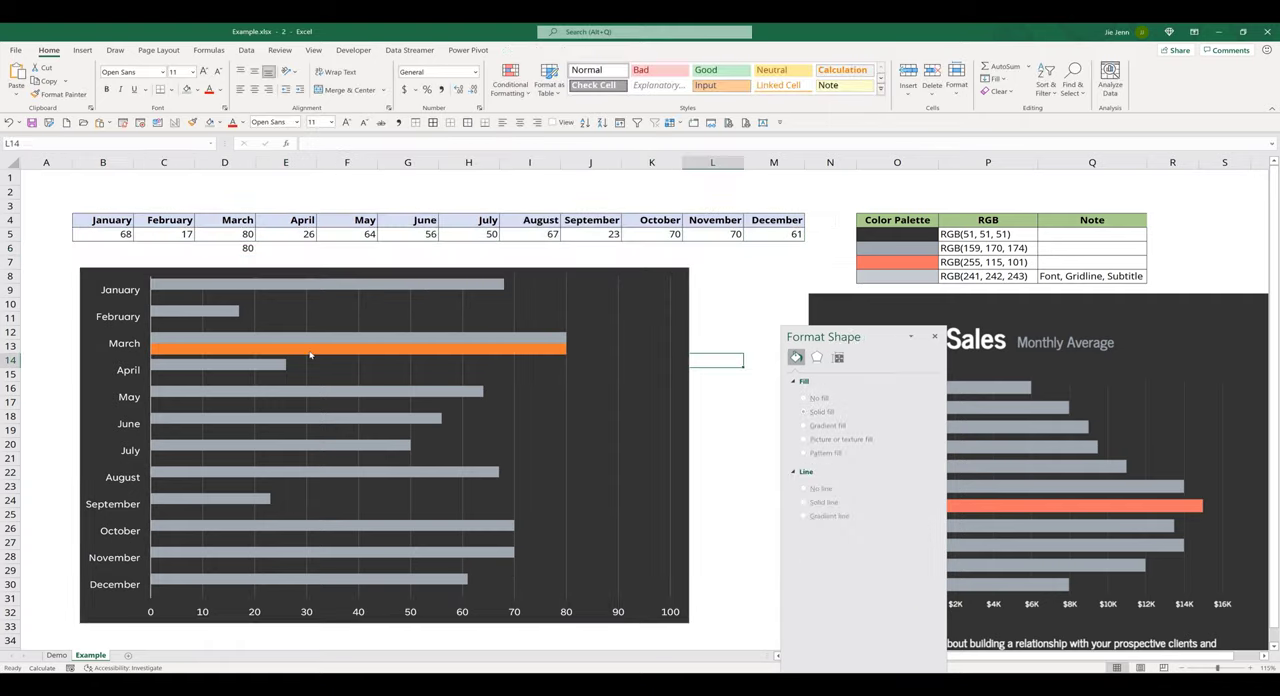
Set the orange series' Series Overlap to 100%
{"action": "left_click", "coordinate": [360, 347]}
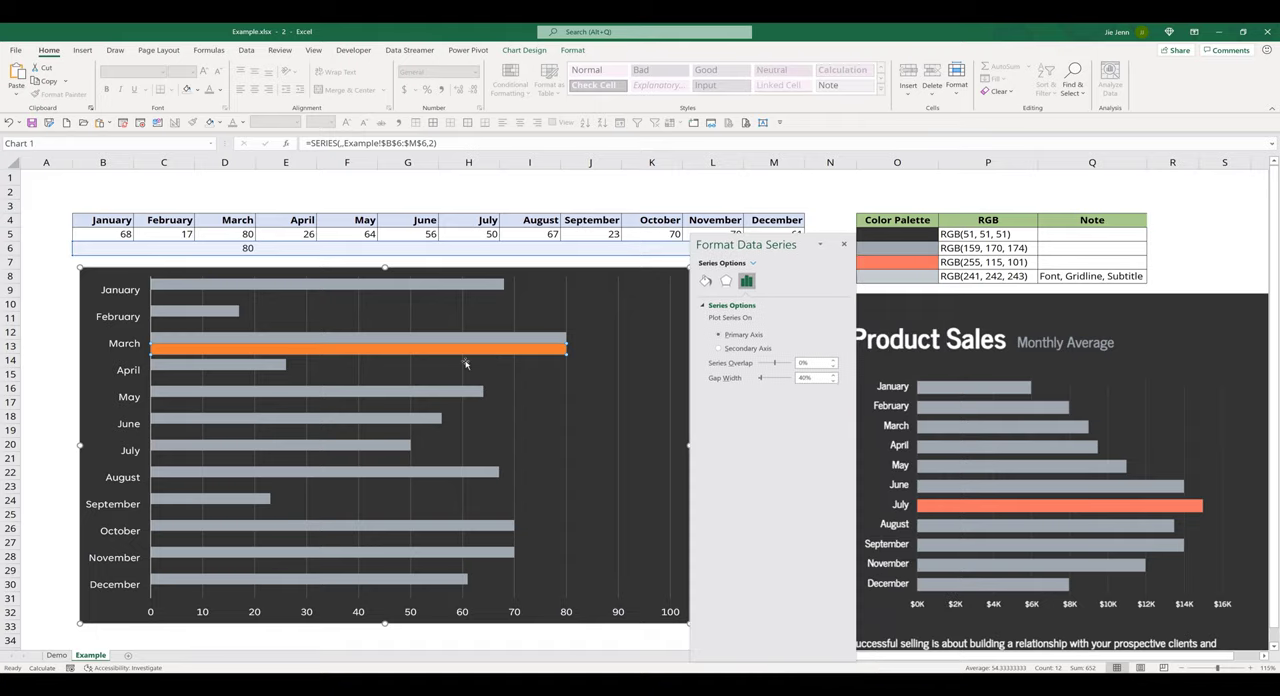
{"action": "mouse_move", "coordinate": [324, 362]}
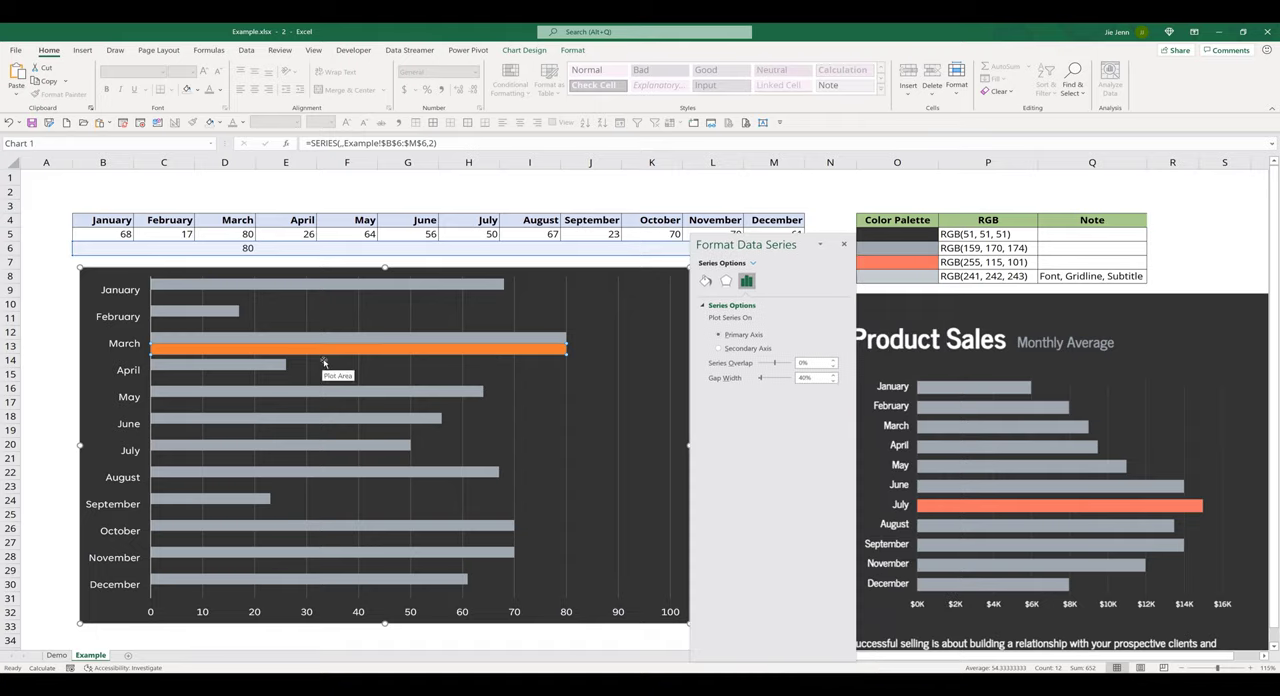
{"action": "mouse_move", "coordinate": [680, 357]}
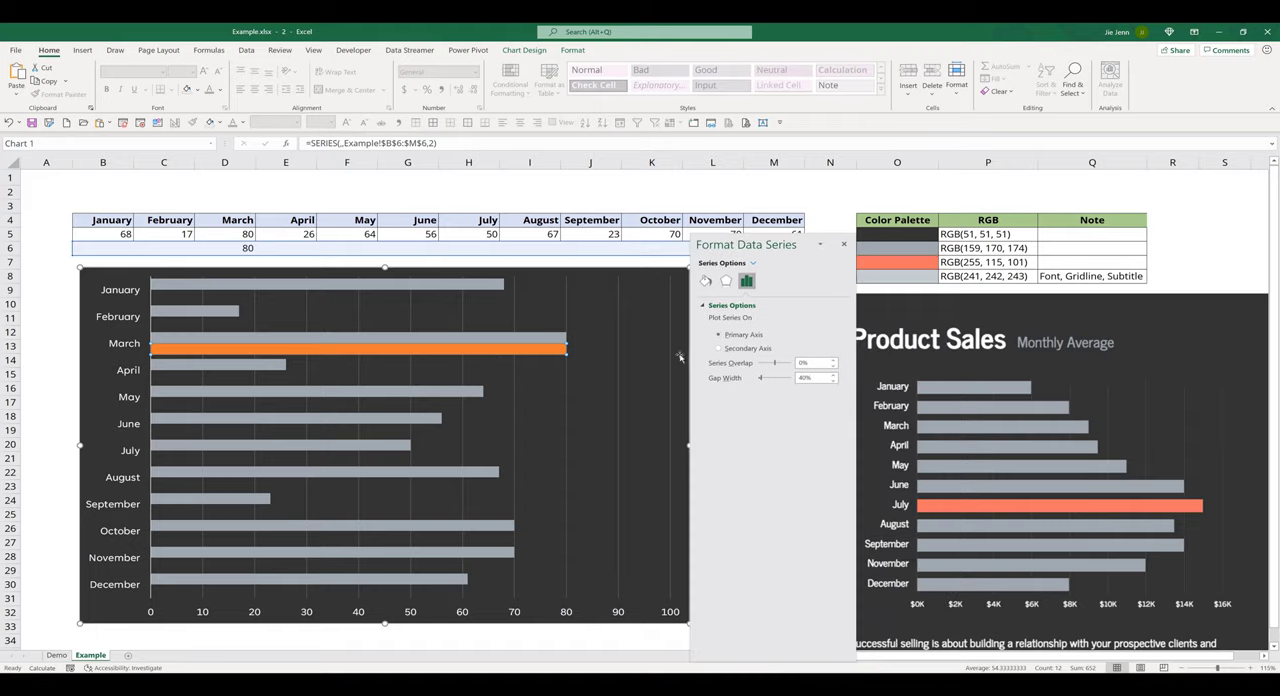
{"action": "left_click", "coordinate": [813, 363]}
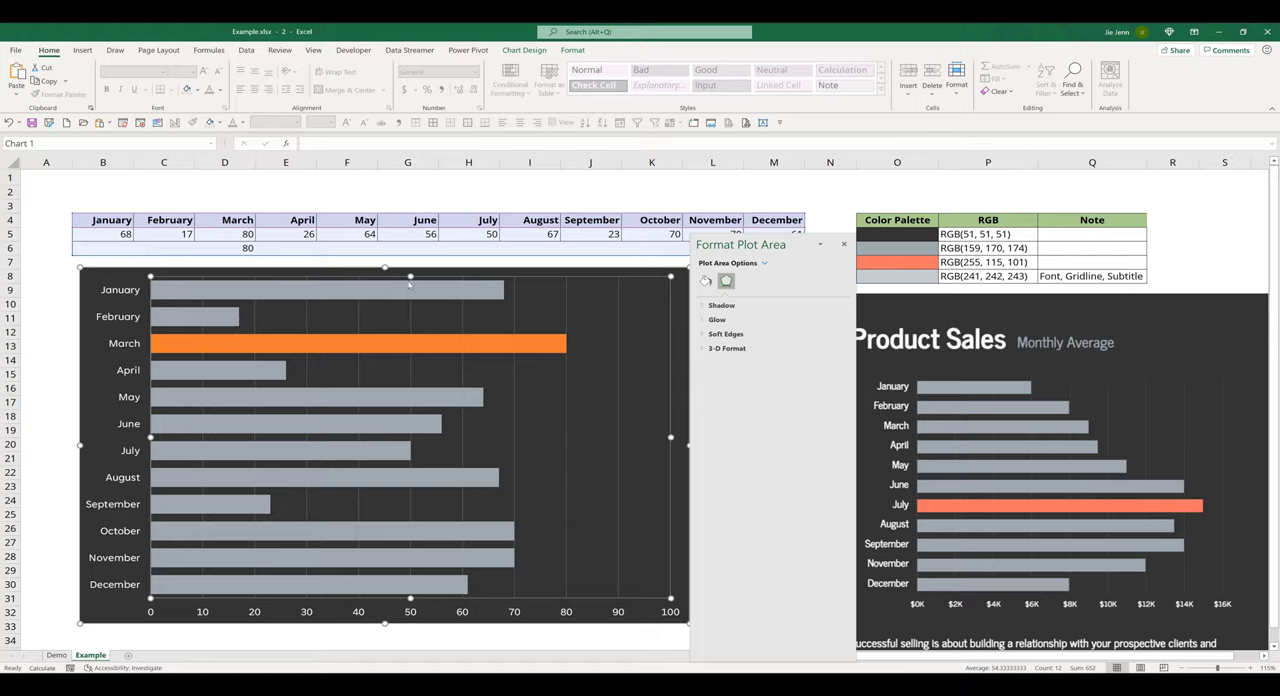
{"action": "mouse_move", "coordinate": [410, 278]}
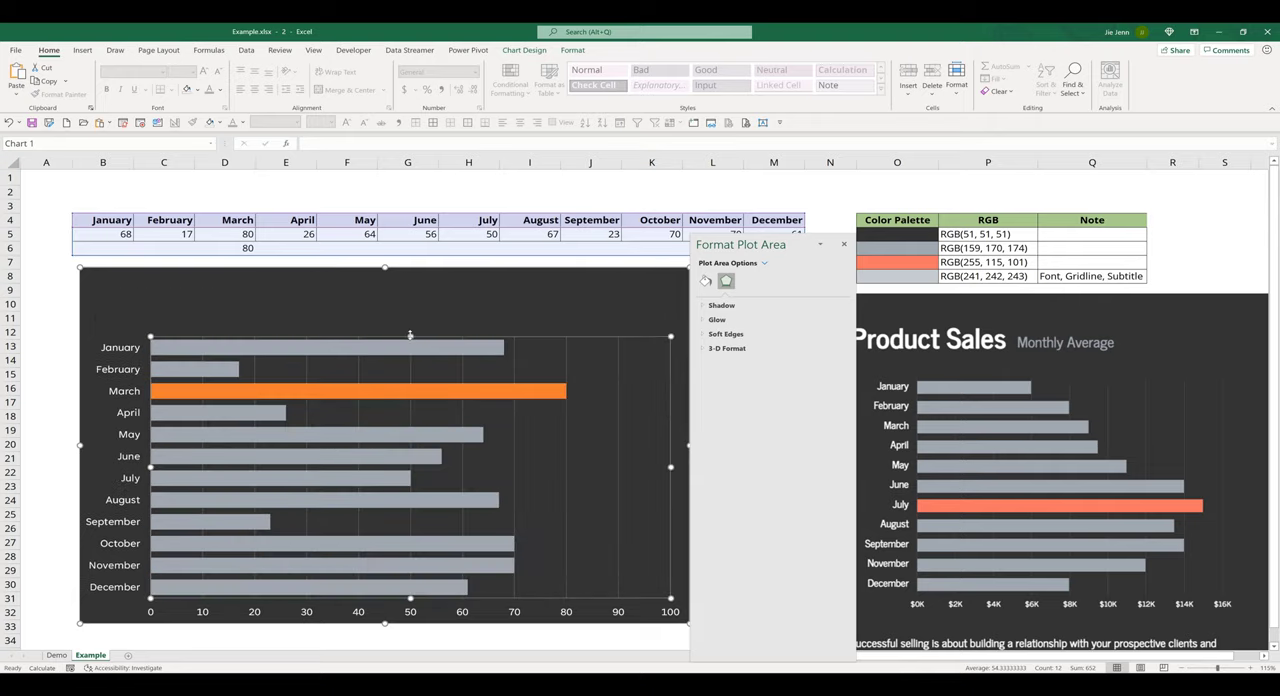
Fill the maximum bar series with custom colour RGB 255, 115, 101
{"action": "left_click", "coordinate": [360, 389]}
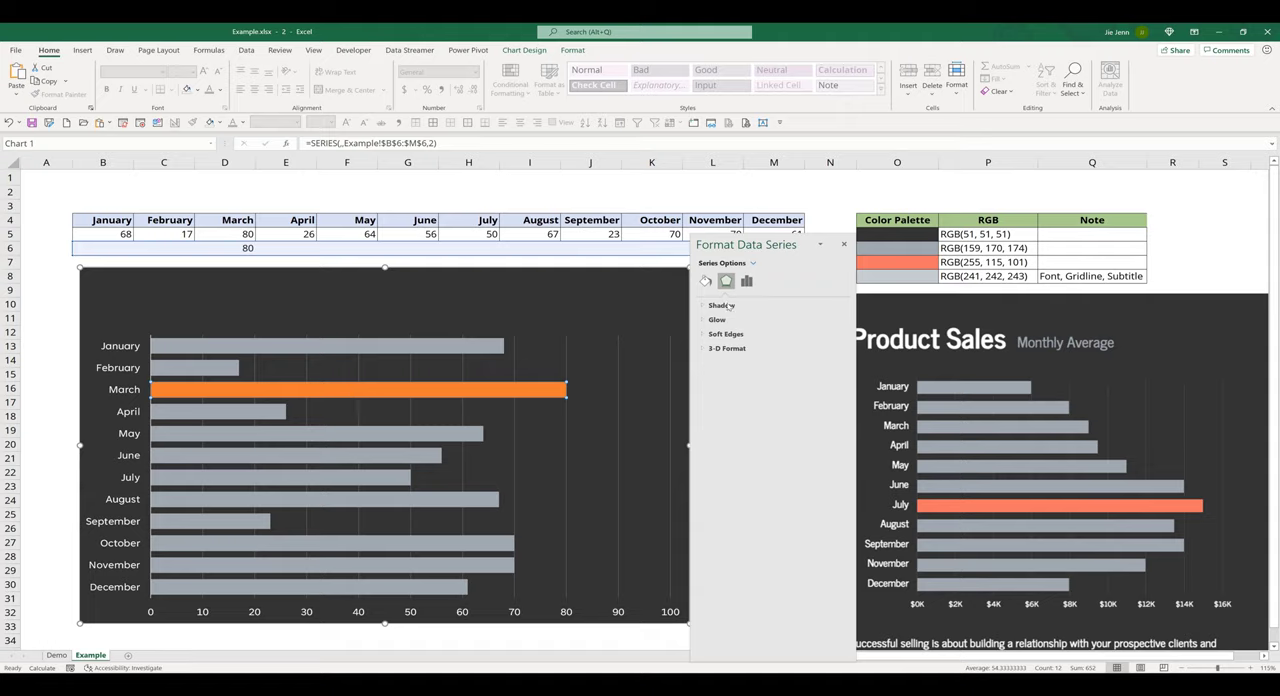
{"action": "left_click", "coordinate": [705, 280]}
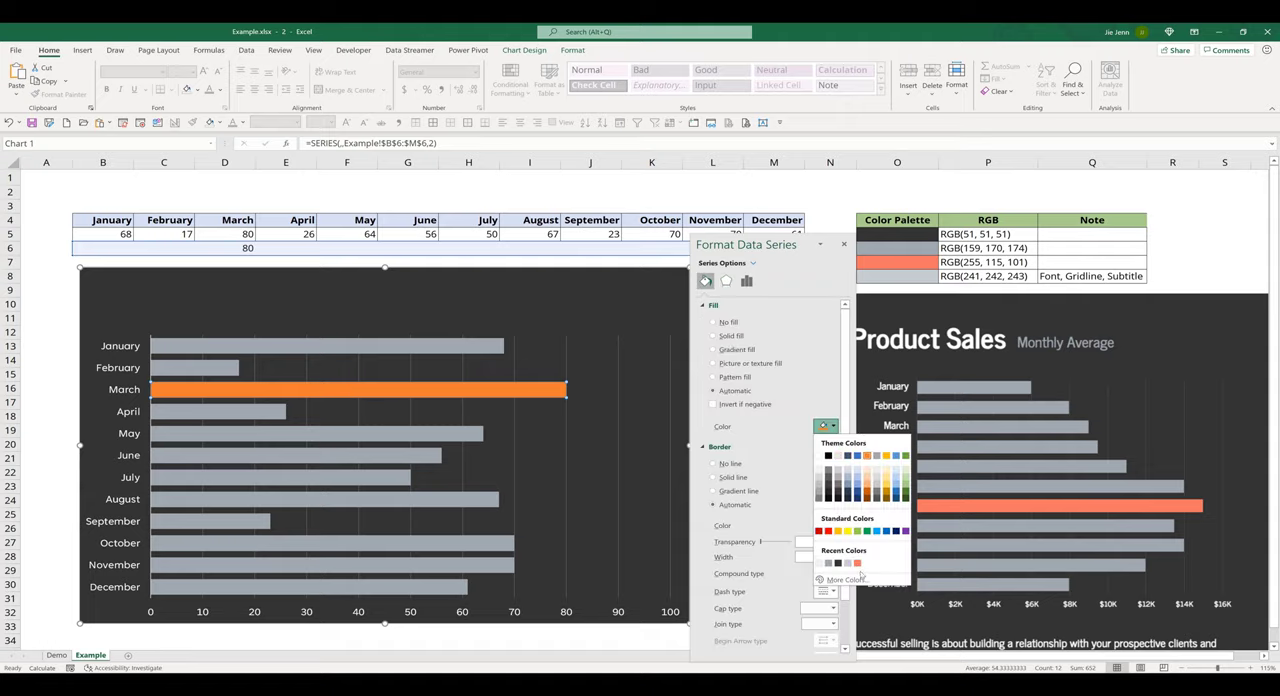
{"action": "left_click", "coordinate": [848, 579]}
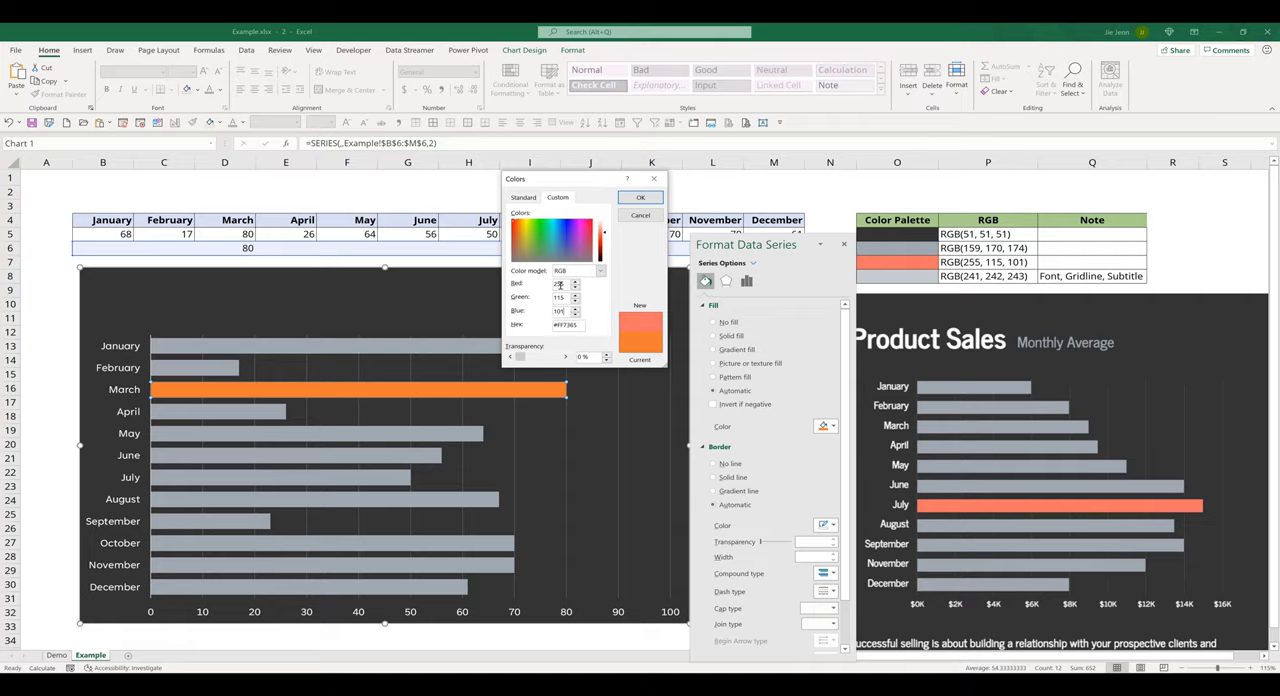
{"action": "left_click", "coordinate": [640, 197]}
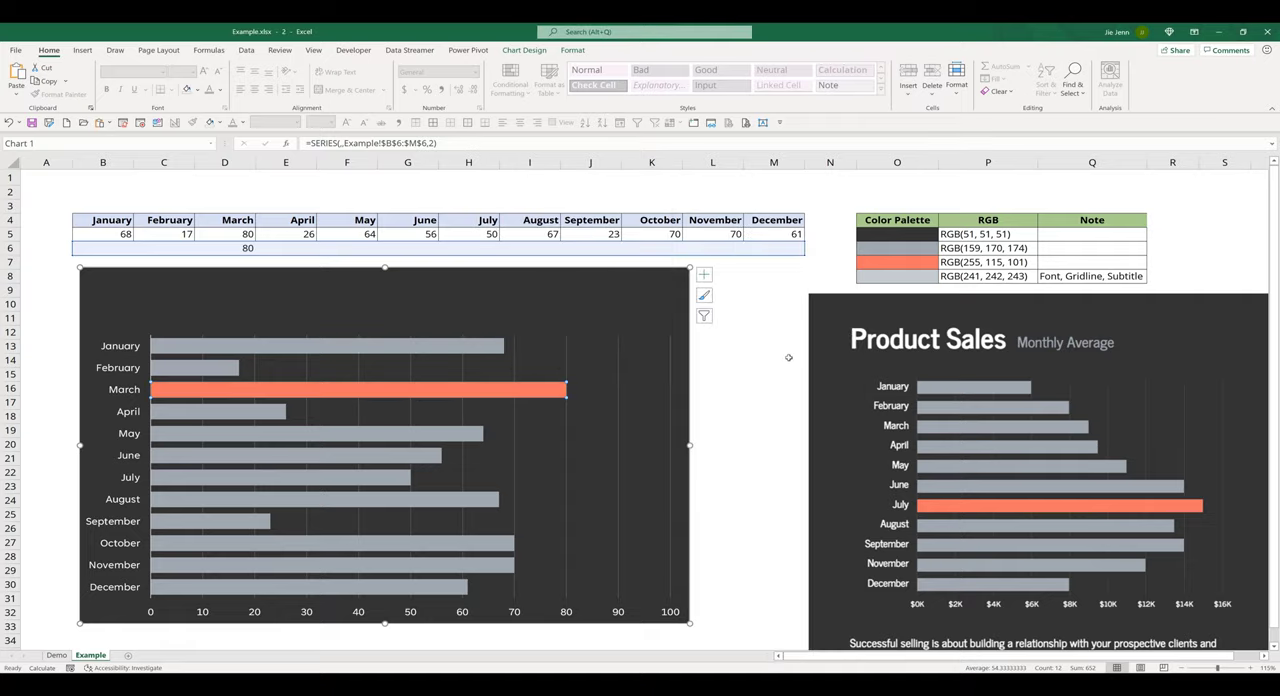
Insert a text box on the chart reading 'Product Sales Monthly Average'
{"action": "left_click", "coordinate": [773, 373]}
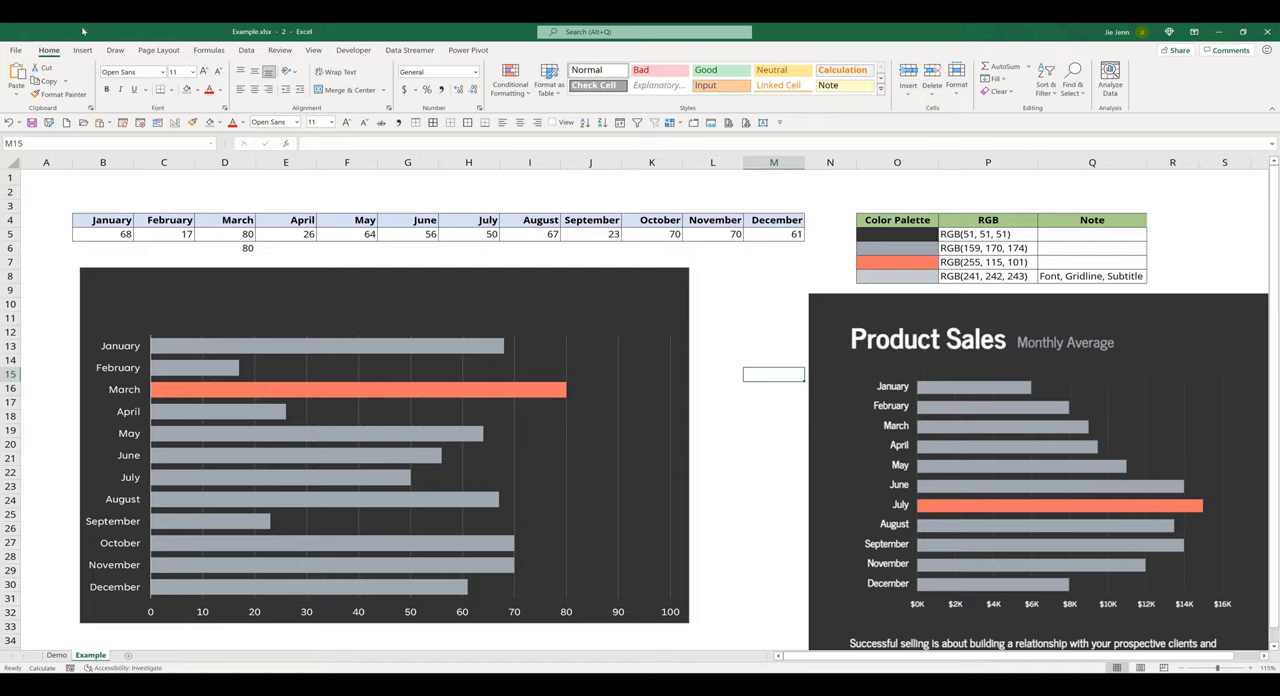
{"action": "mouse_move", "coordinate": [500, 327]}
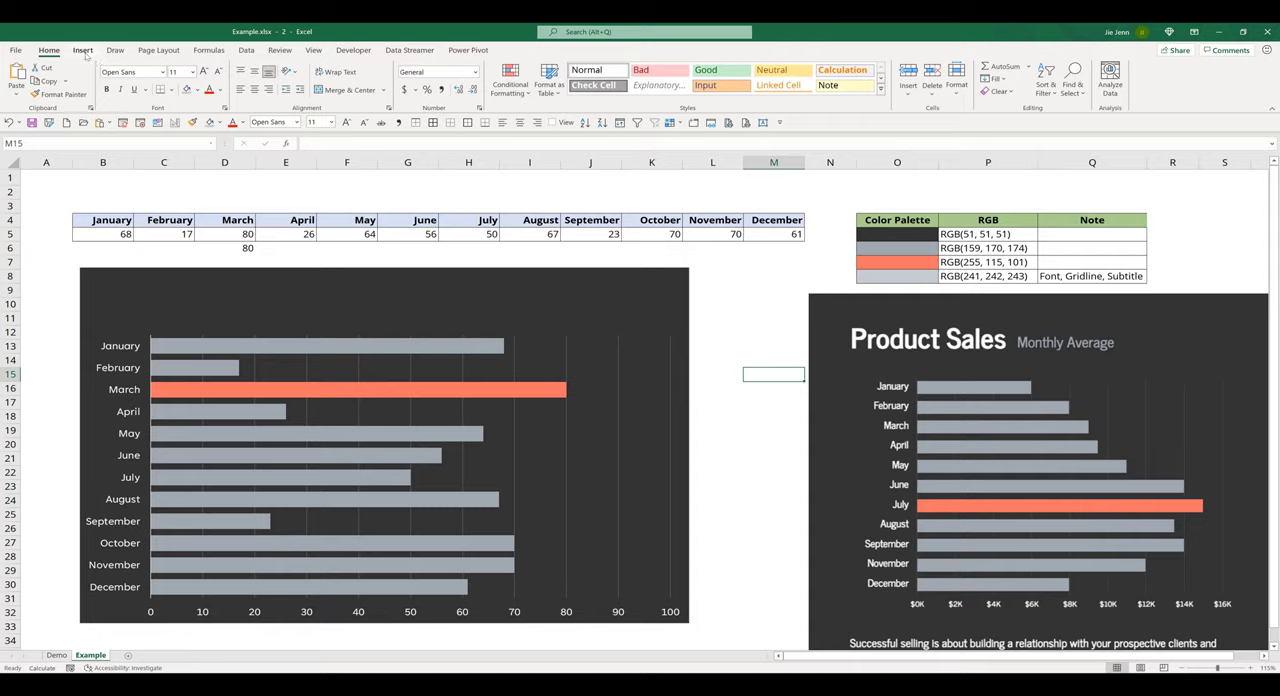
{"action": "left_click", "coordinate": [82, 50]}
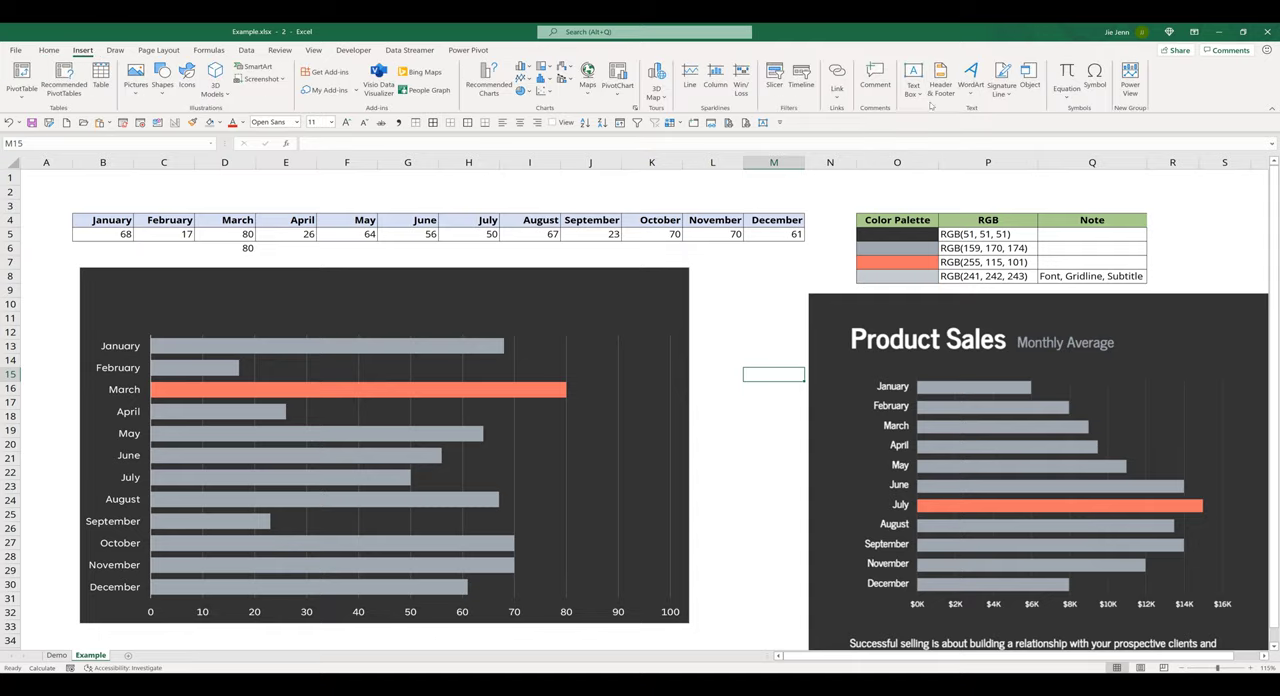
{"action": "left_click", "coordinate": [912, 75]}
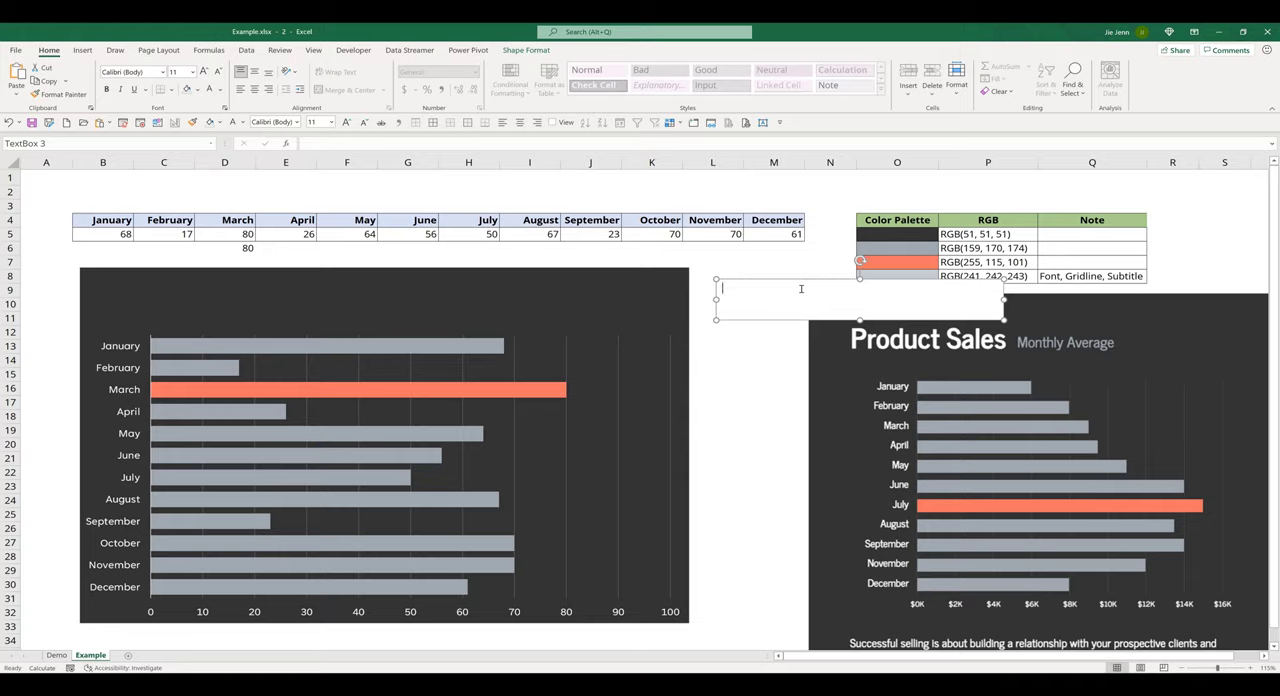
{"action": "type", "text": "Product Sales"}
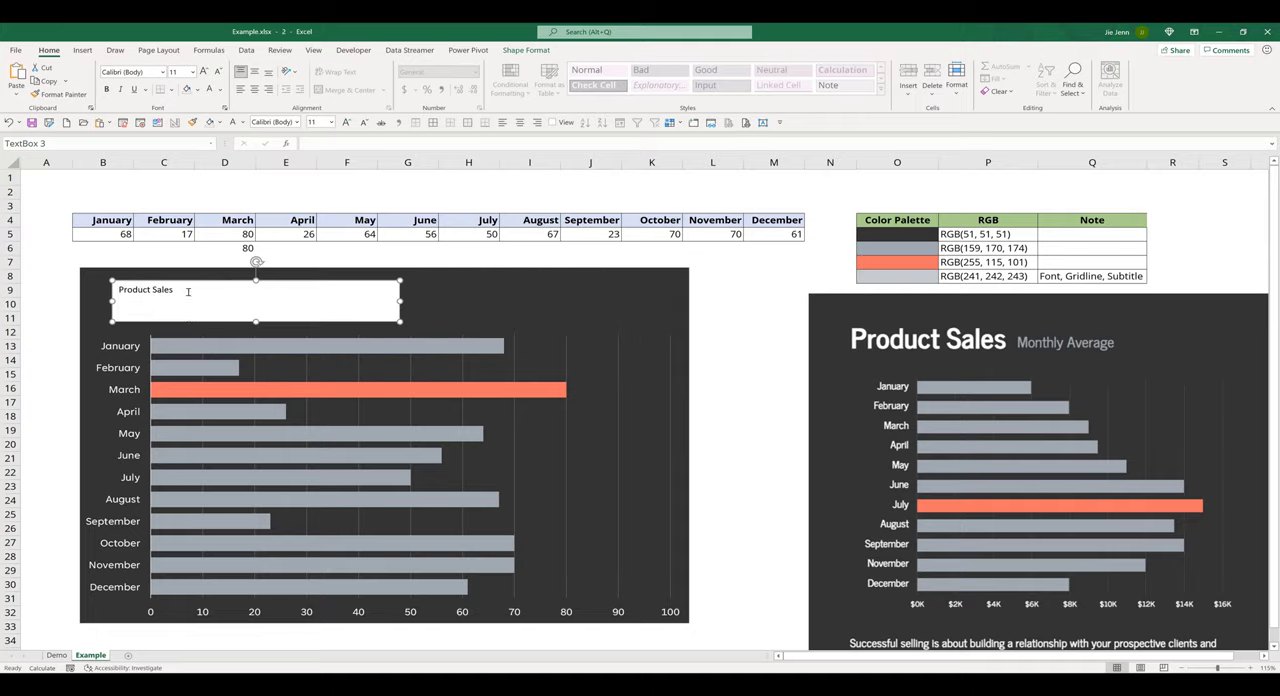
{"action": "type", "text": "Mon"}
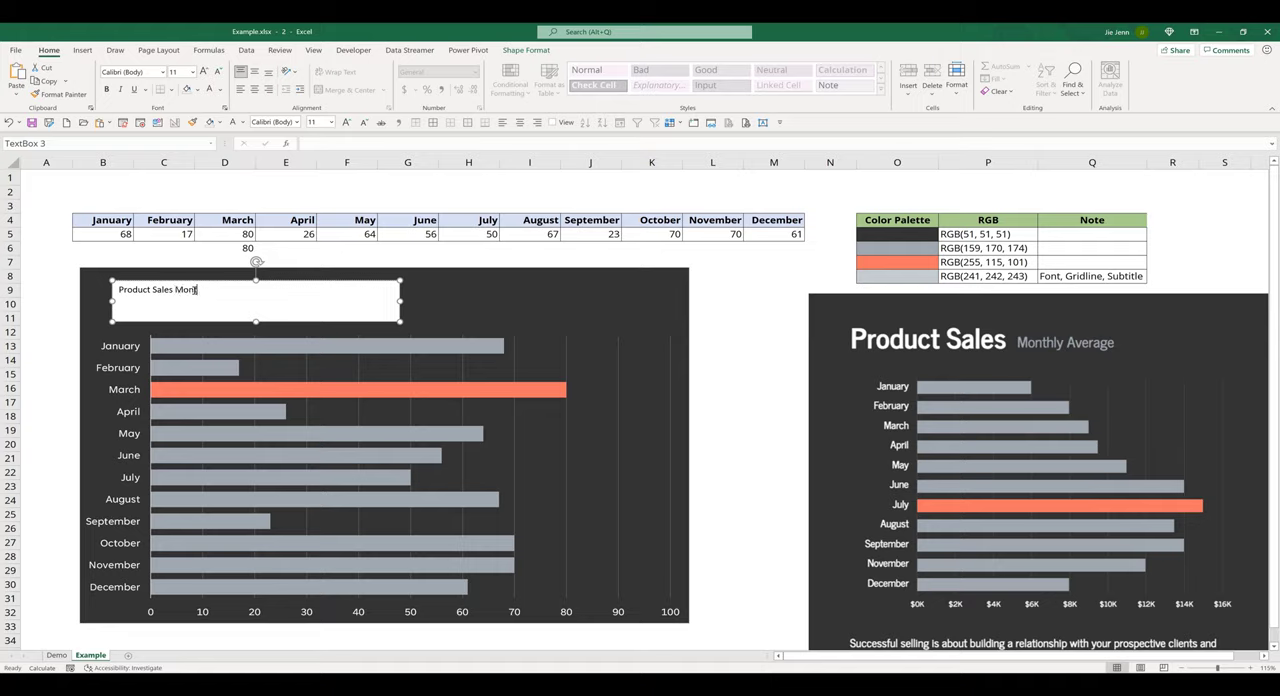
{"action": "type", "text": "thly Average"}
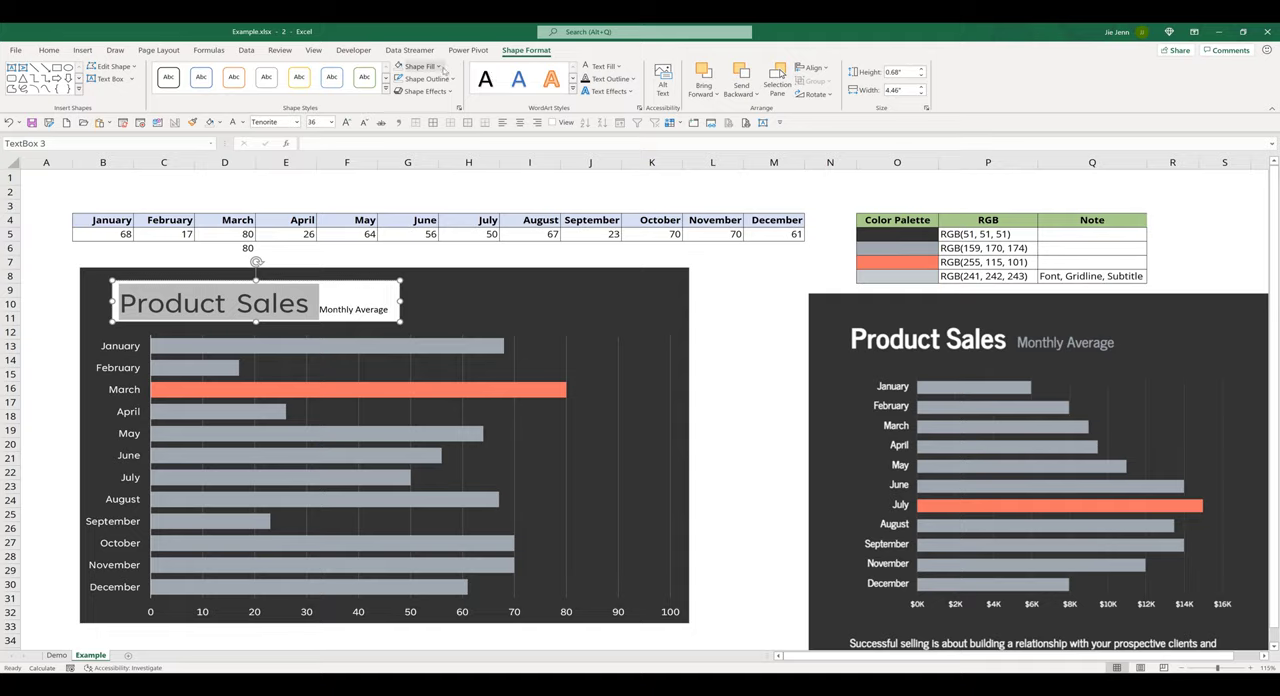
Give the title text box No Fill and select the 'Product Sales' words
{"action": "left_click", "coordinate": [419, 65]}
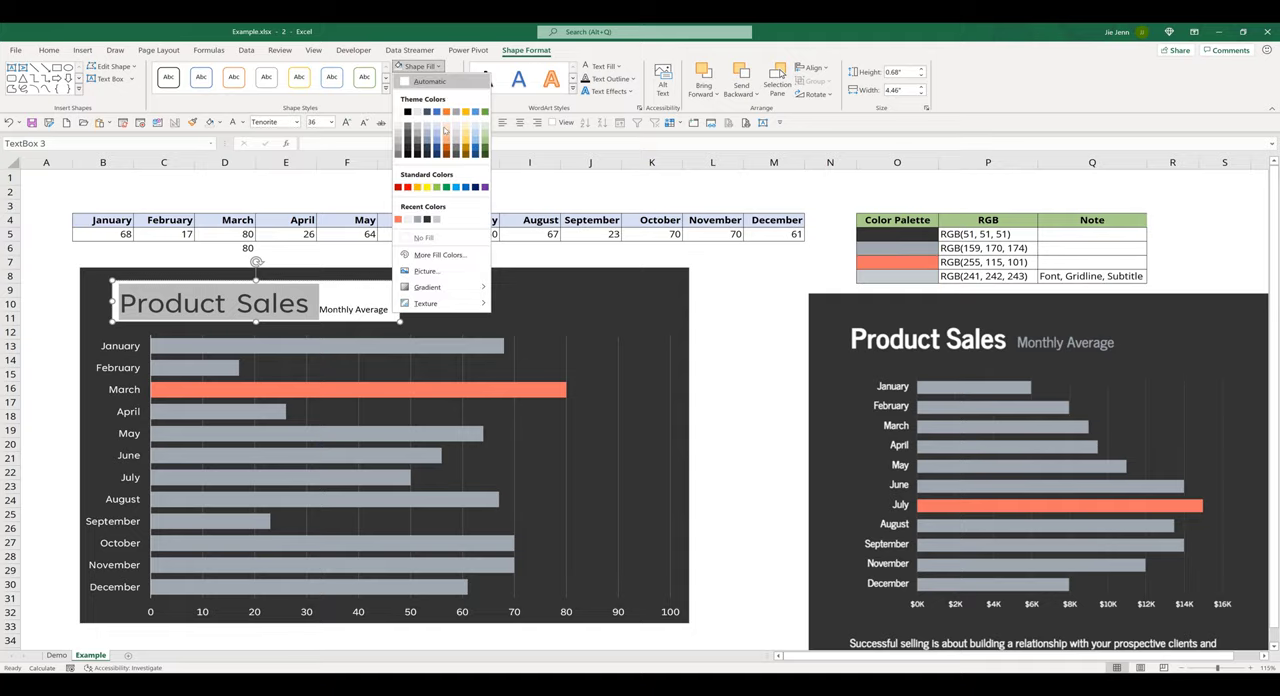
{"action": "left_click", "coordinate": [424, 238]}
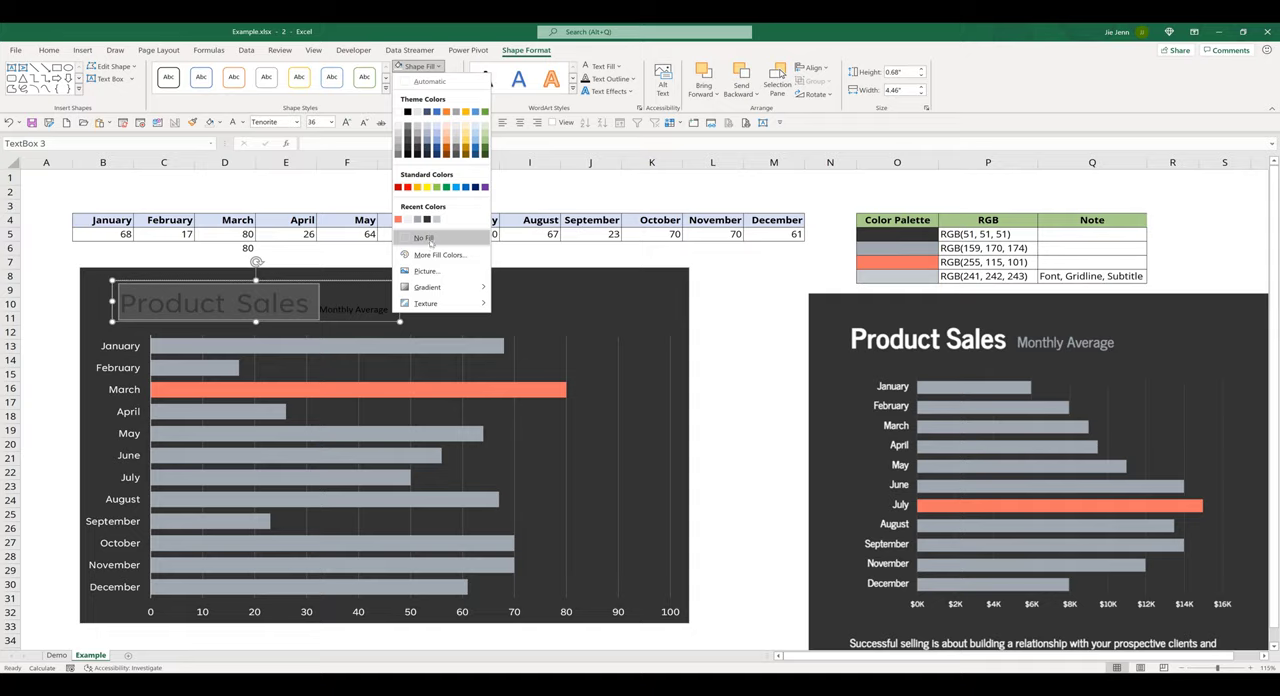
{"action": "left_click", "coordinate": [425, 237]}
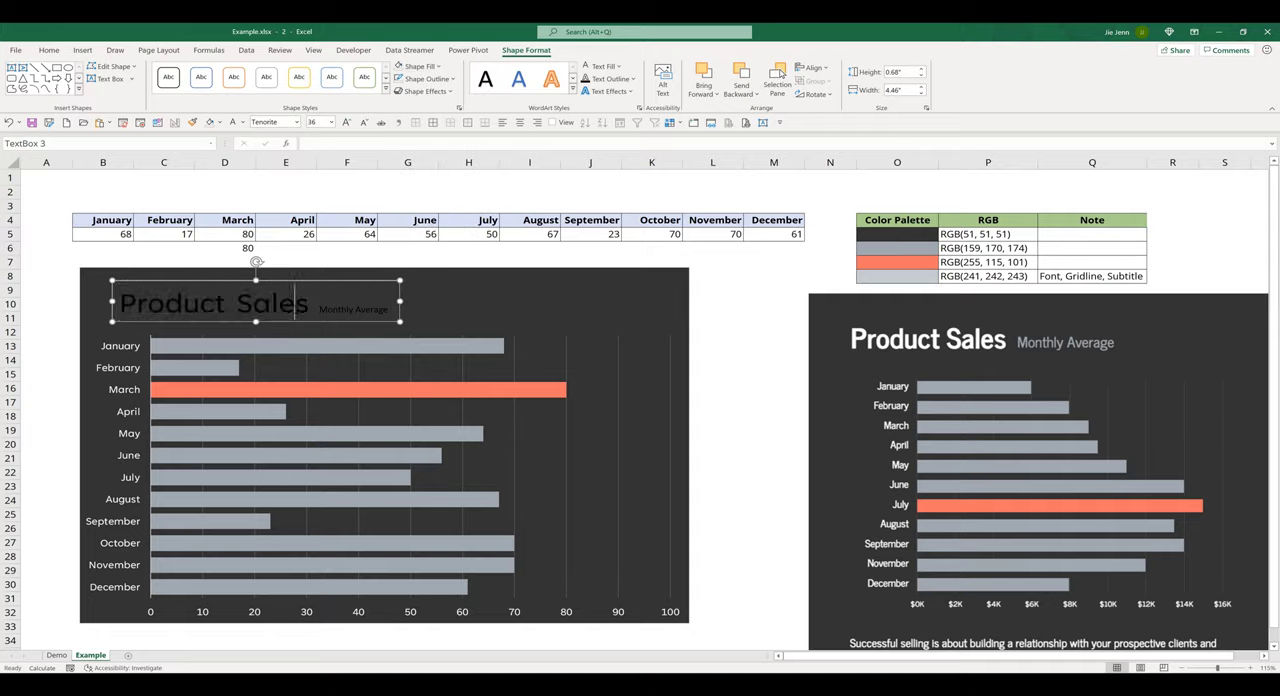
{"action": "double_click", "coordinate": [213, 303]}
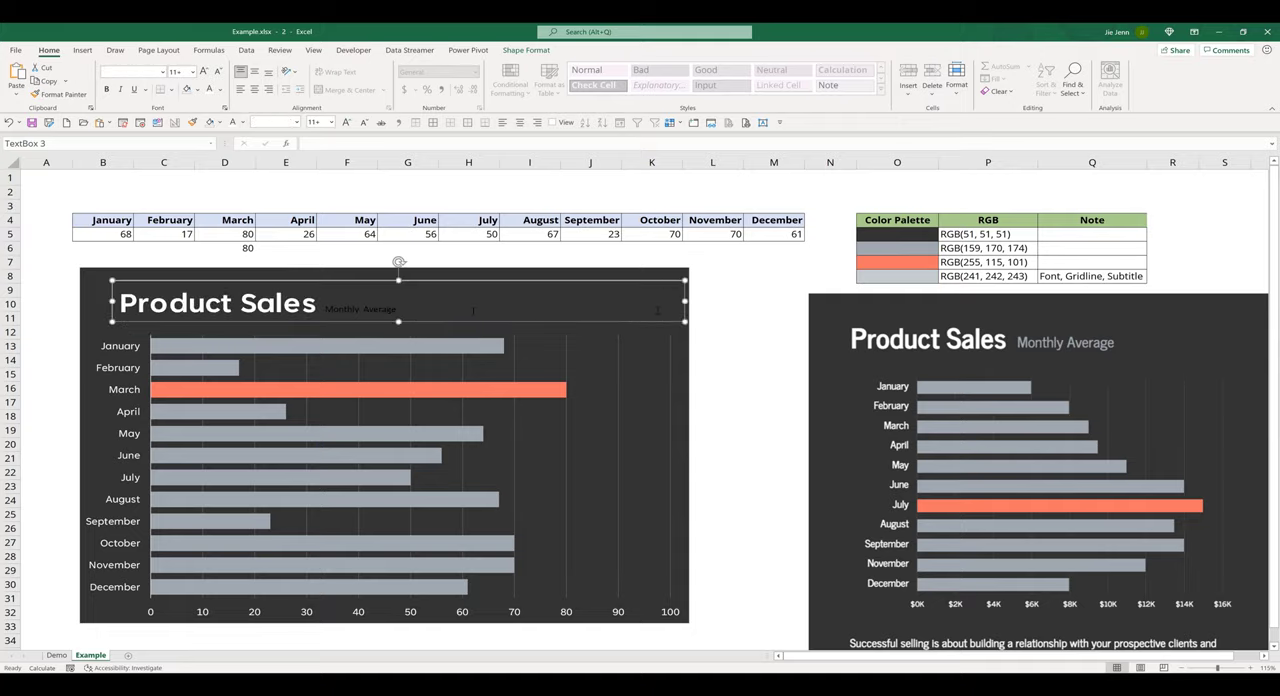
Colour the 'Monthly Average' subtitle custom RGB 241, 242, 243
{"action": "left_click", "coordinate": [360, 309]}
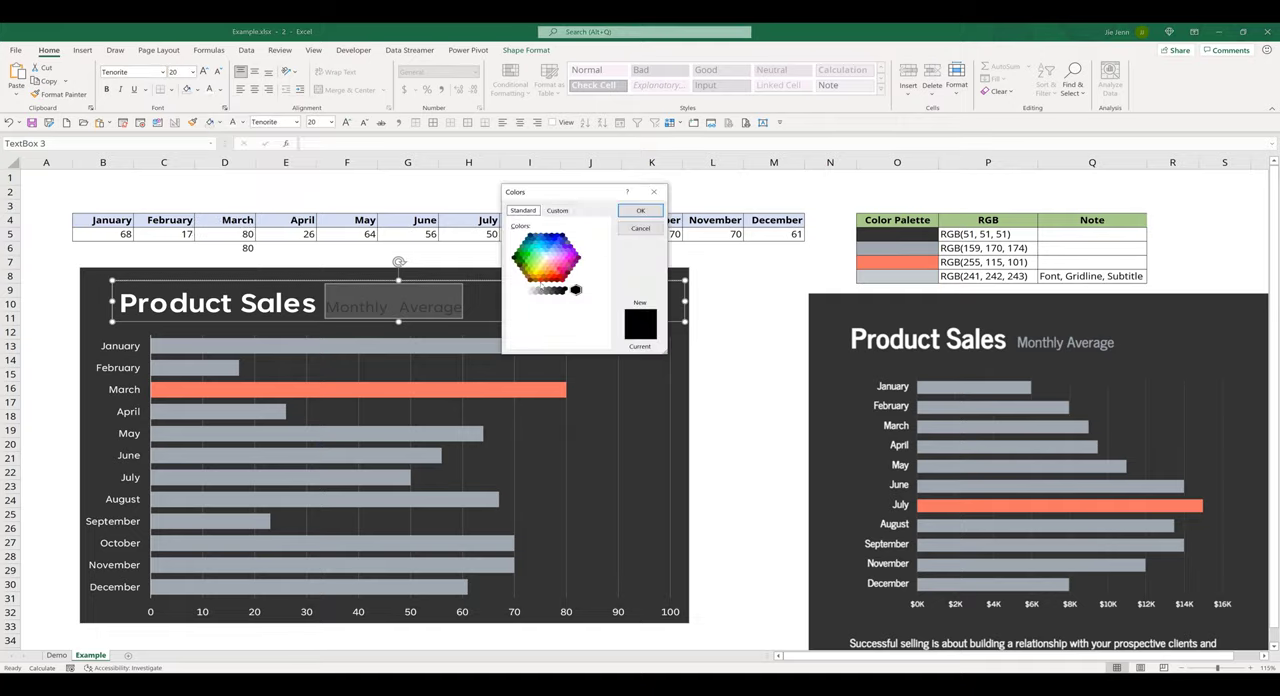
{"action": "left_click", "coordinate": [557, 210]}
{"action": "type", "text": "243"}
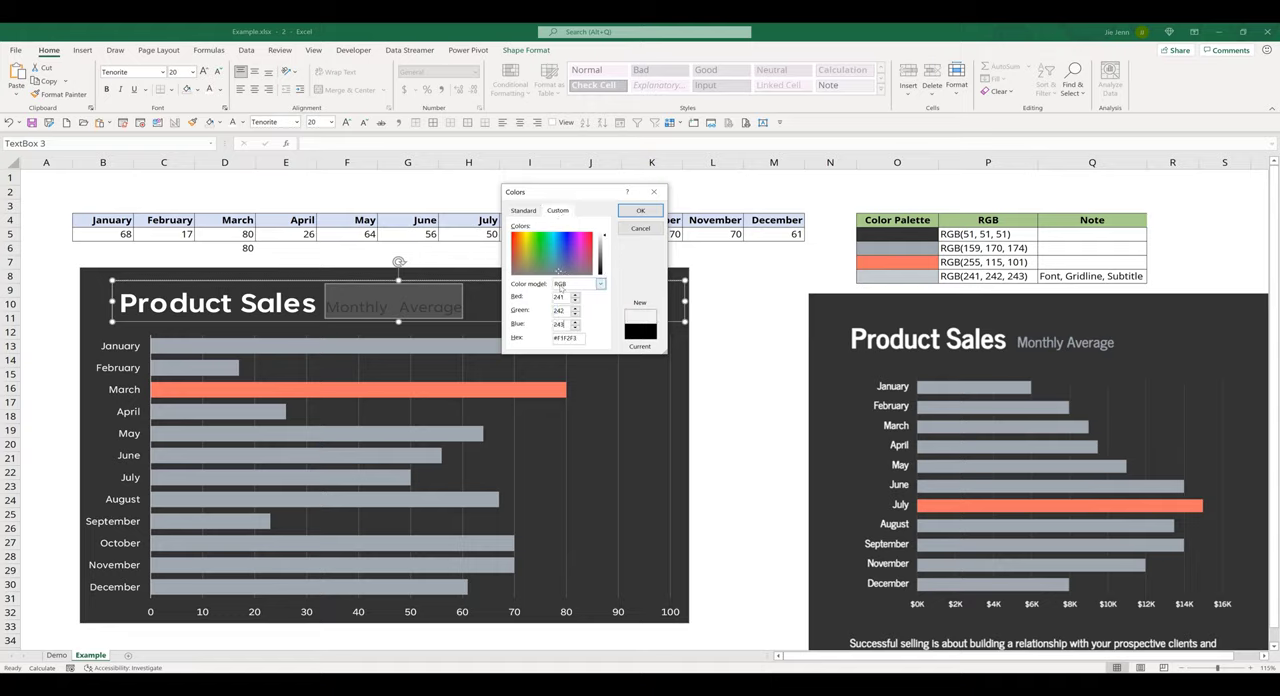
{"action": "left_click", "coordinate": [640, 210]}
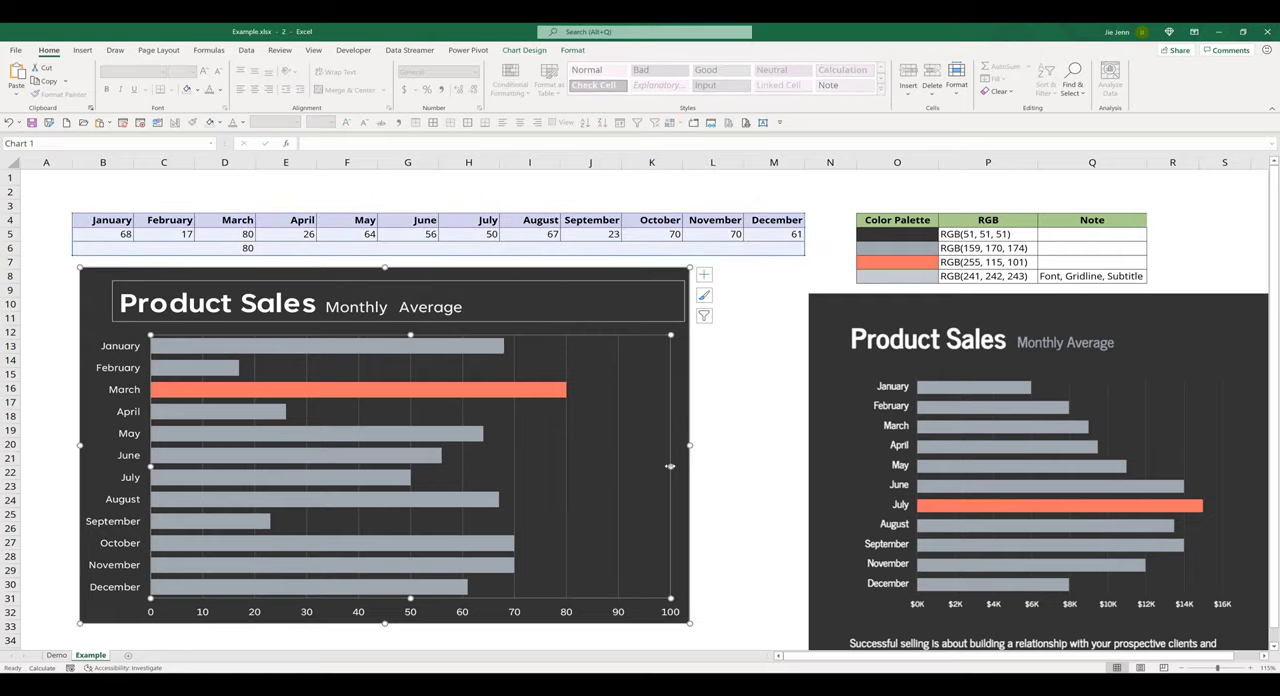
{"action": "mouse_move", "coordinate": [670, 465]}
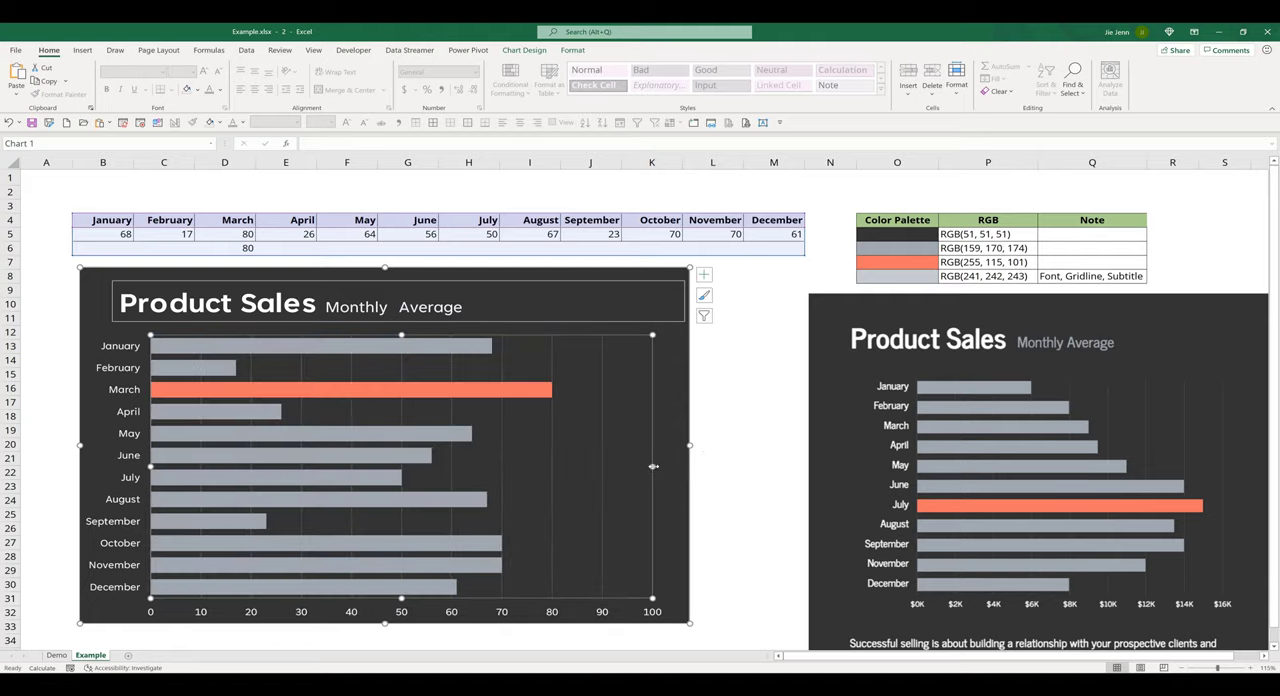
Narrow the plot area, deselect the chart, and select the title text box
{"action": "left_click", "coordinate": [712, 458]}
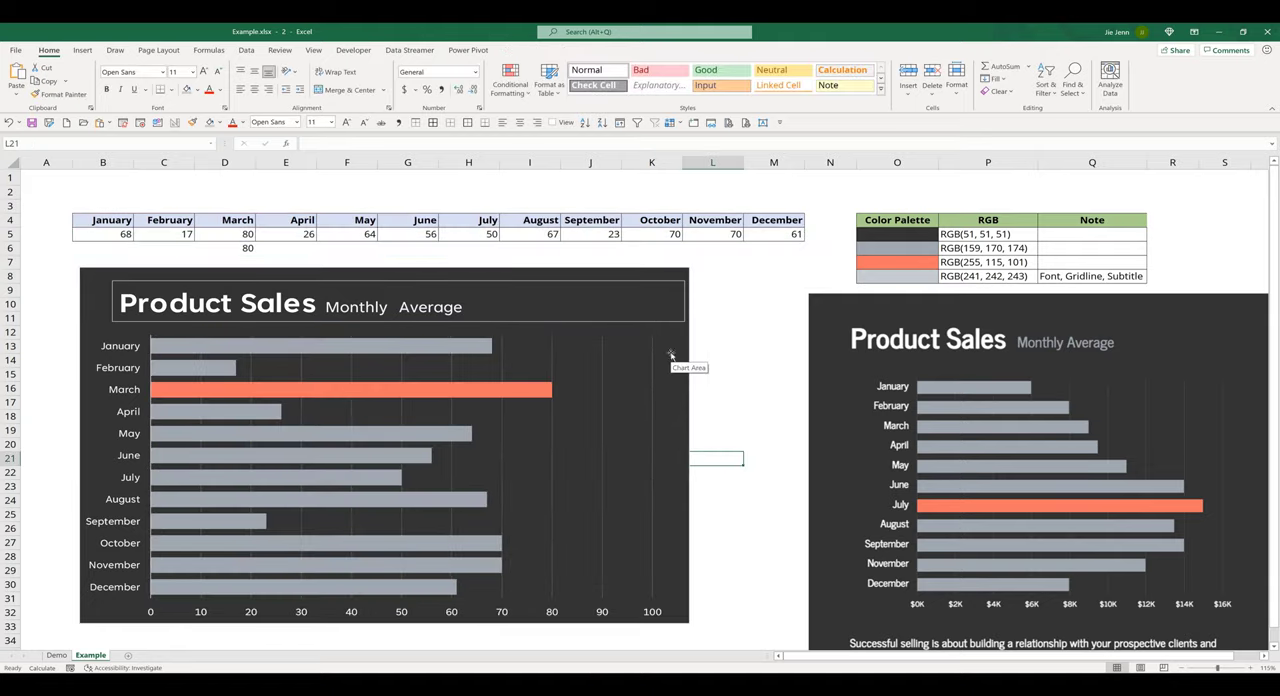
{"action": "left_click", "coordinate": [773, 430]}
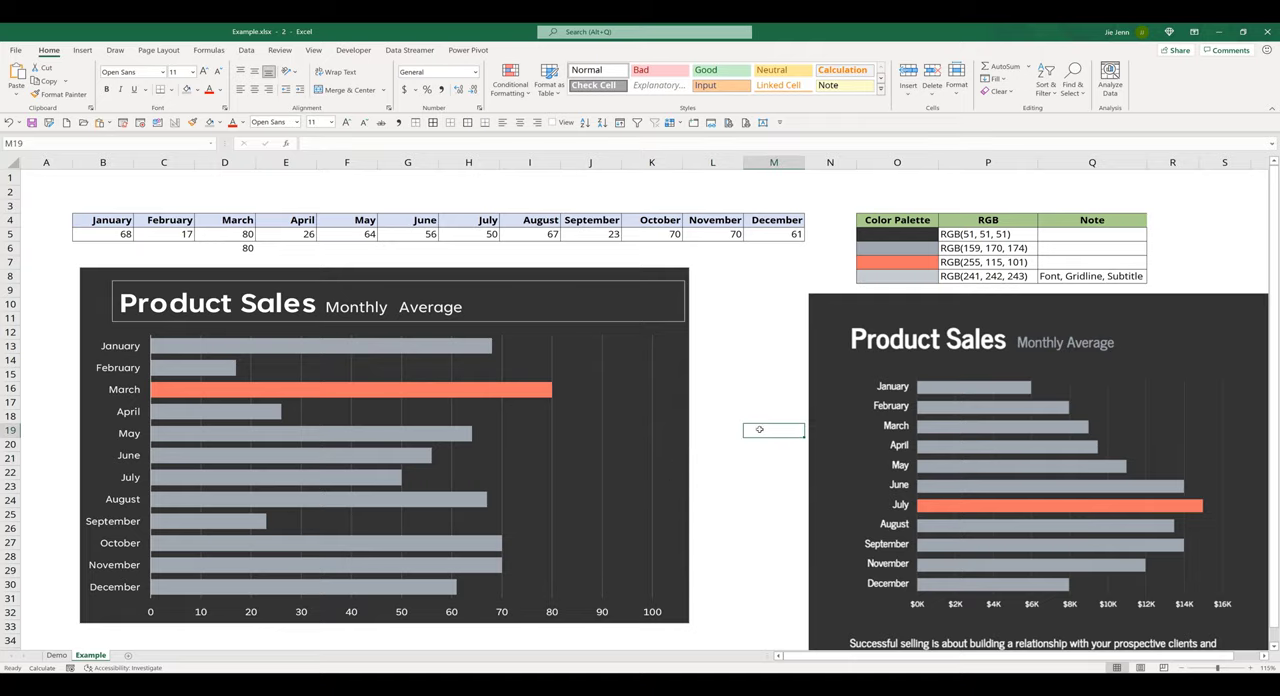
{"action": "left_click", "coordinate": [380, 440]}
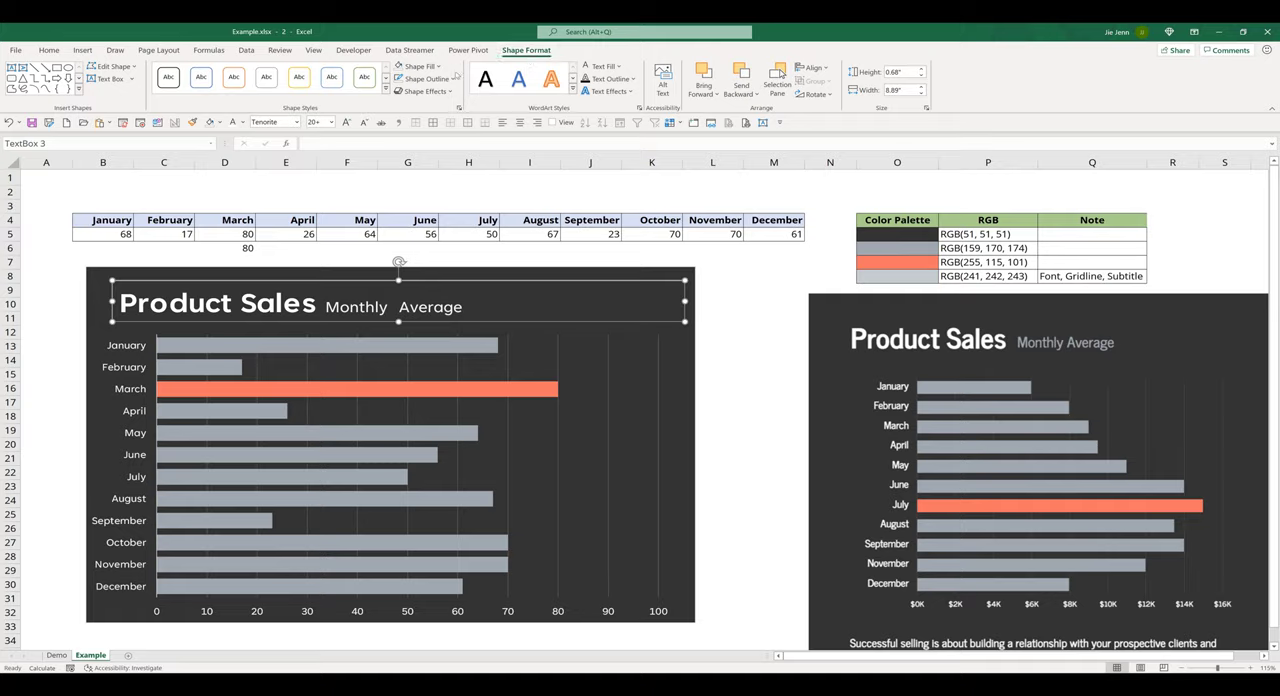
Group the title text box with the chart, then deselect
{"action": "left_click", "coordinate": [422, 79]}
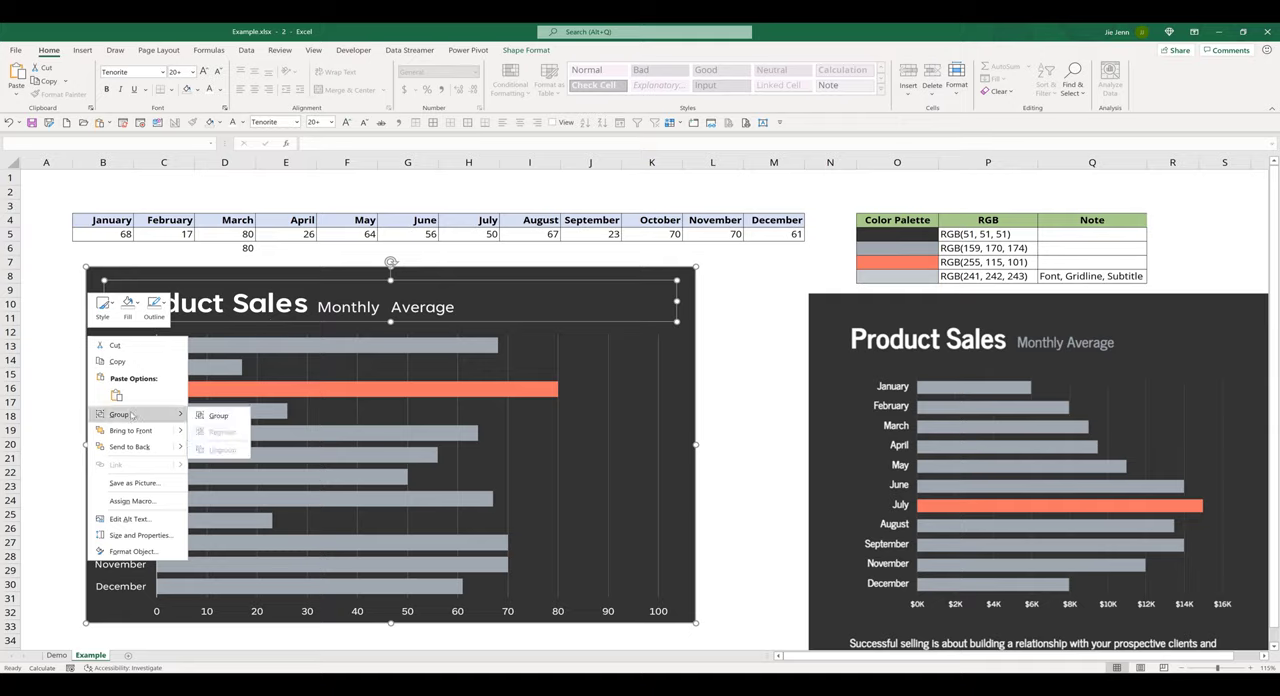
{"action": "mouse_move", "coordinate": [218, 415]}
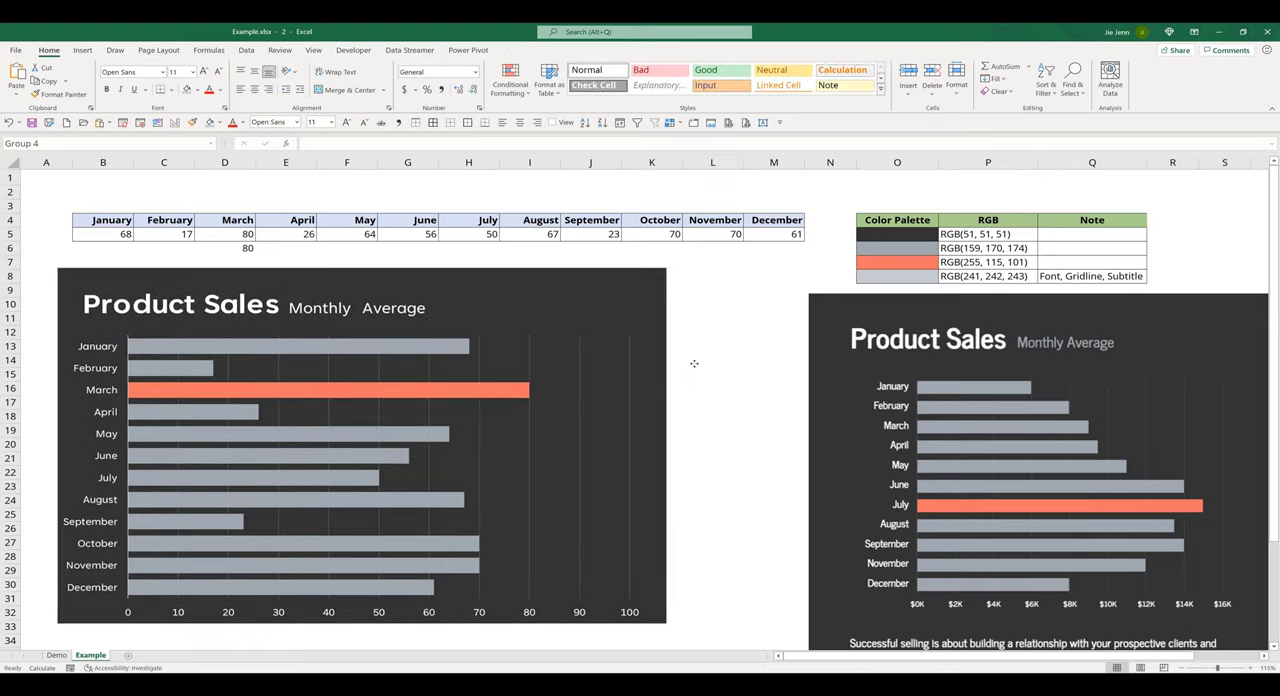
{"action": "left_click", "coordinate": [712, 318]}
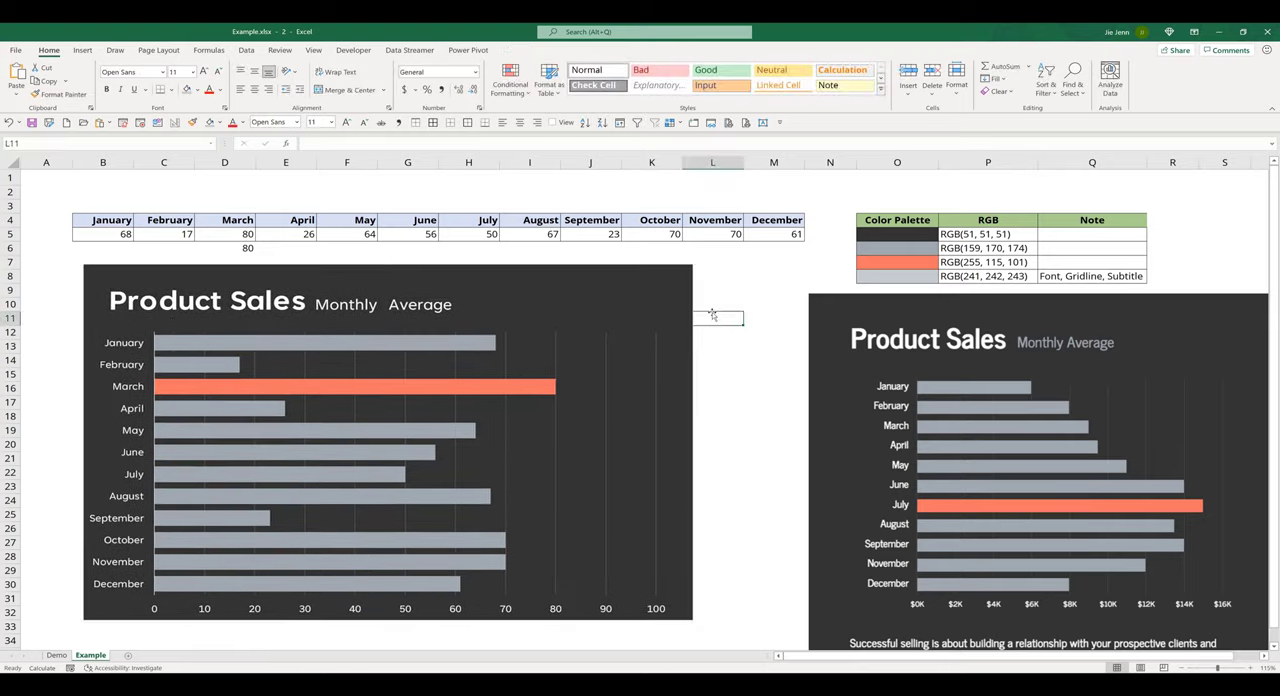